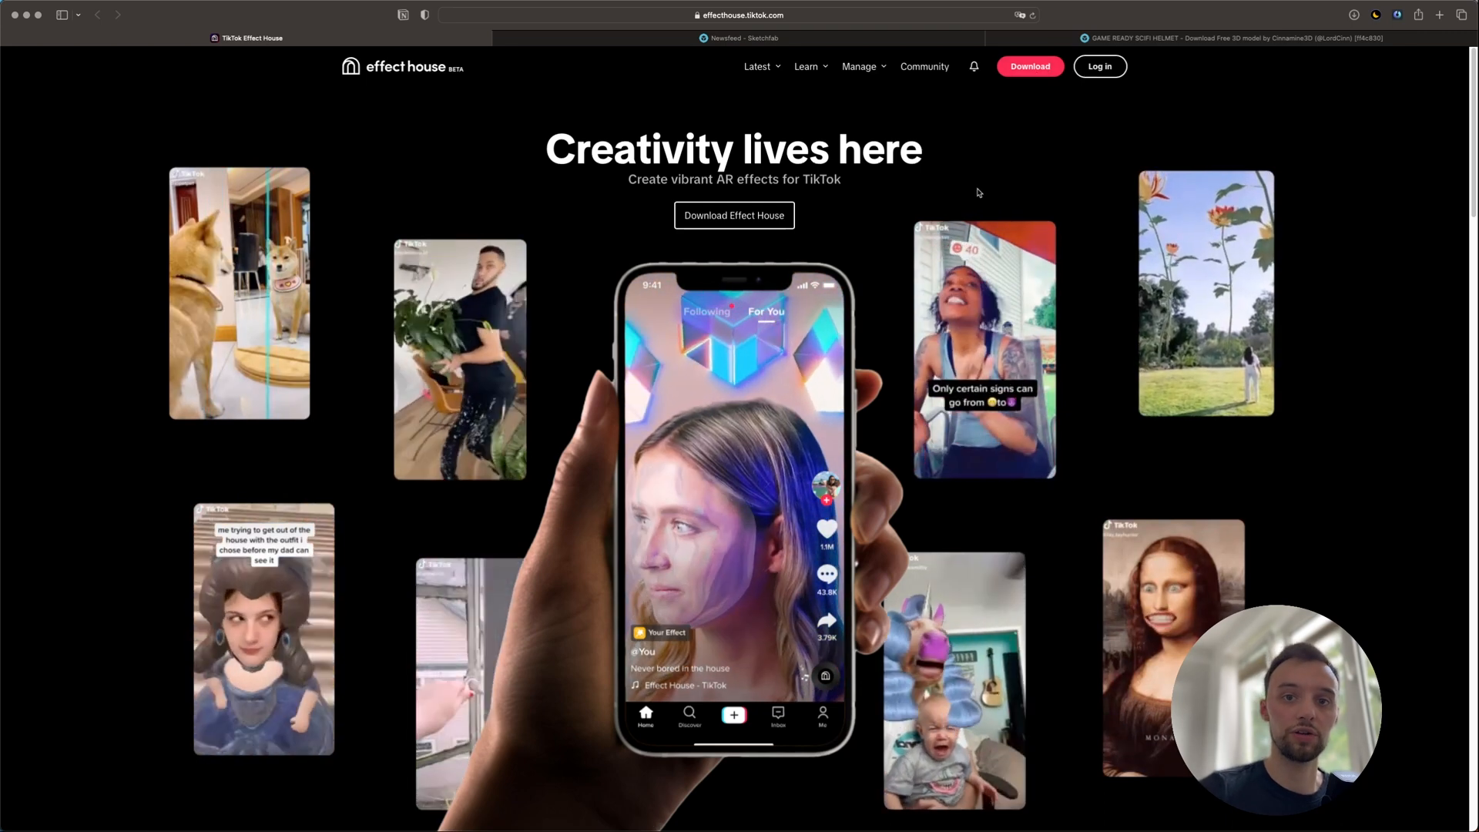
Switch Safari to the Sketchfab GAME READY SCIFI HELMET tab
click(1231, 38)
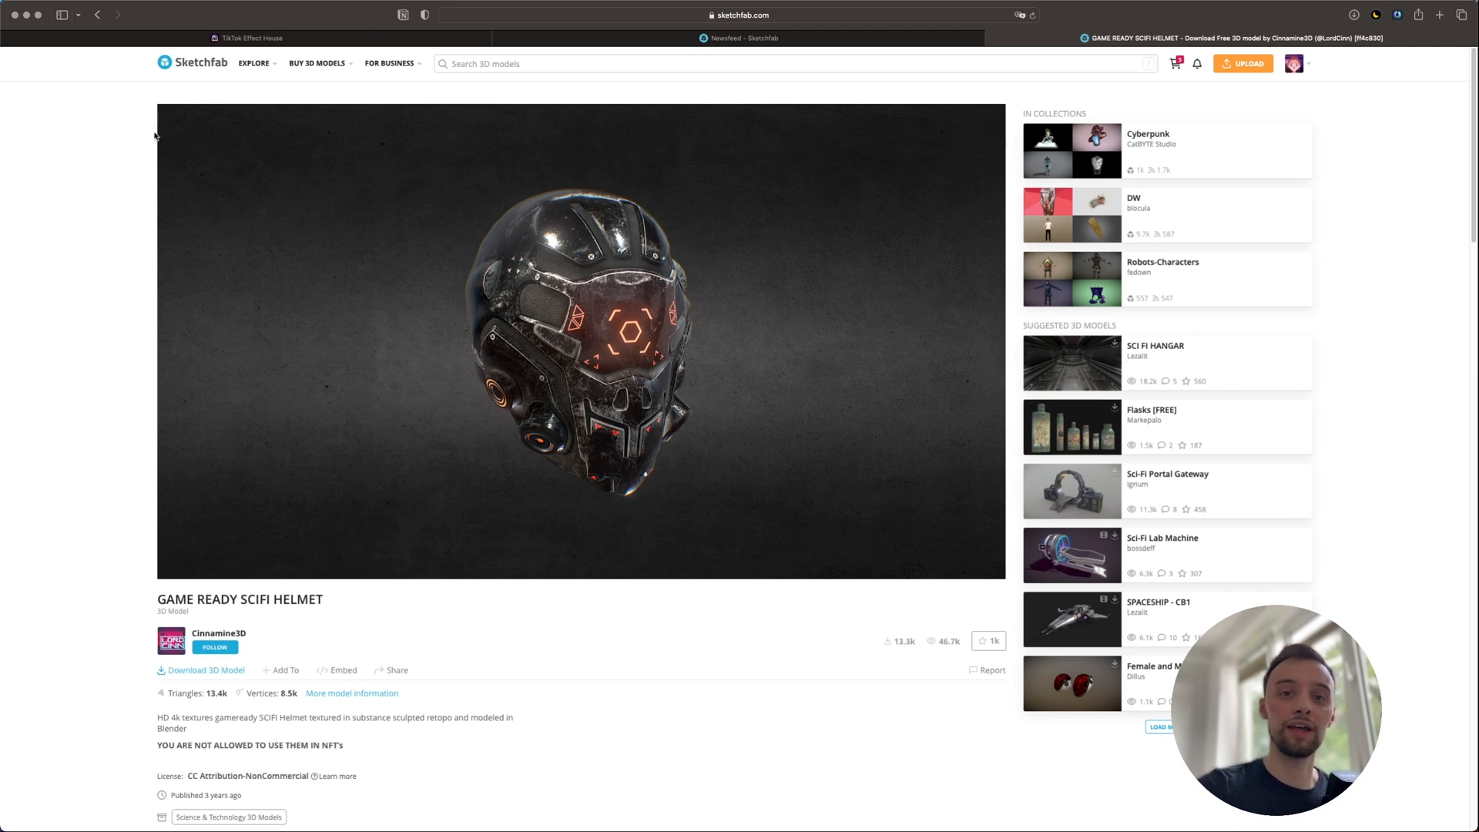
mouse_move(139, 150)
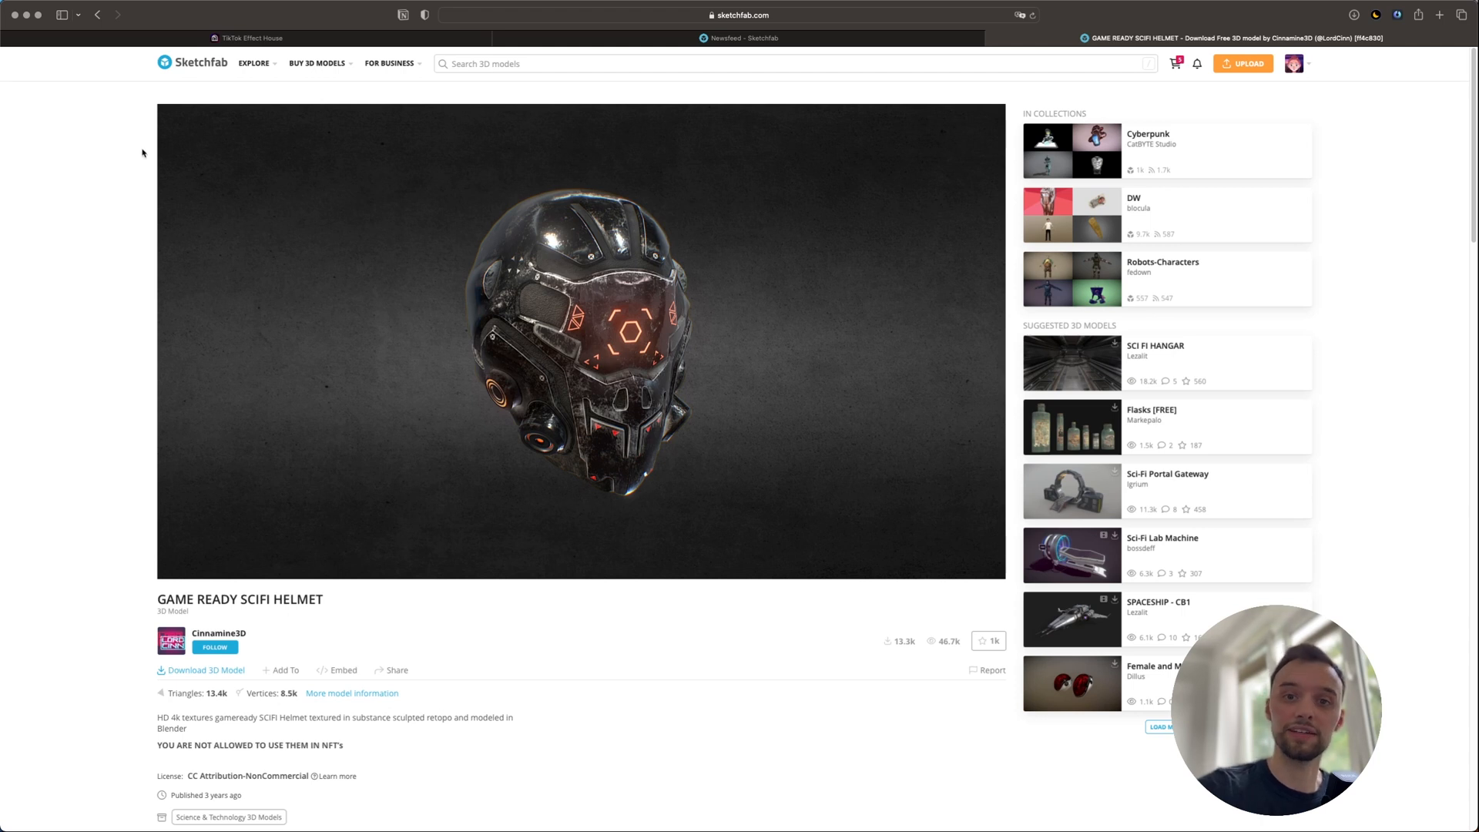
mouse_move(276, 256)
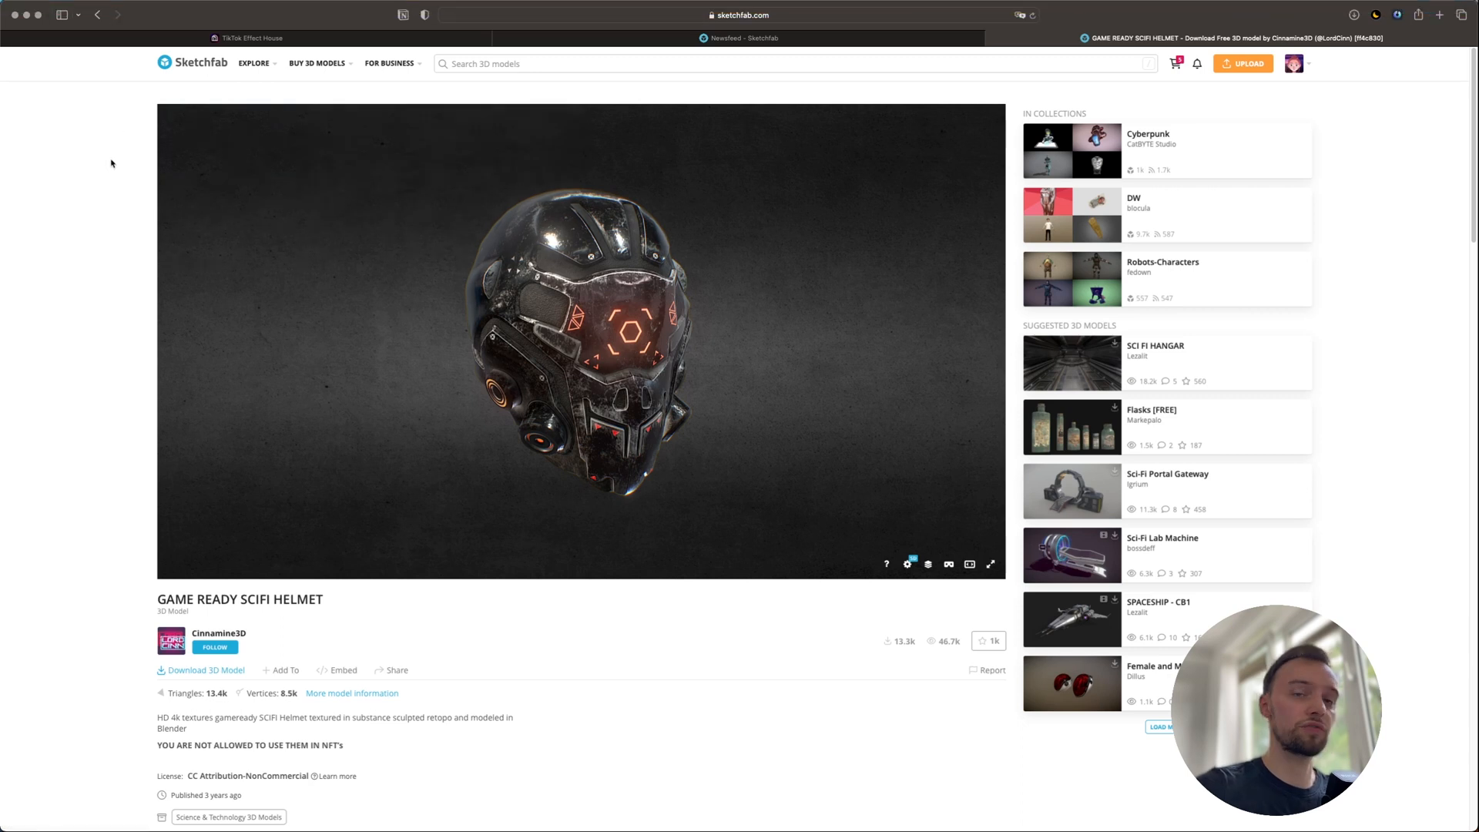
mouse_move(219, 156)
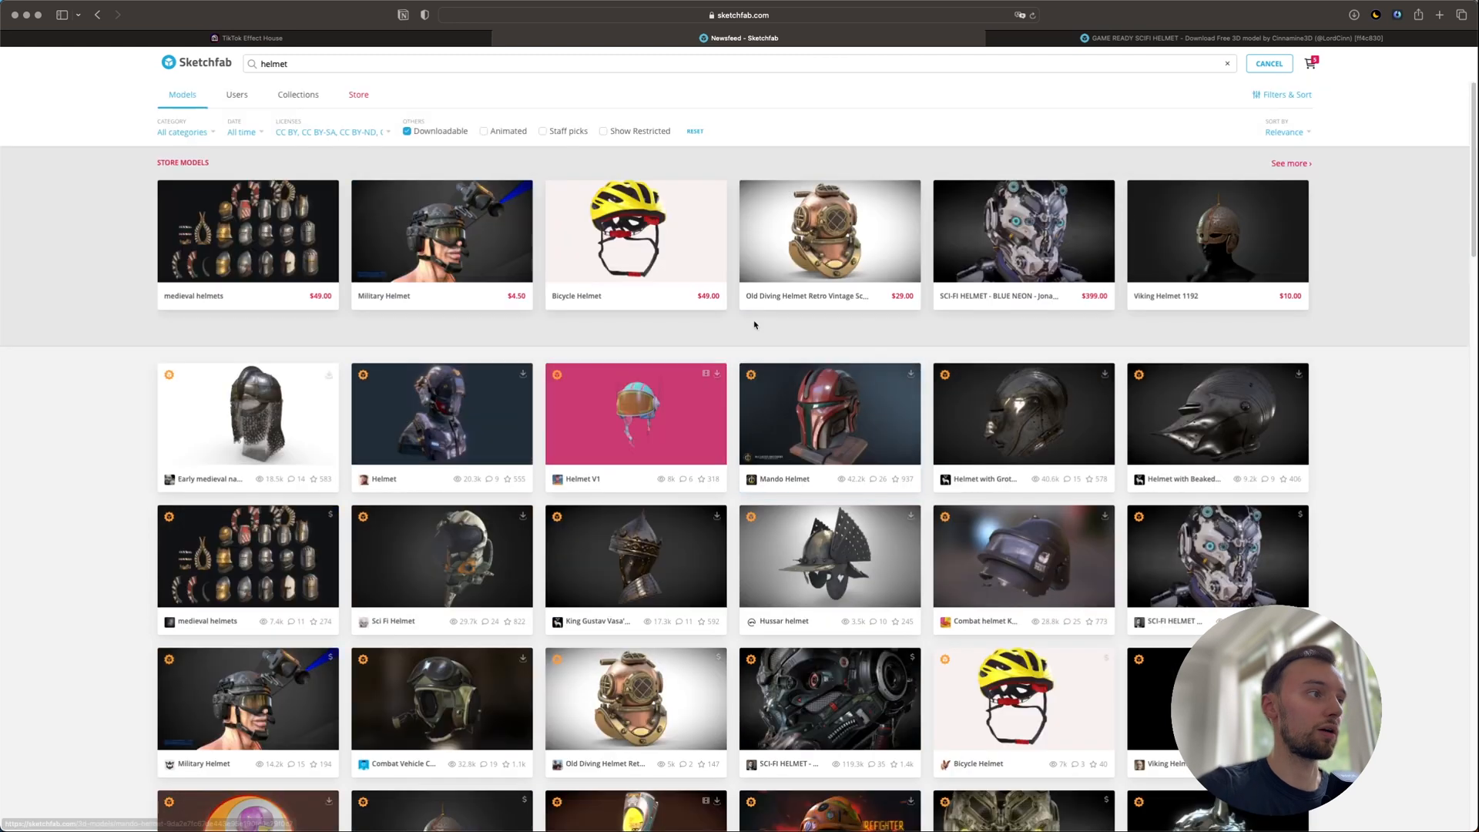
scroll(down, 3)
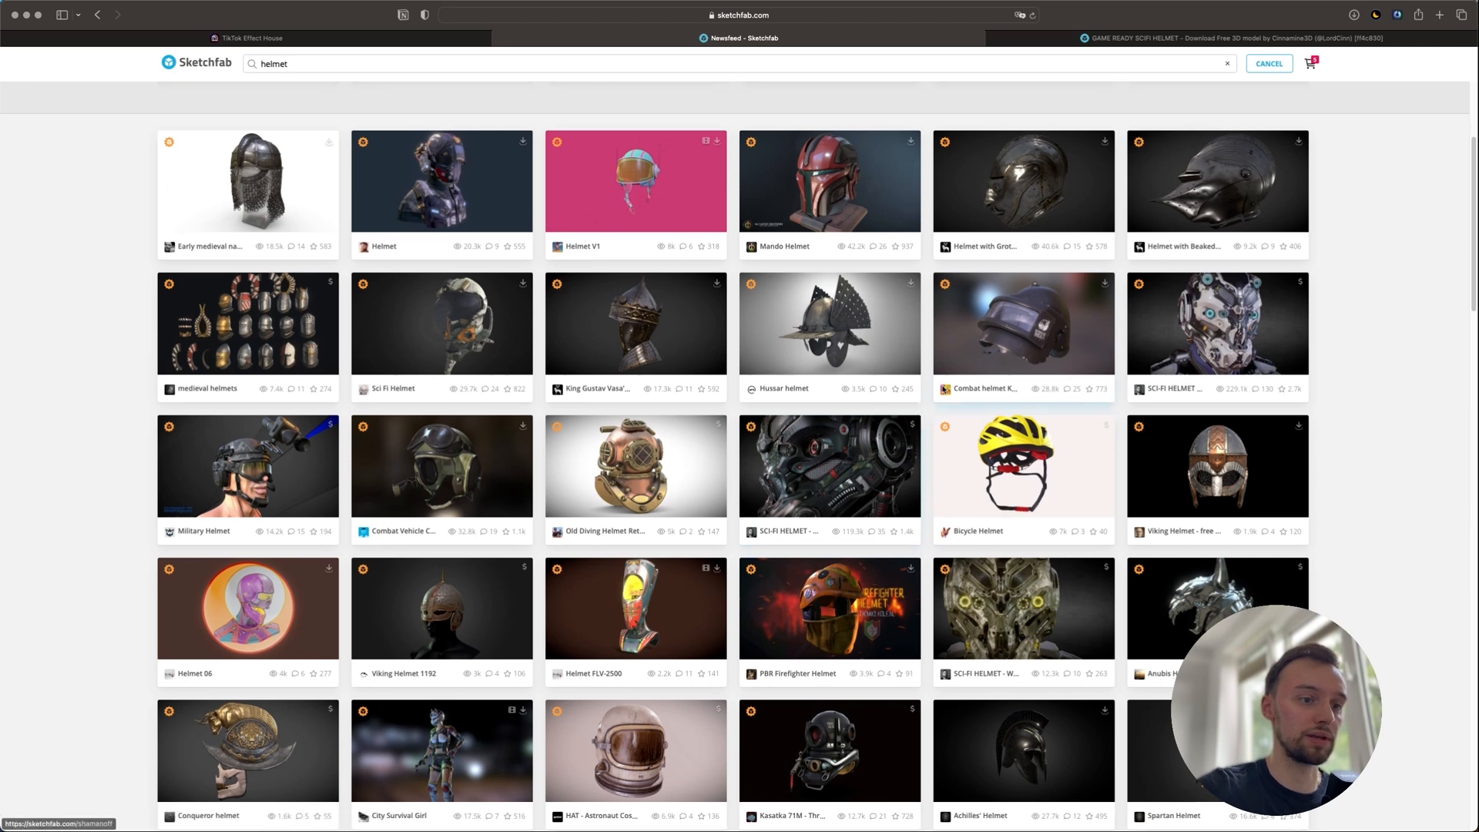
scroll(down, 3)
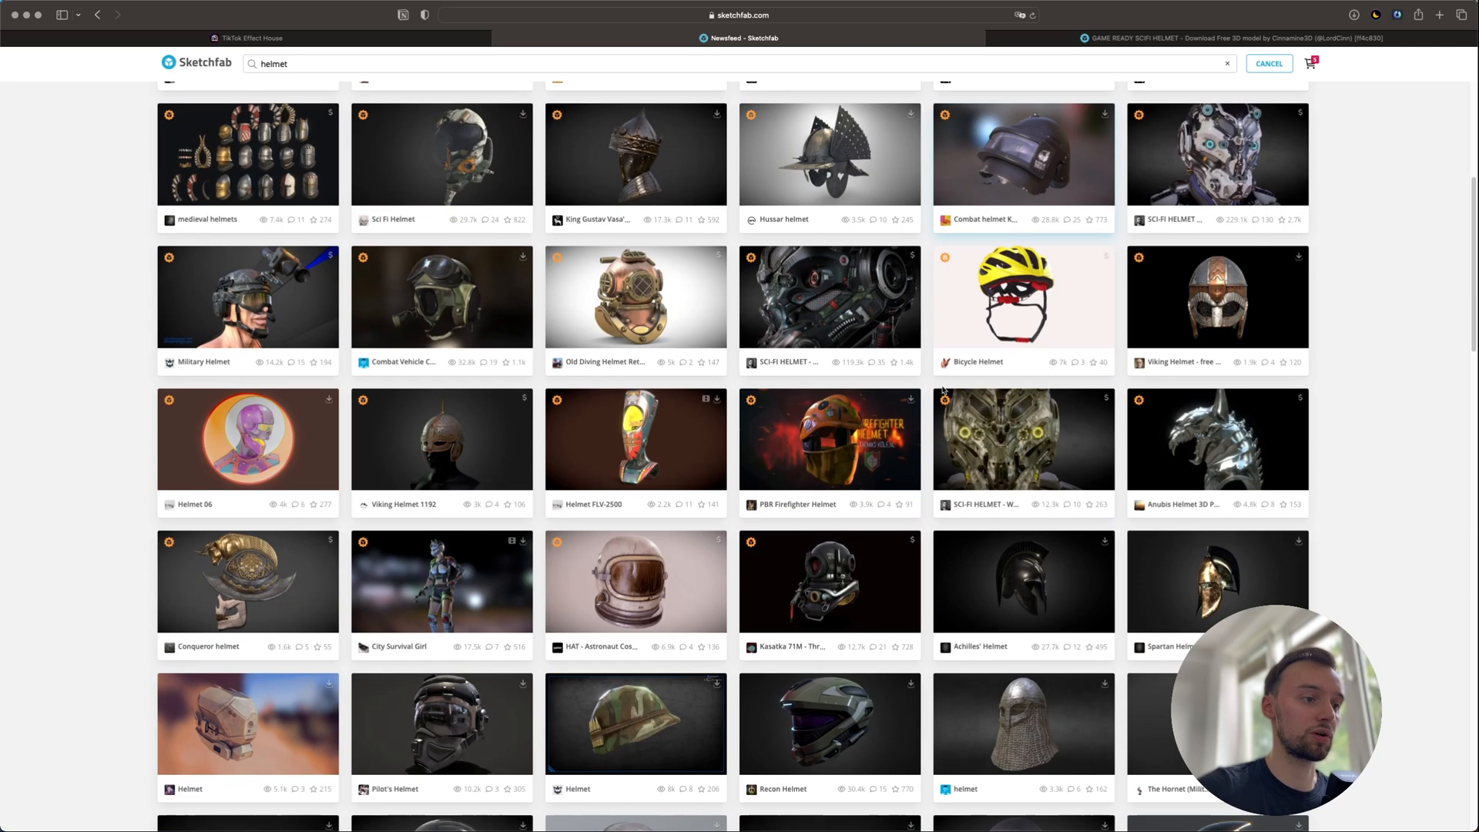
mouse_move(829, 440)
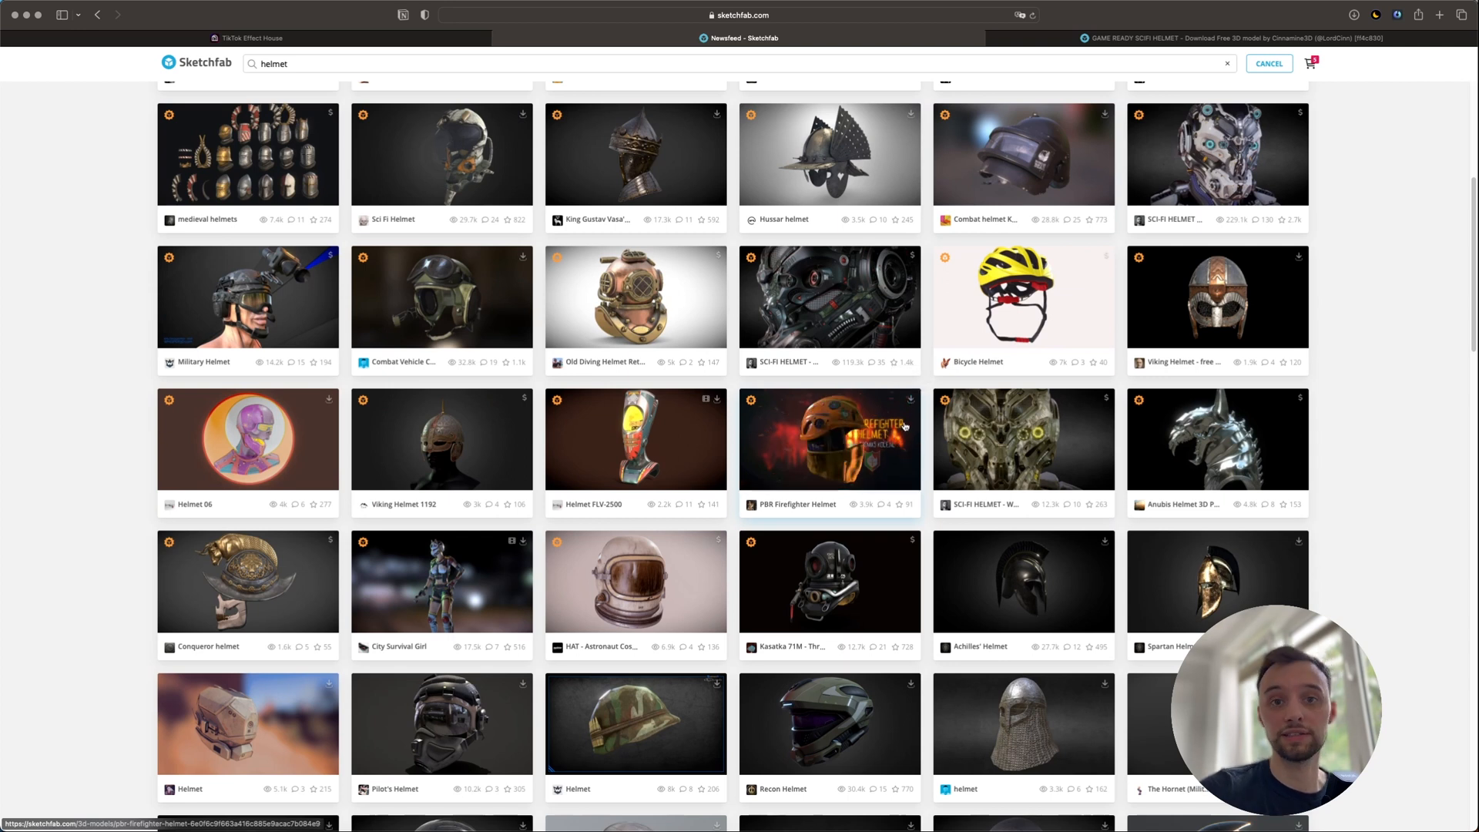
scroll(down, 3)
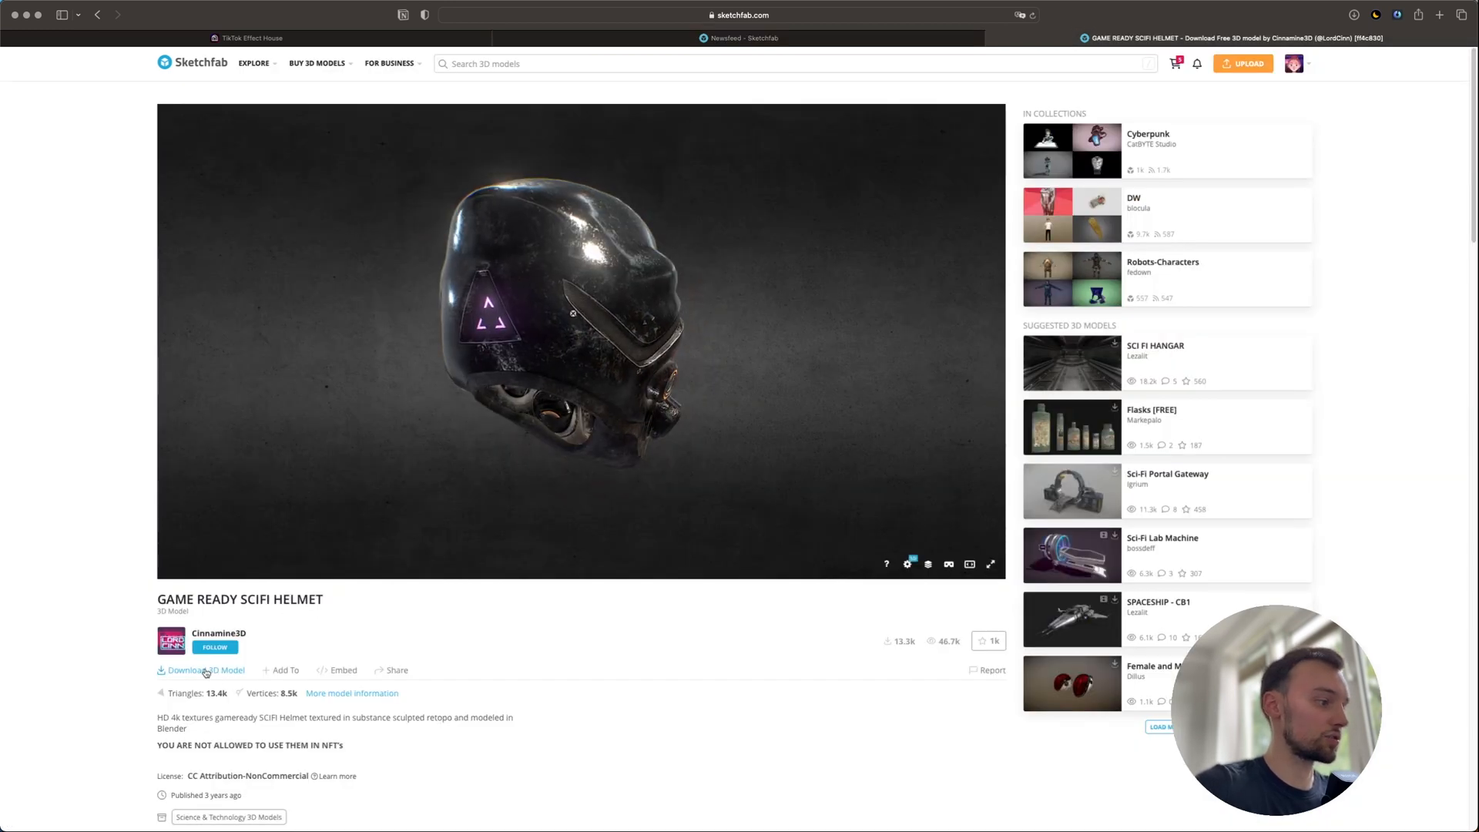
Open the helmet's download options listing FBX, USDZ, glTF and GLB formats
click(207, 669)
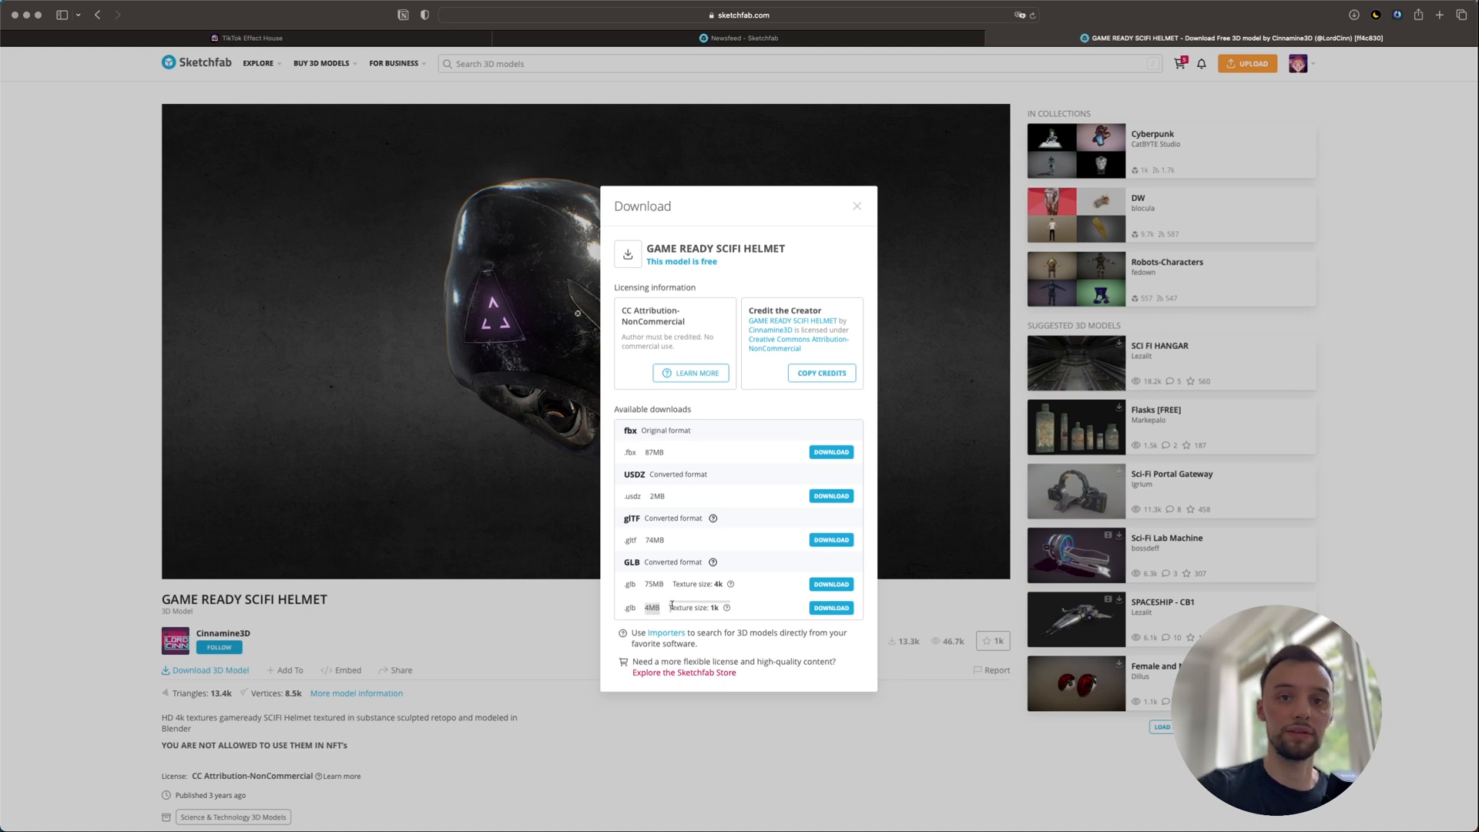
mouse_move(56, 461)
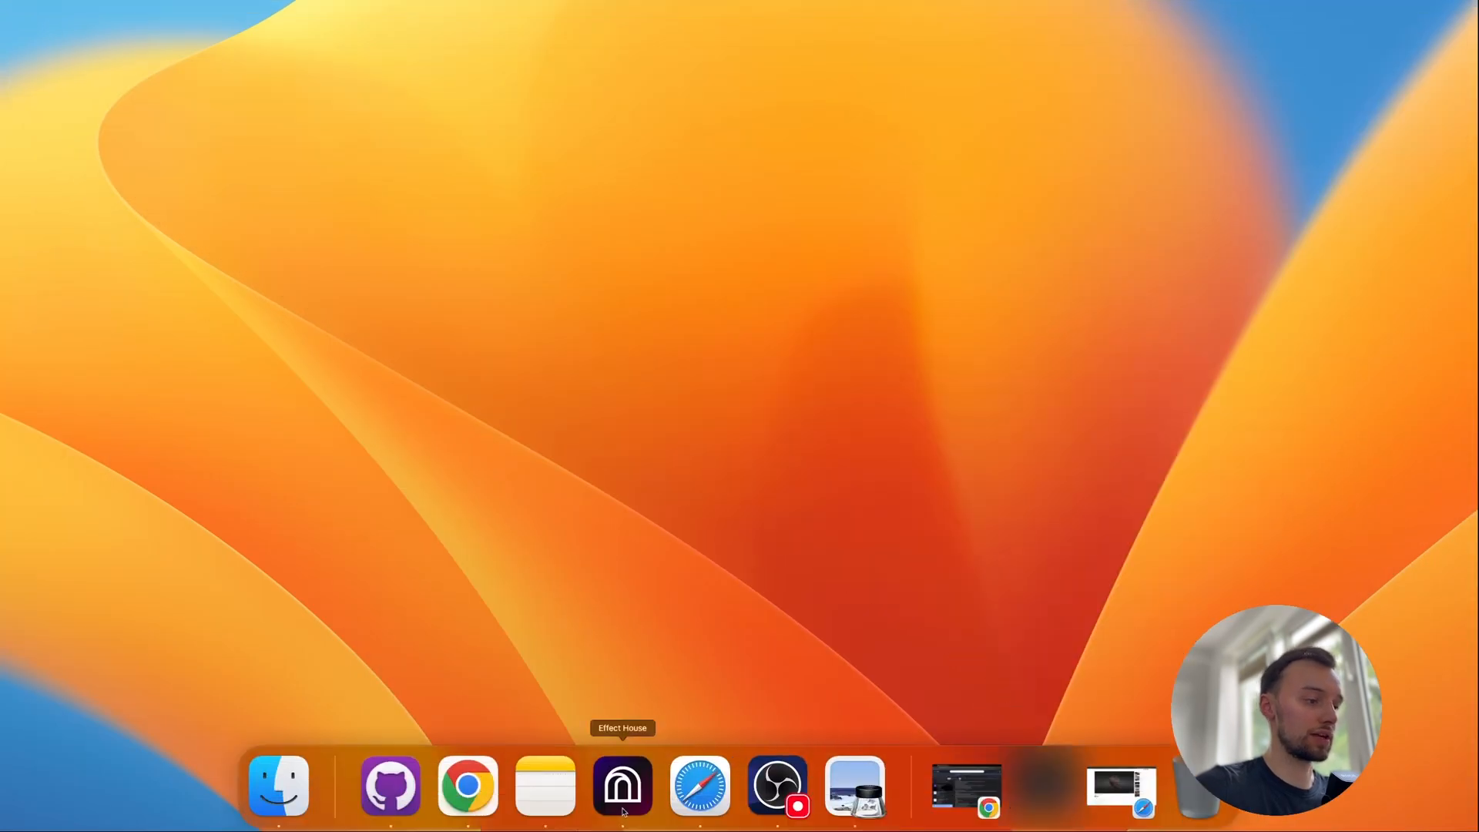
Launch Effect House from the Dock
click(622, 786)
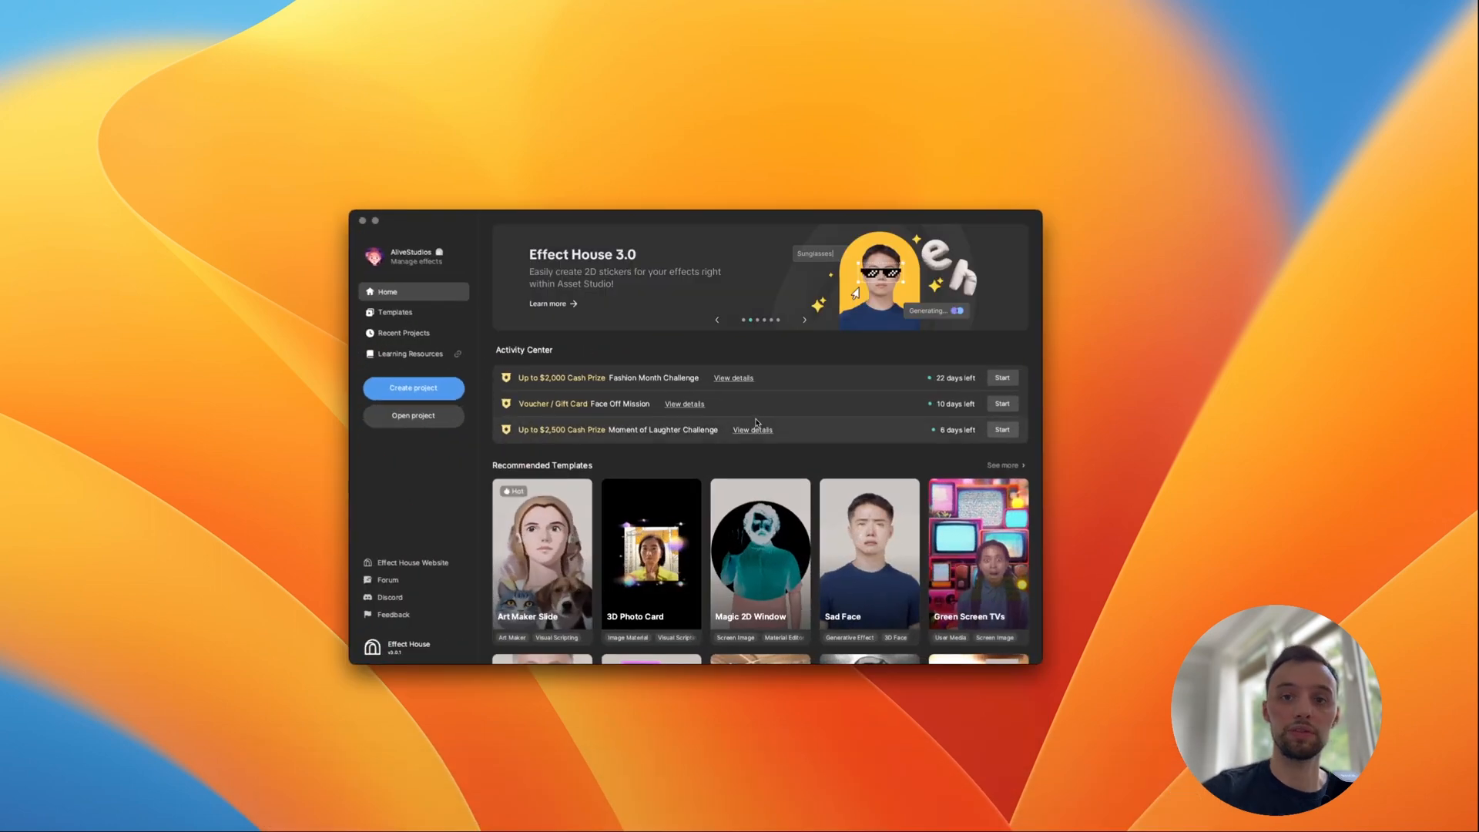
mouse_move(516, 332)
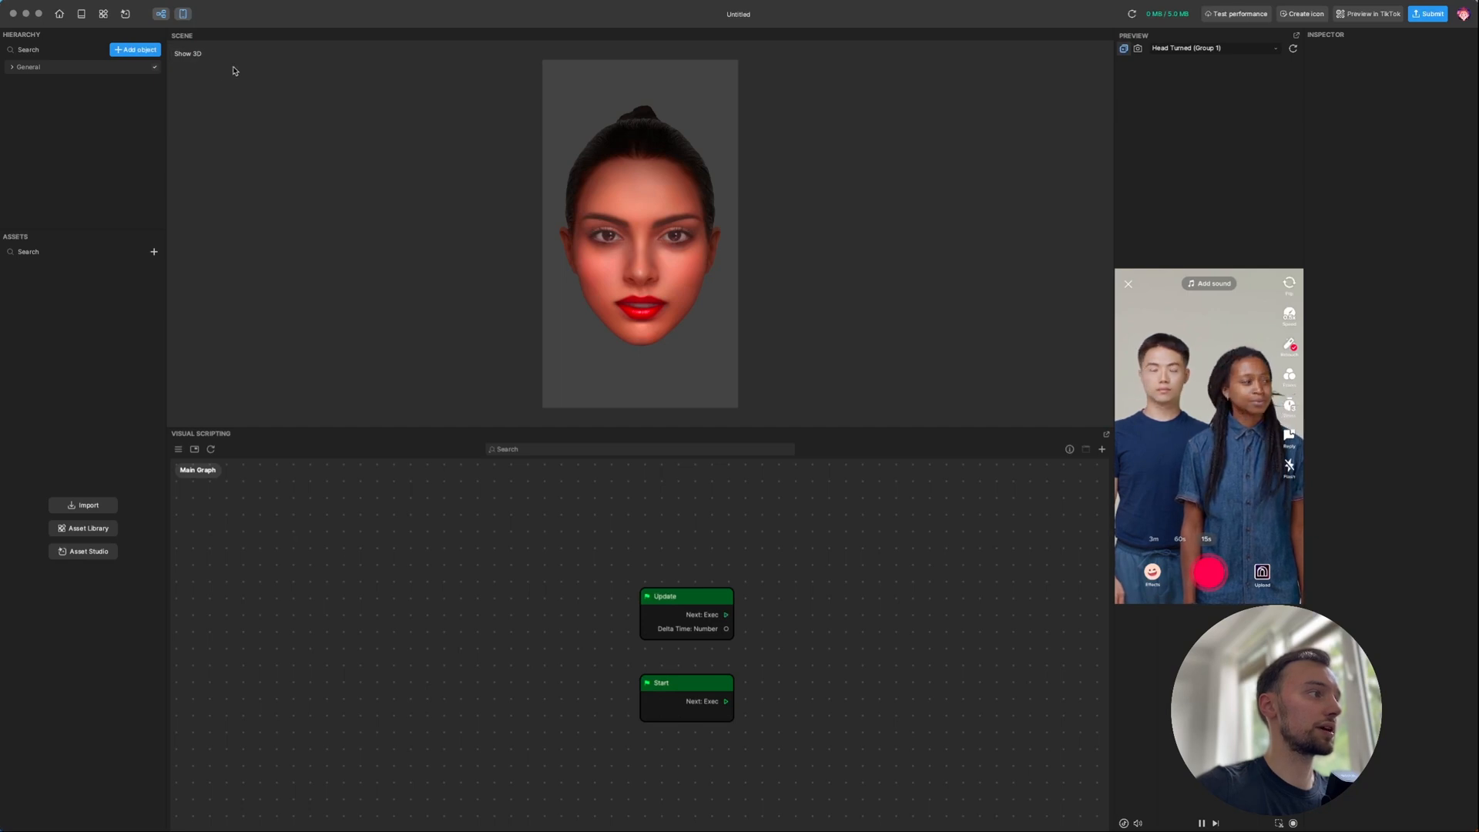
Show the scene in 3D with grid, camera and light
click(187, 54)
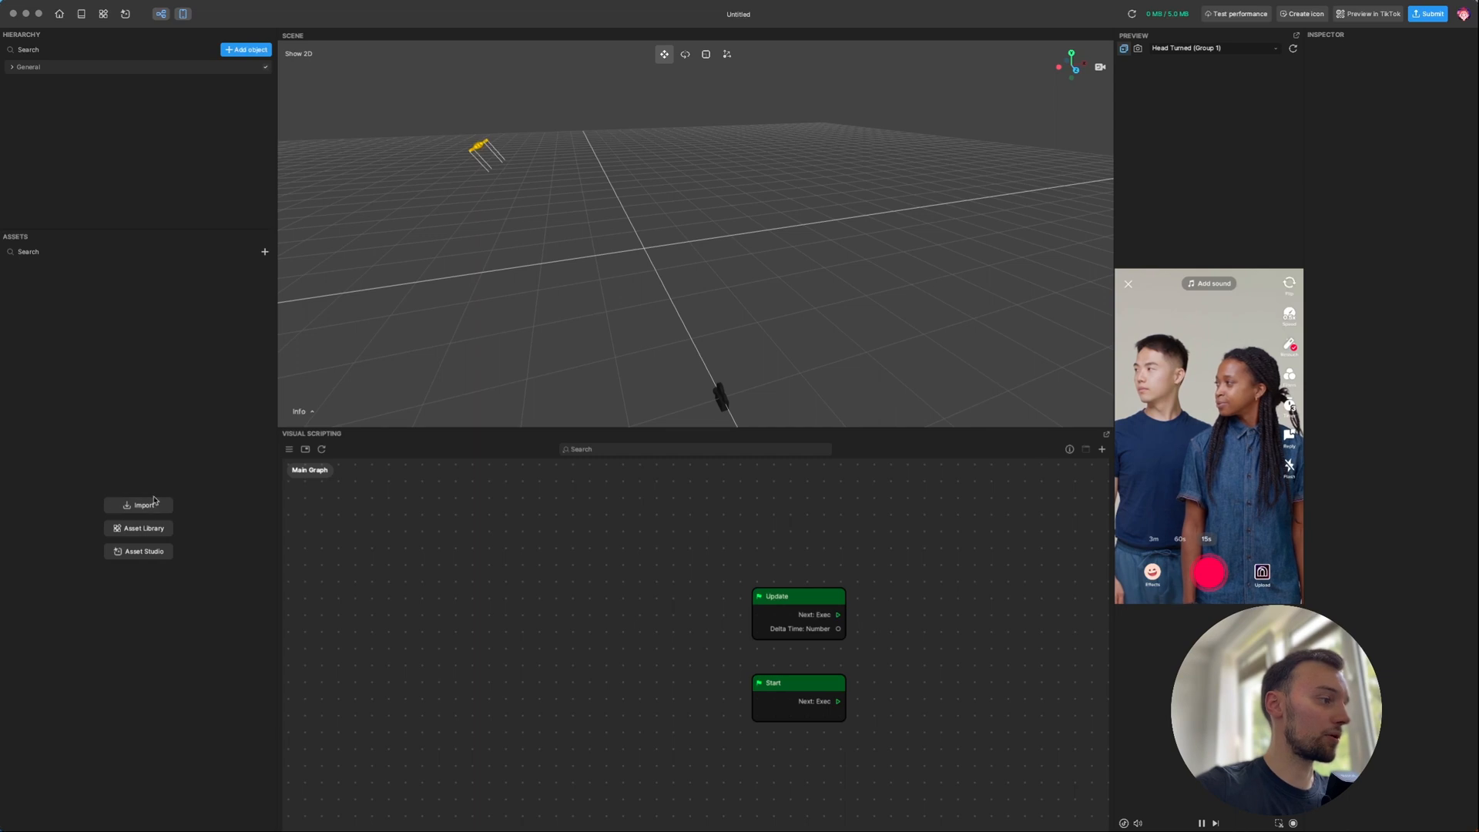
Import game_ready_scifi_helmet.glb from the HeadTracker folder with Import vertex color enabled
click(143, 504)
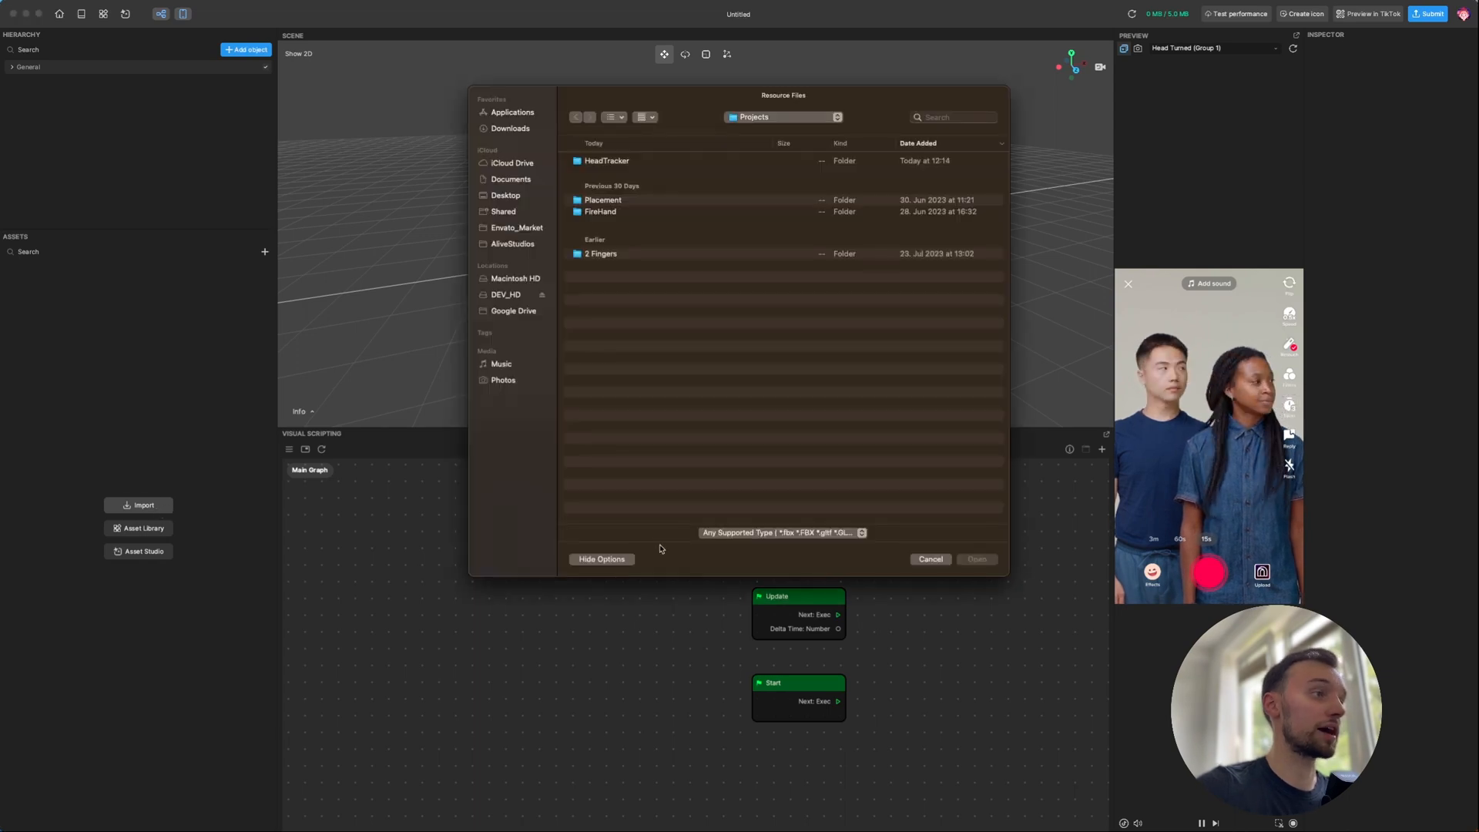
double_click(606, 161)
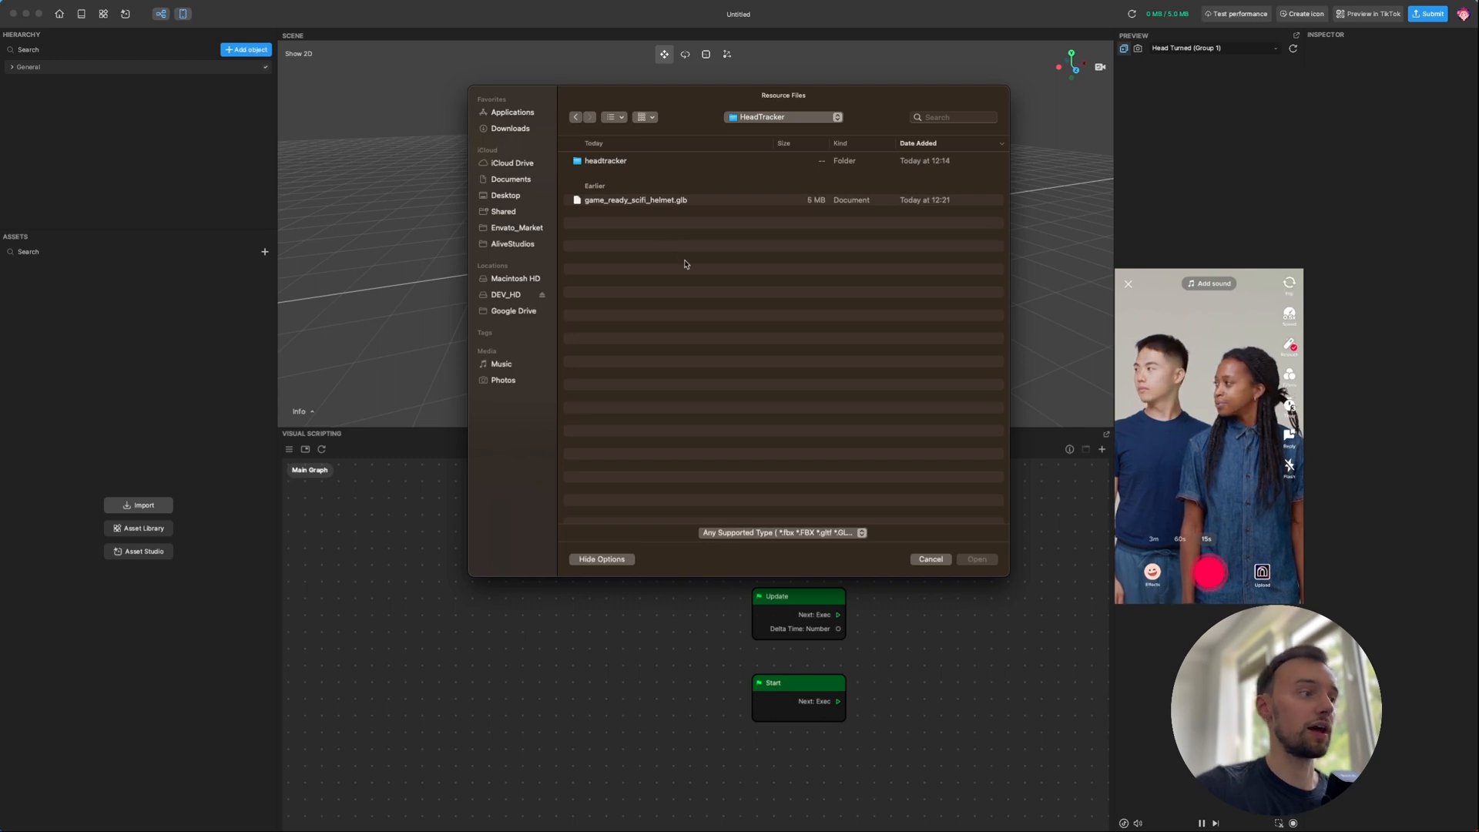
click(635, 199)
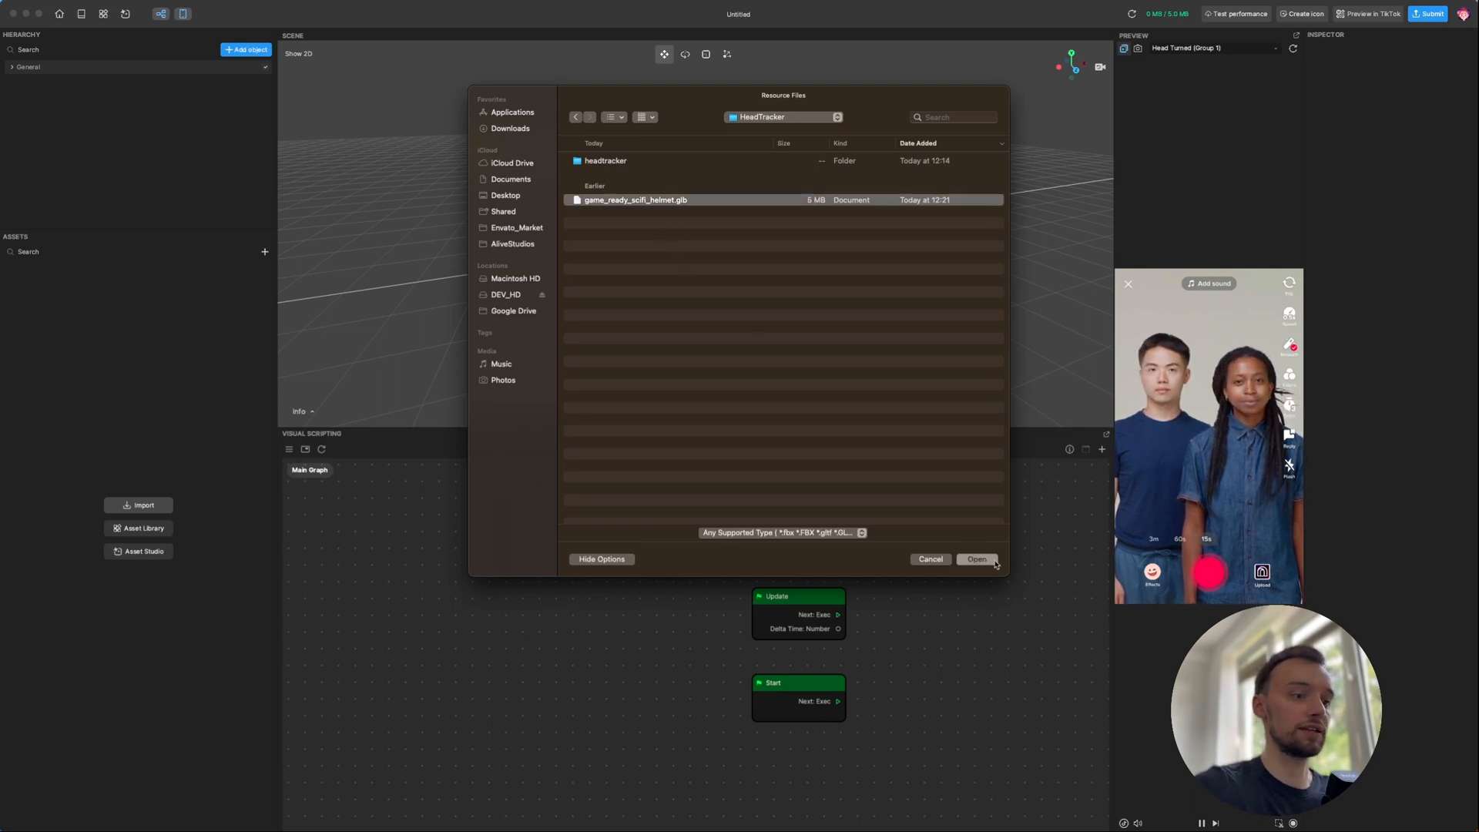
click(975, 559)
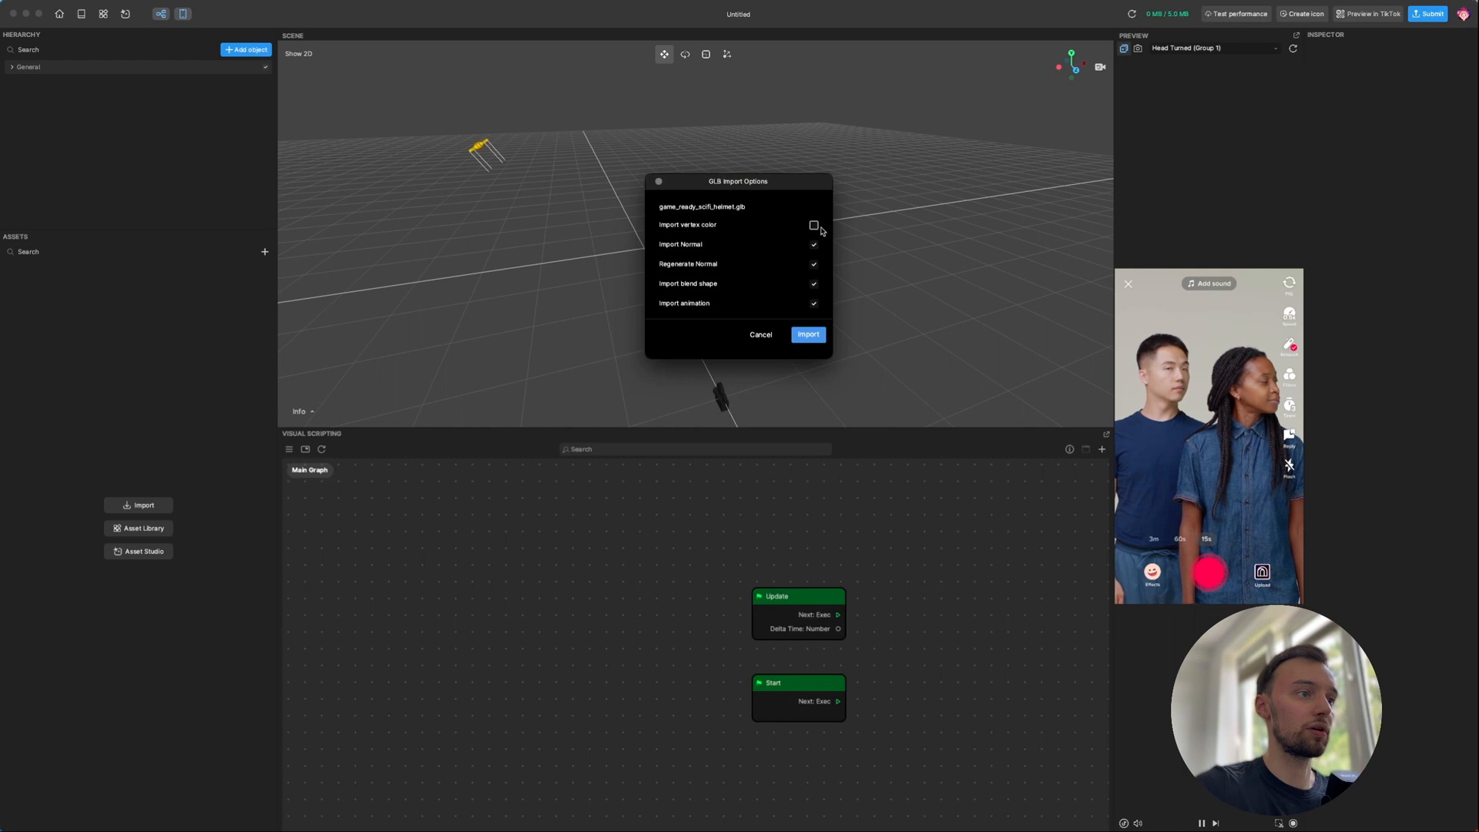
click(813, 224)
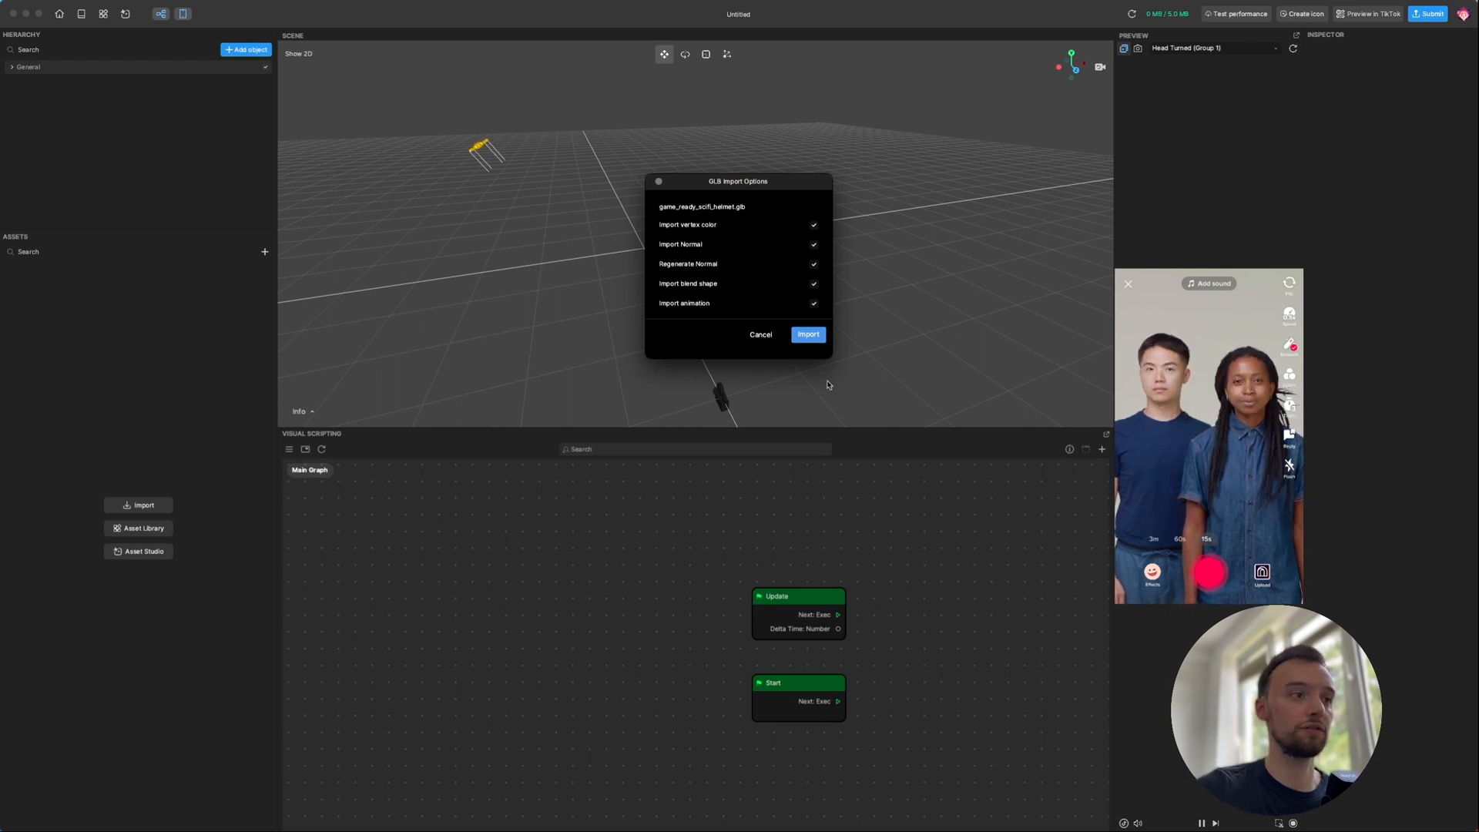
click(807, 334)
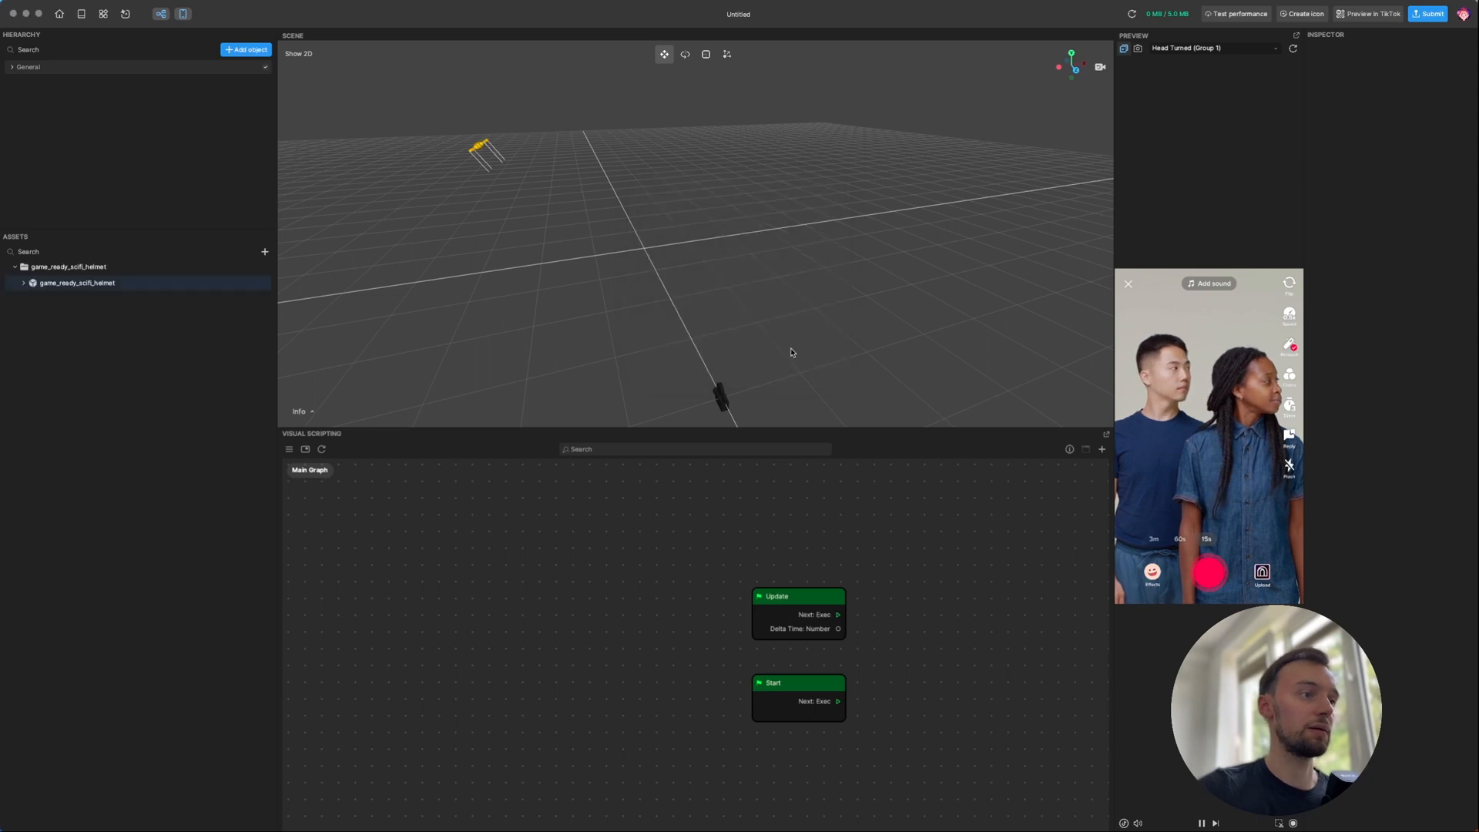
Expand the helmet asset folder and collapse its Materials and Textures lists
click(33, 283)
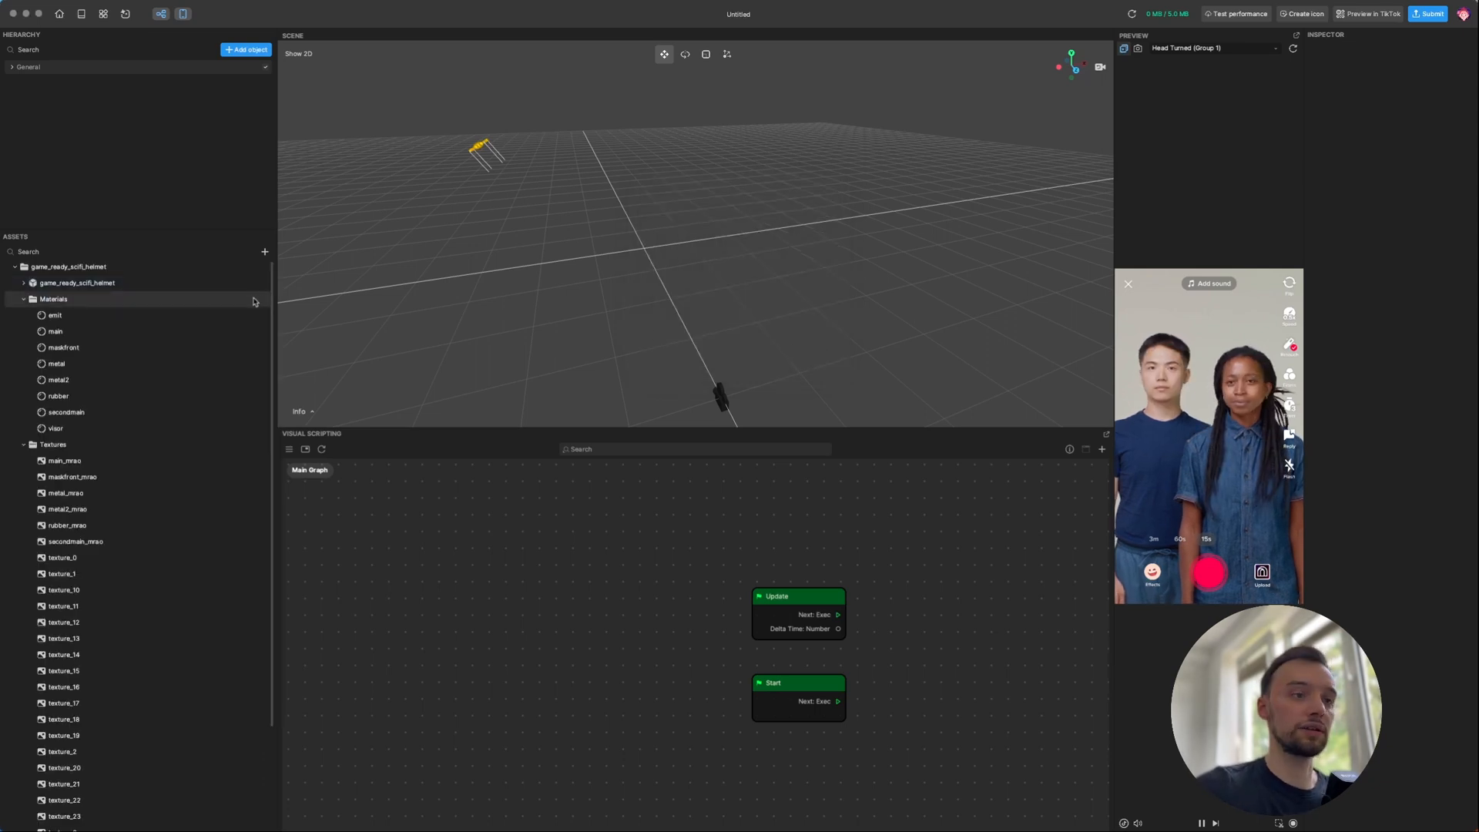
click(24, 299)
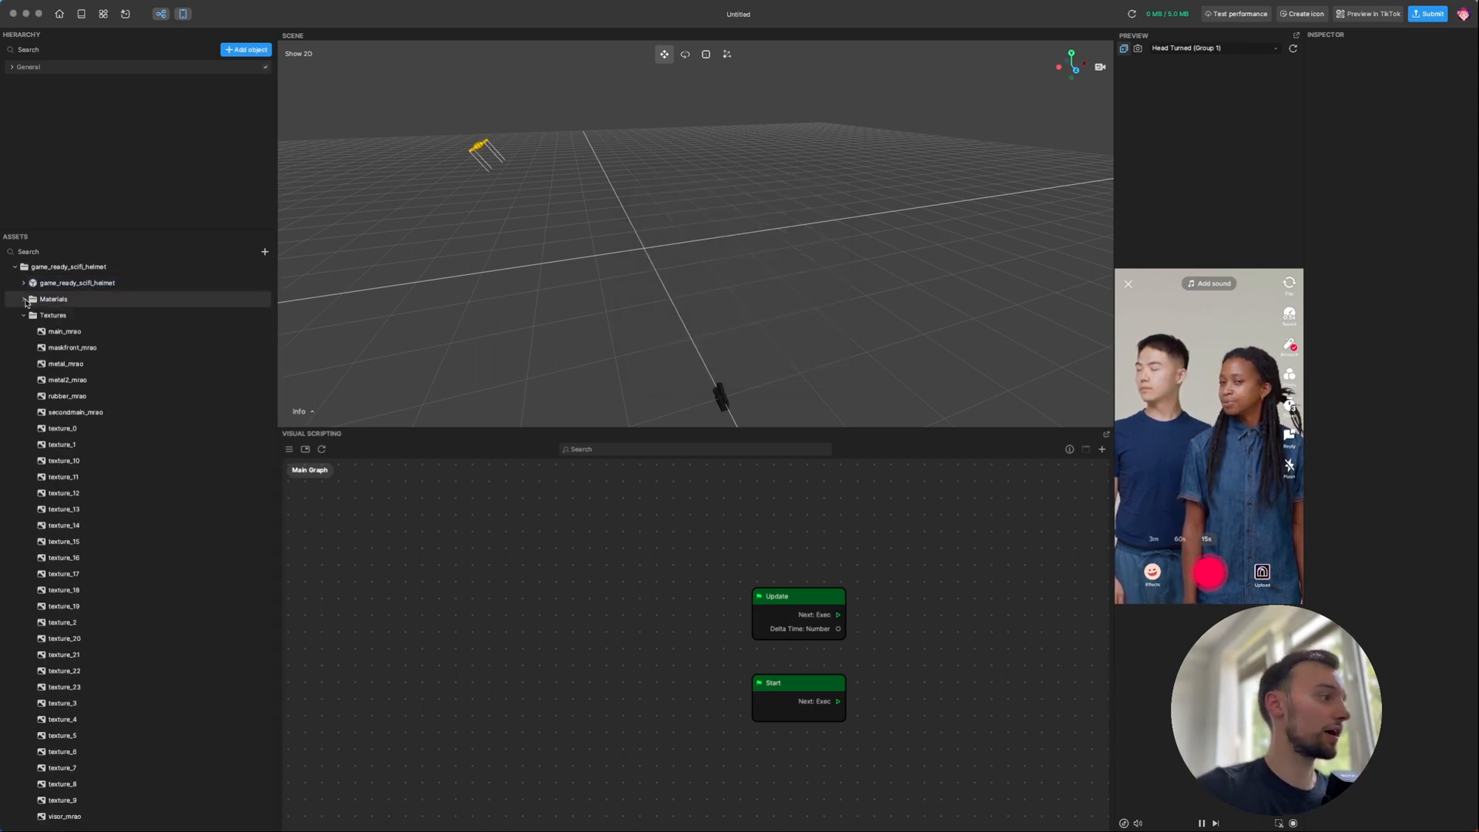
click(26, 299)
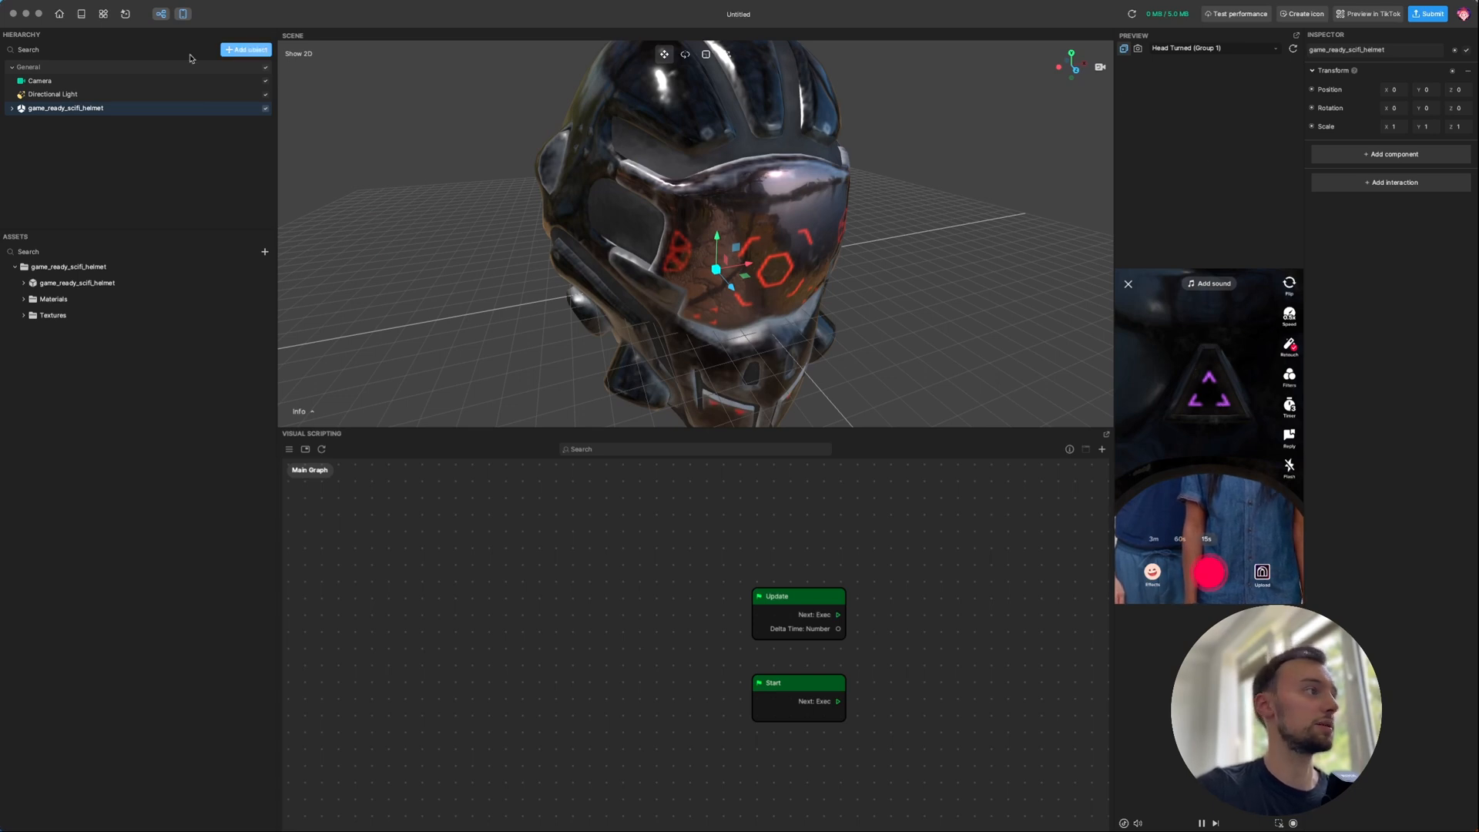
Scale the helmet's Transform to 0.095 and deselect it
click(183, 13)
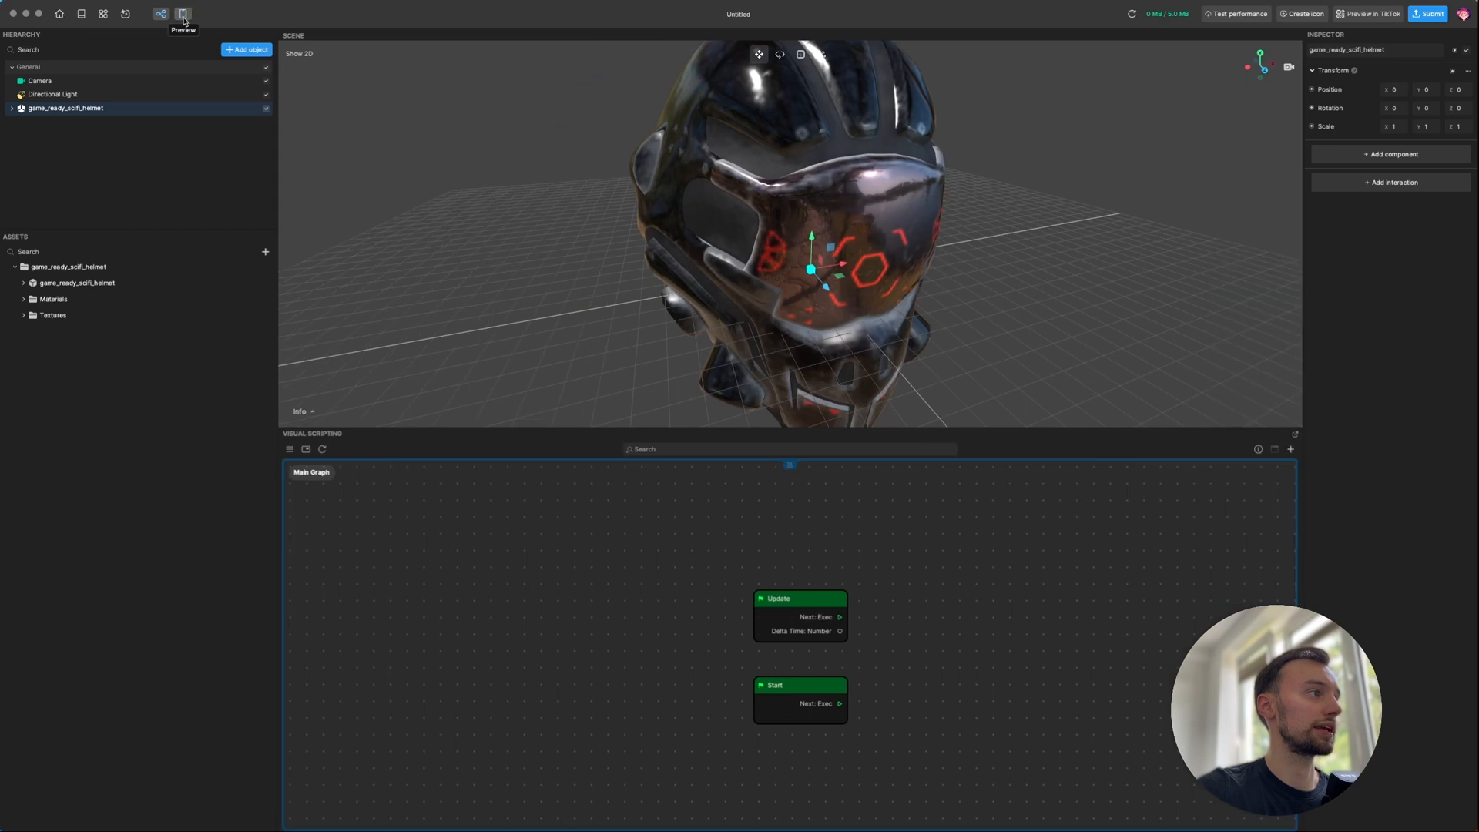
click(183, 13)
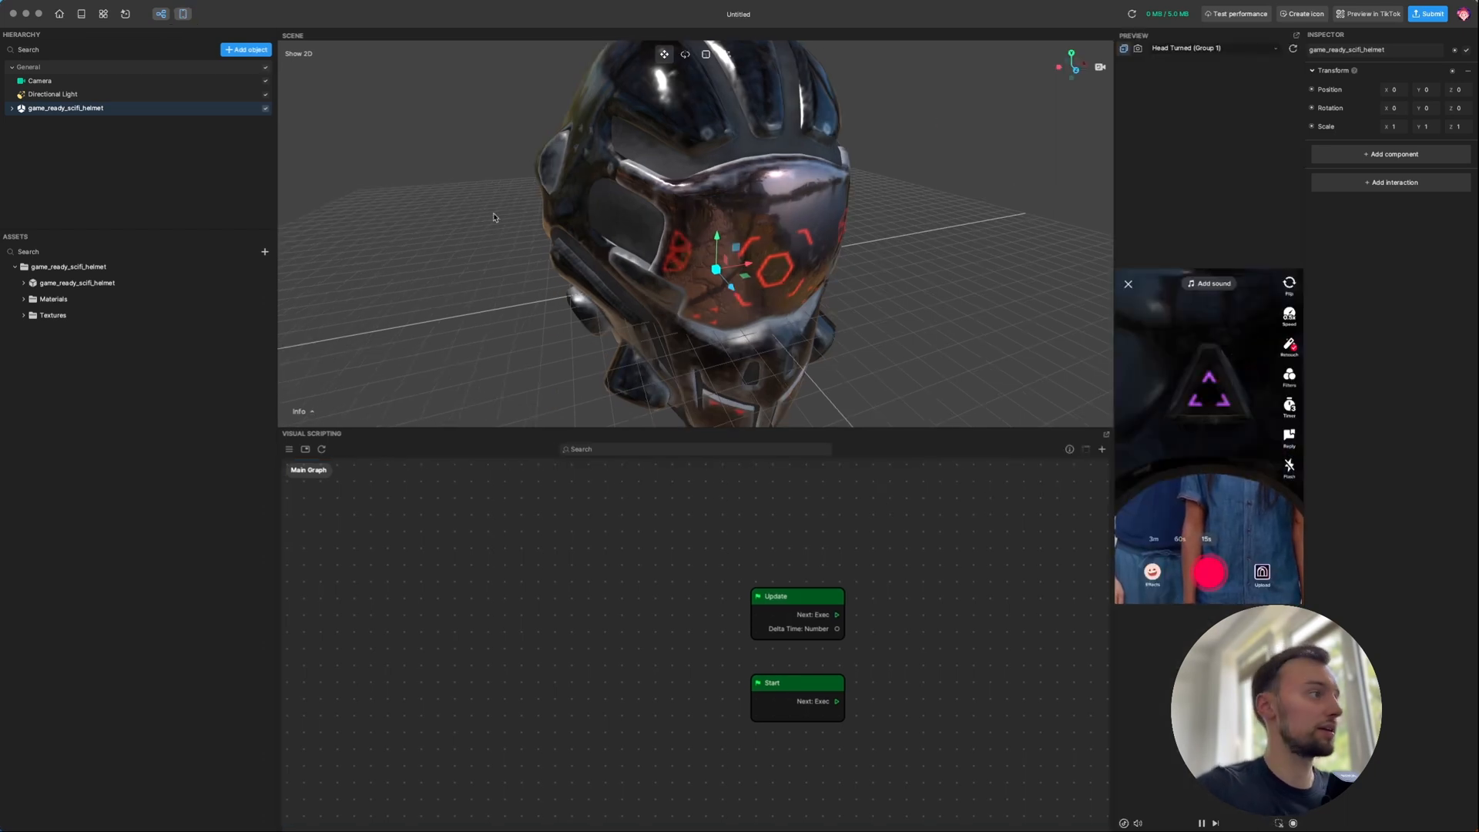
double_click(64, 109)
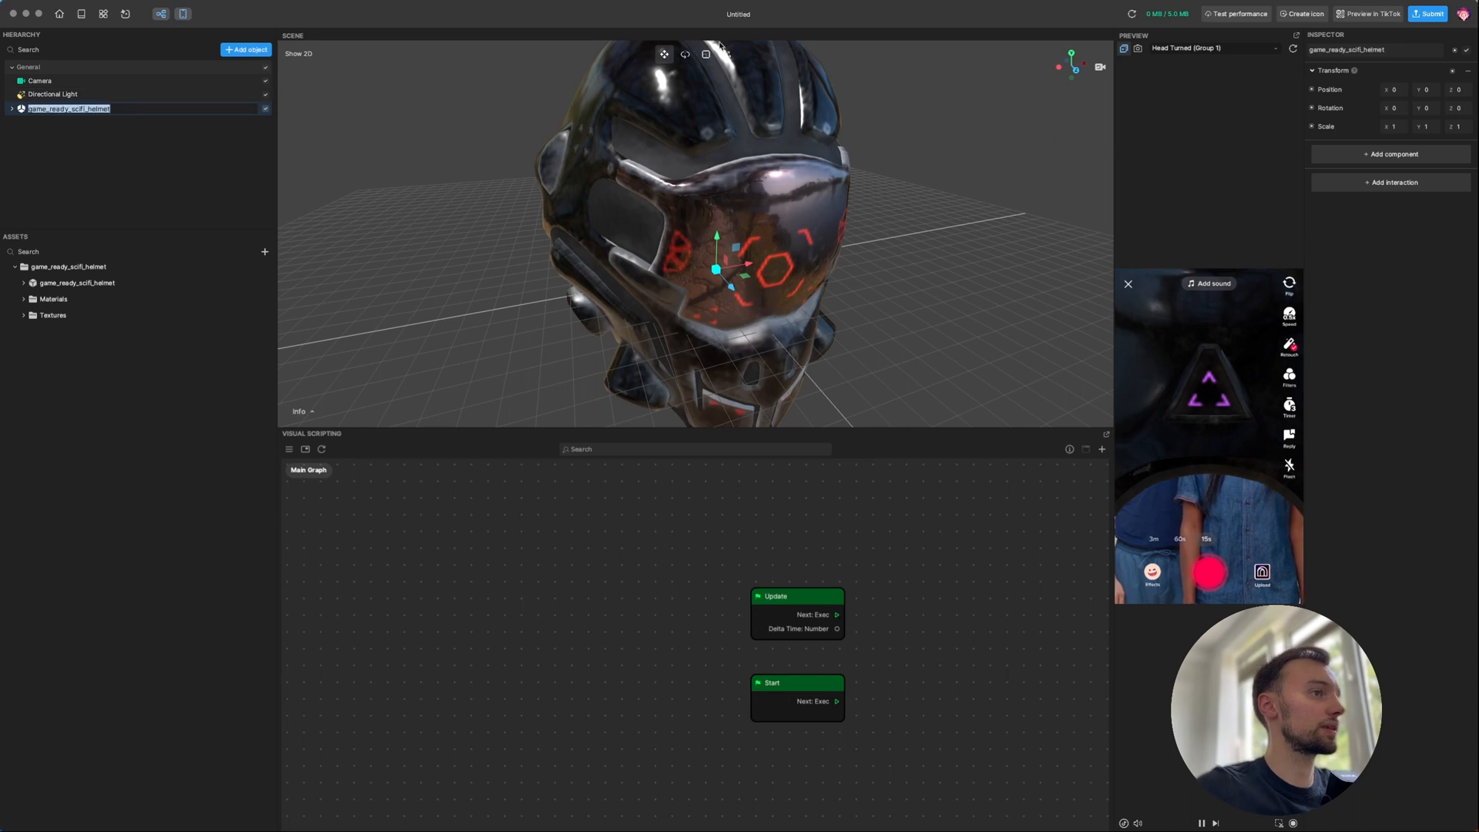
mouse_move(705, 54)
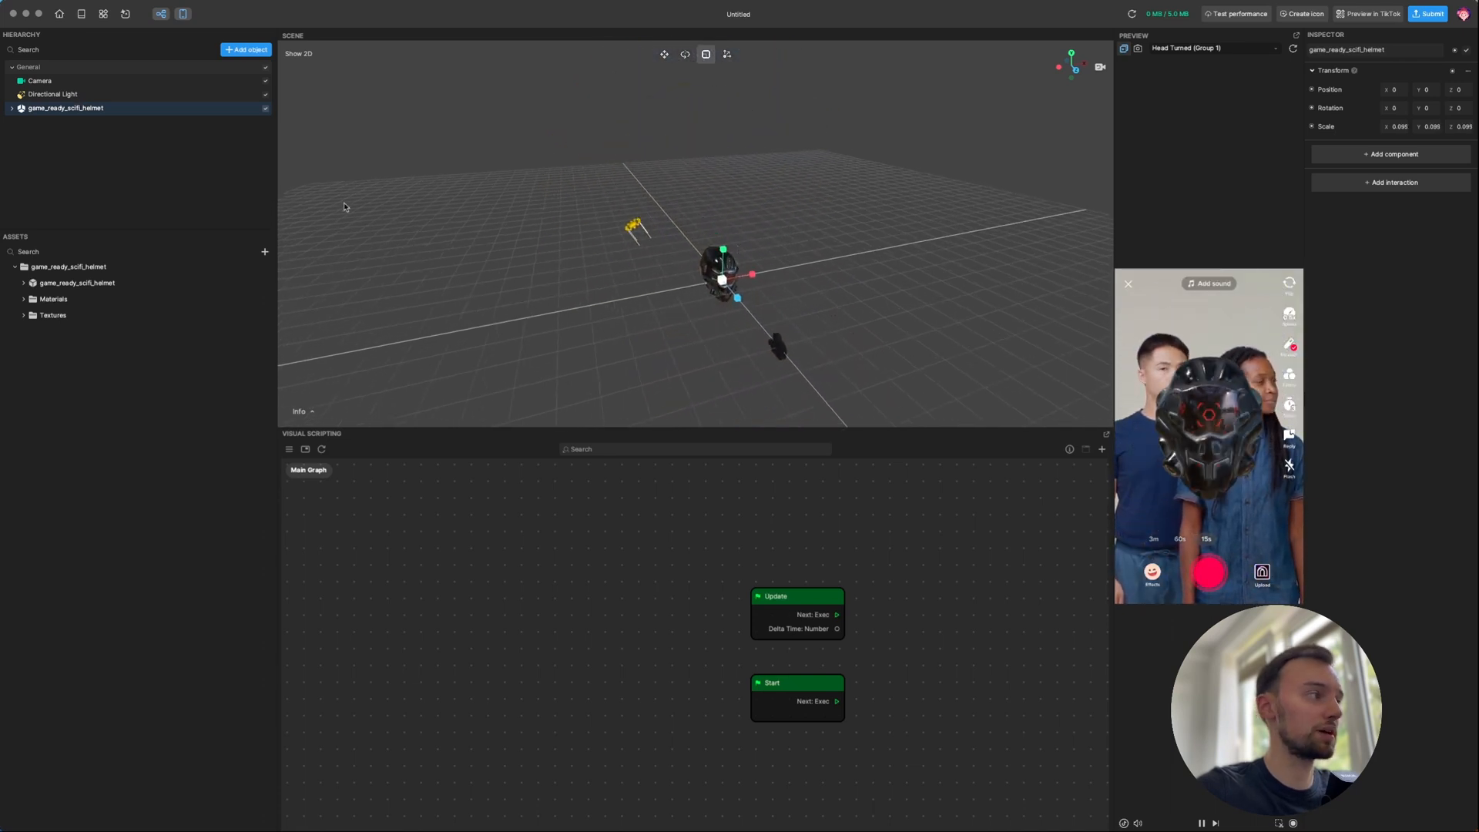
click(148, 188)
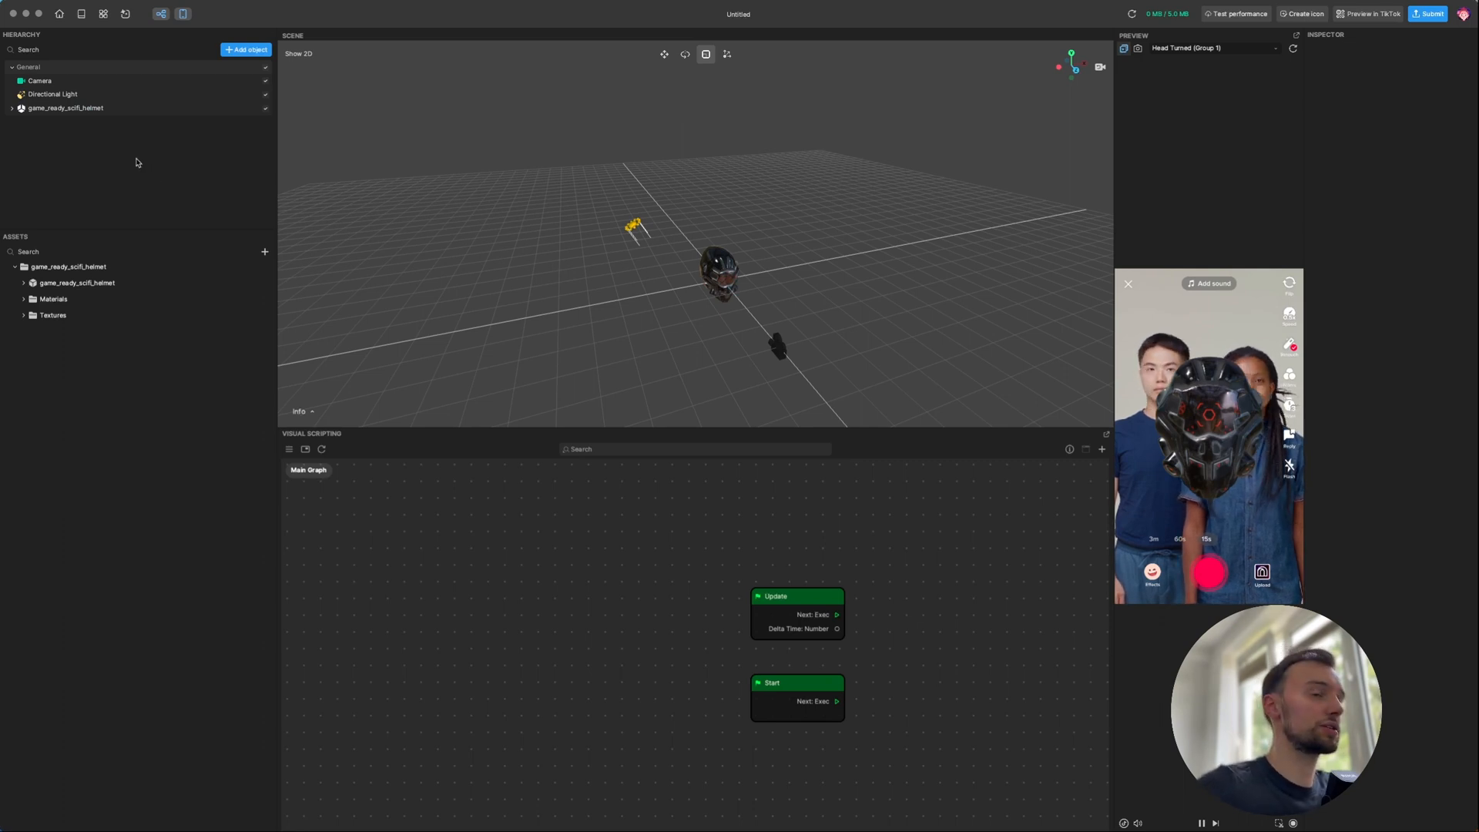
click(246, 49)
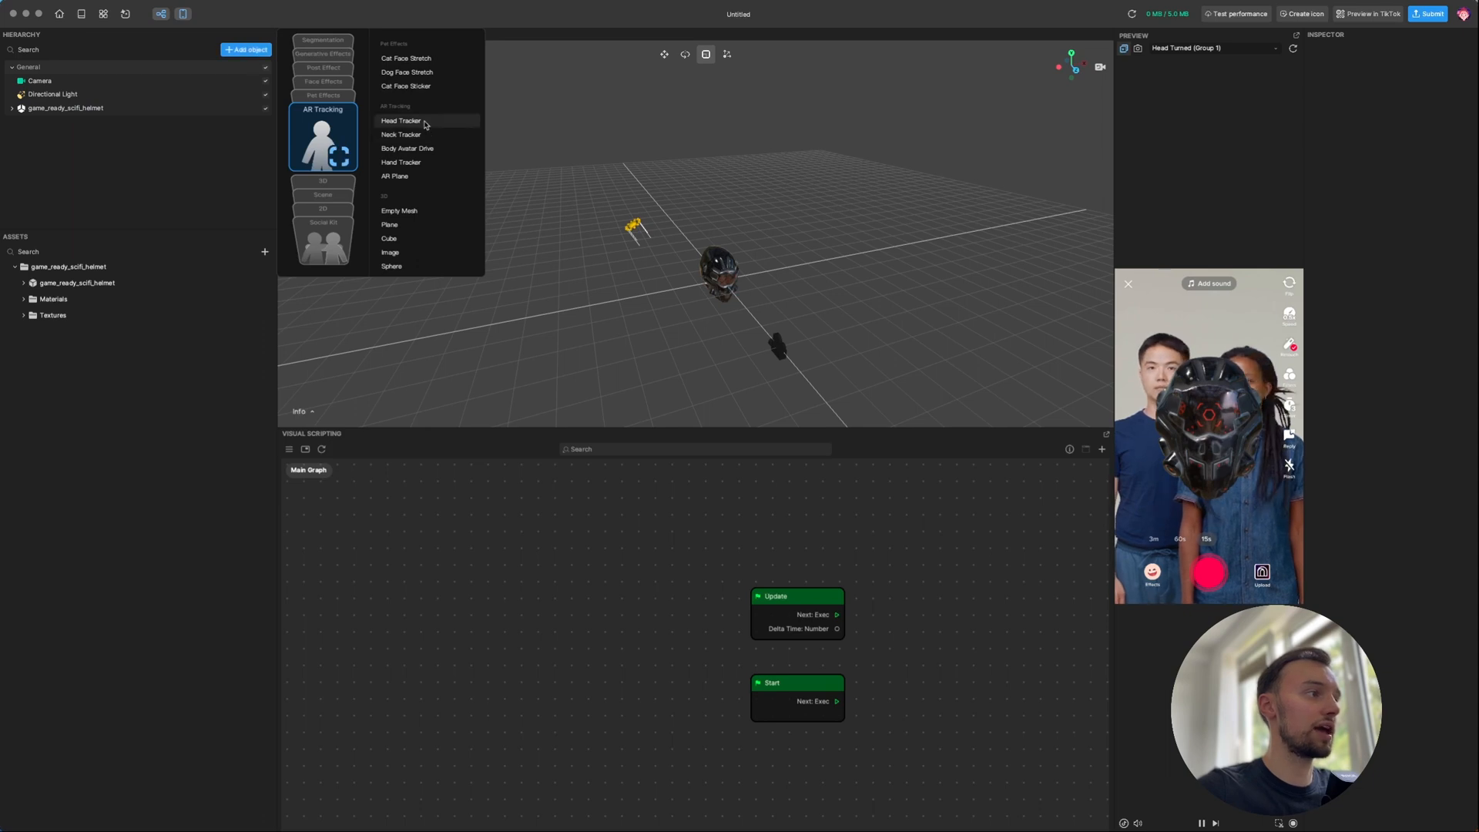
Add a Head Tracker with a Head child from AR Tracking
click(399, 121)
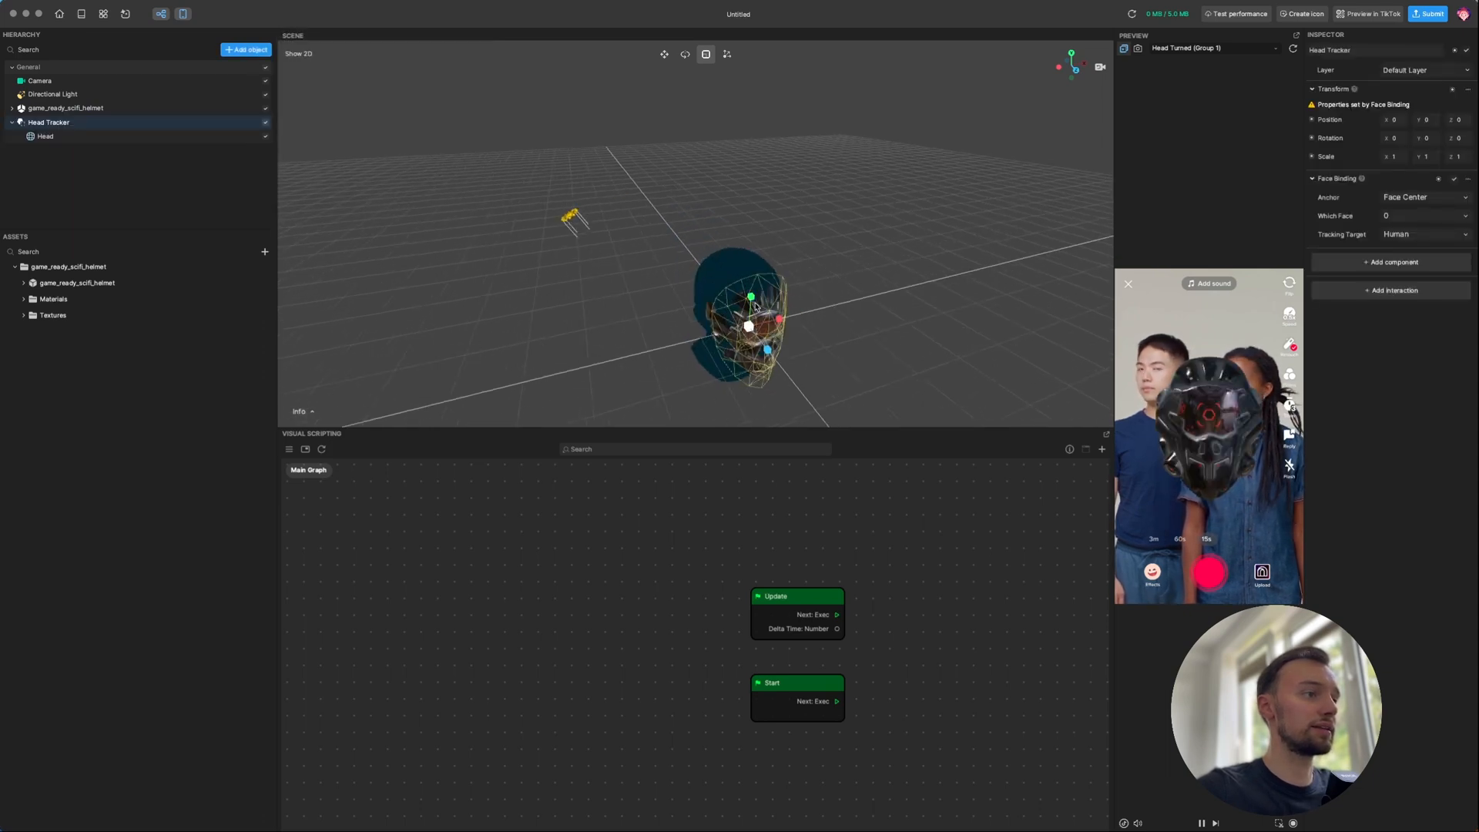
click(64, 108)
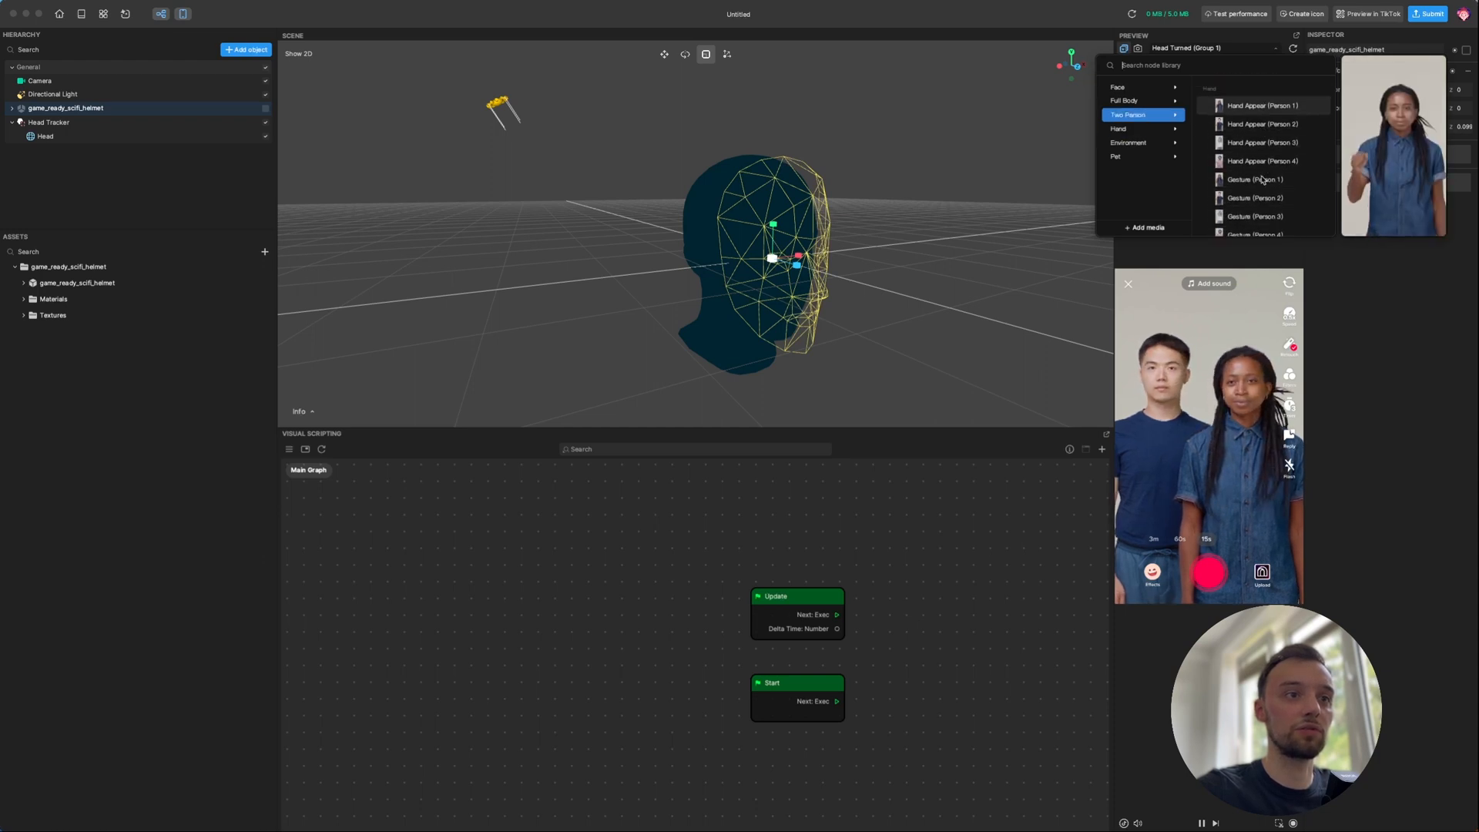
Browse preview video categories and play Face > Head Turned (Person 2)
click(1118, 128)
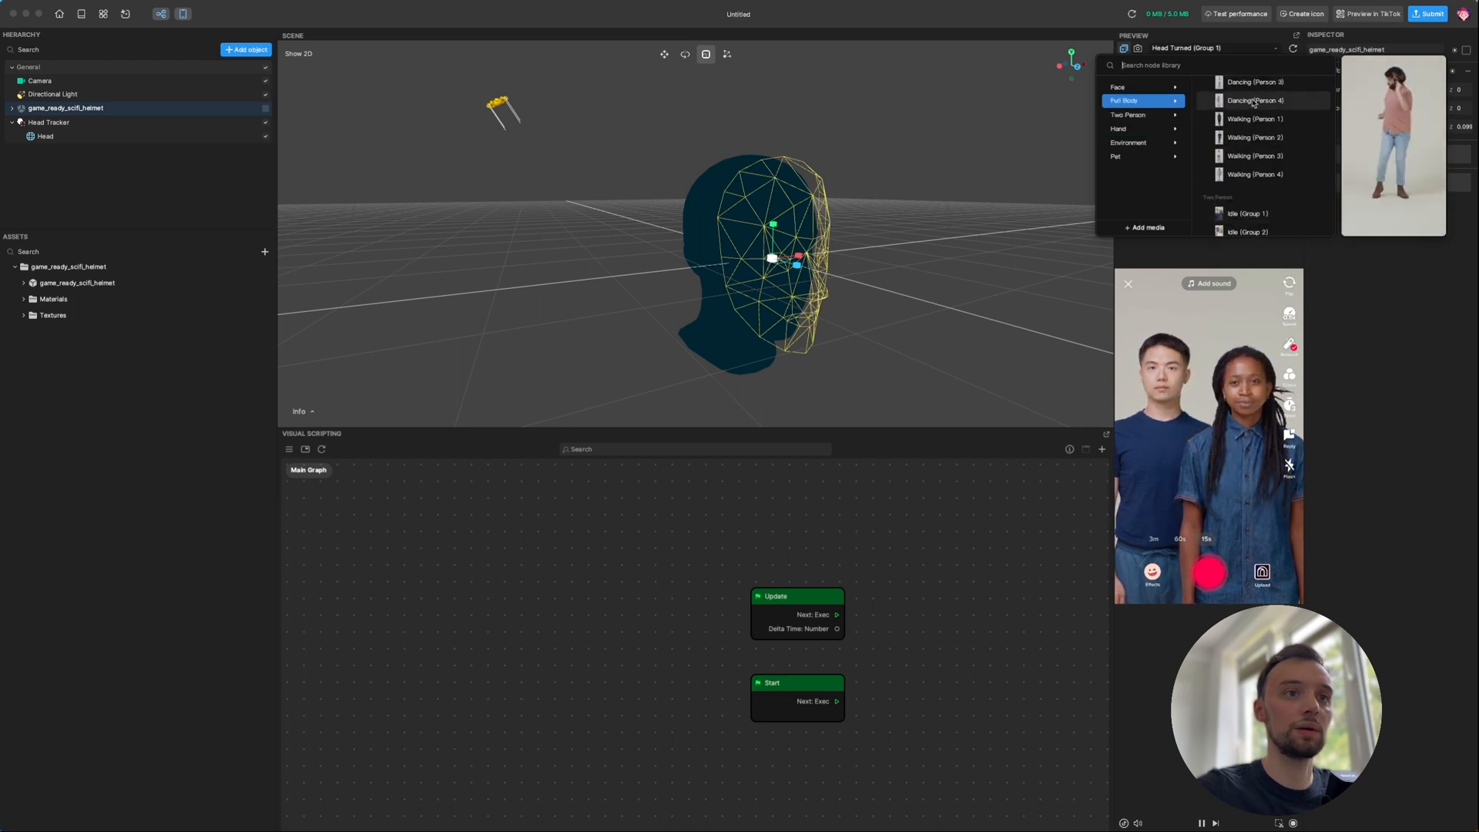
click(1117, 87)
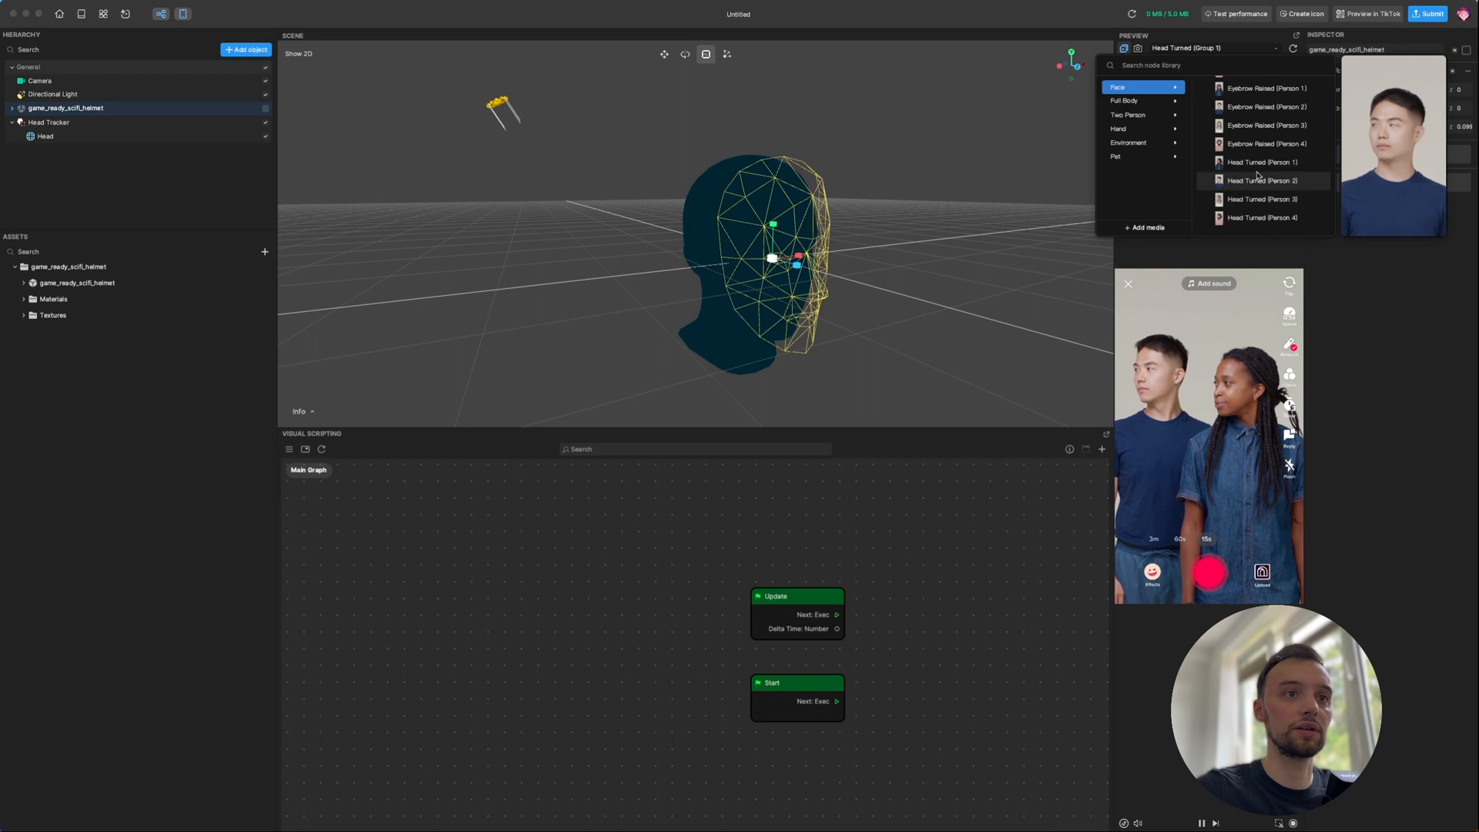
click(1262, 180)
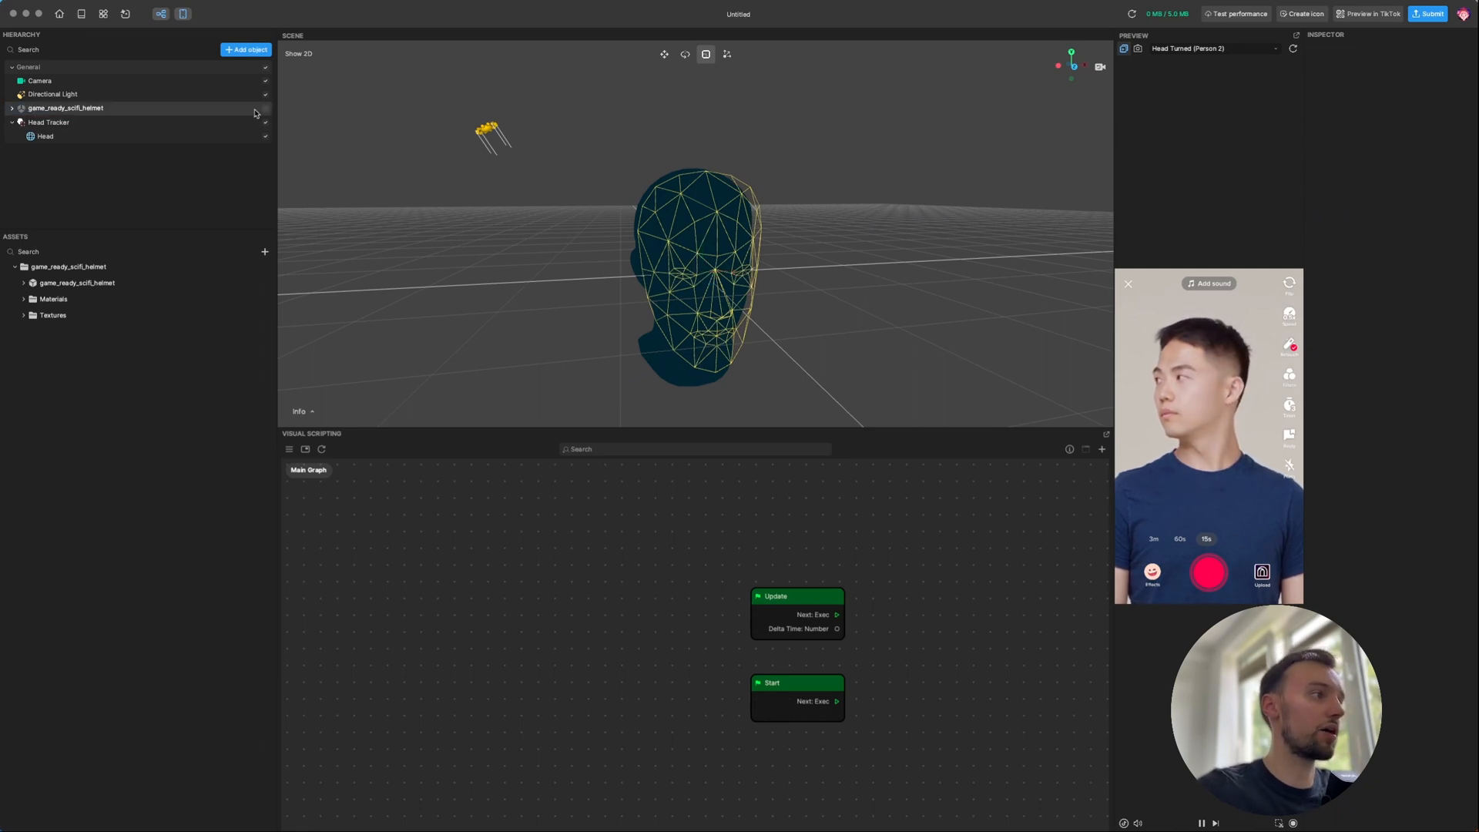
Select game_ready_scifi_helmet in the Hierarchy to move it under Head Tracker
click(64, 108)
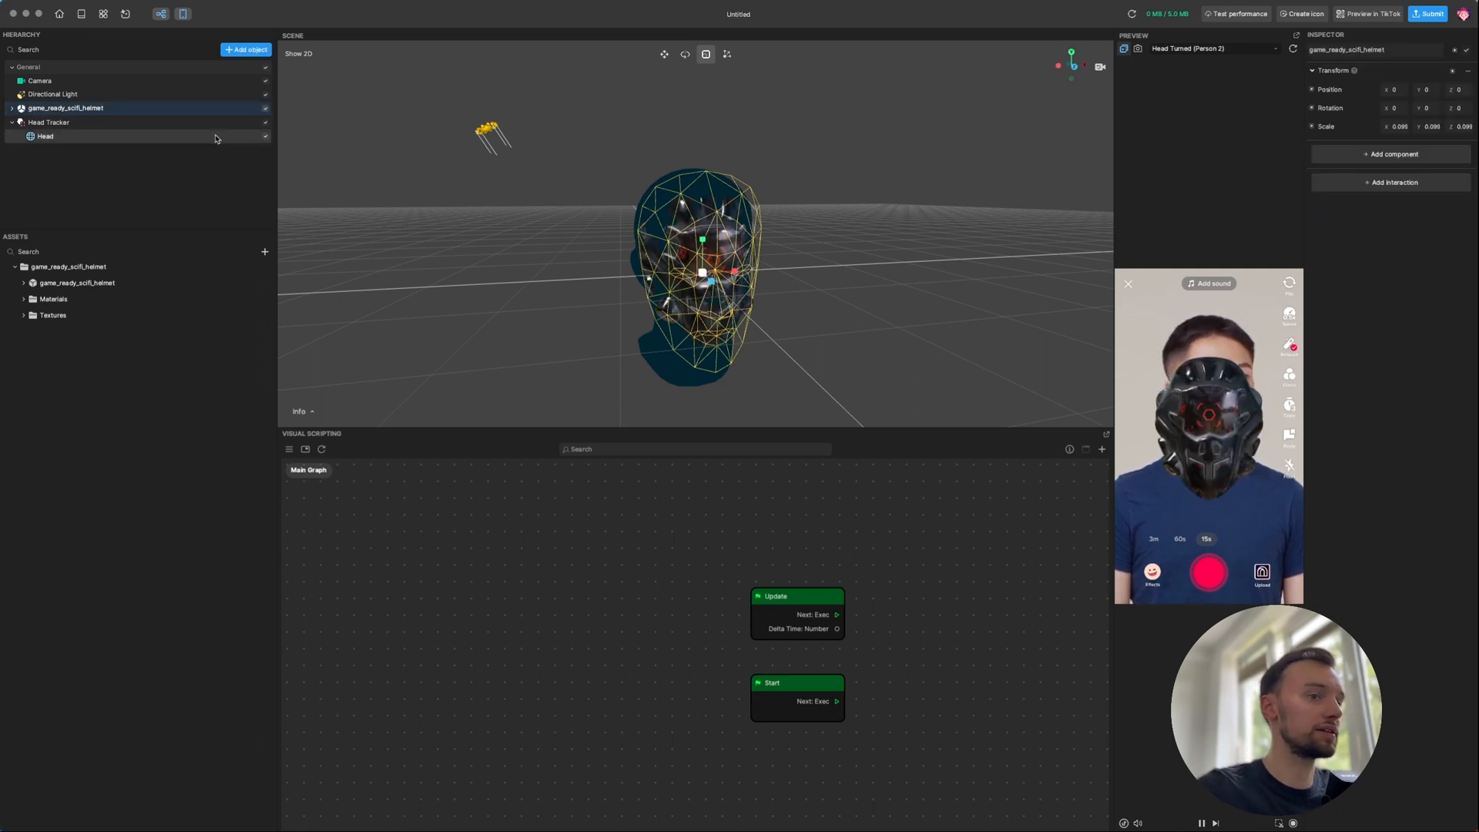
click(64, 108)
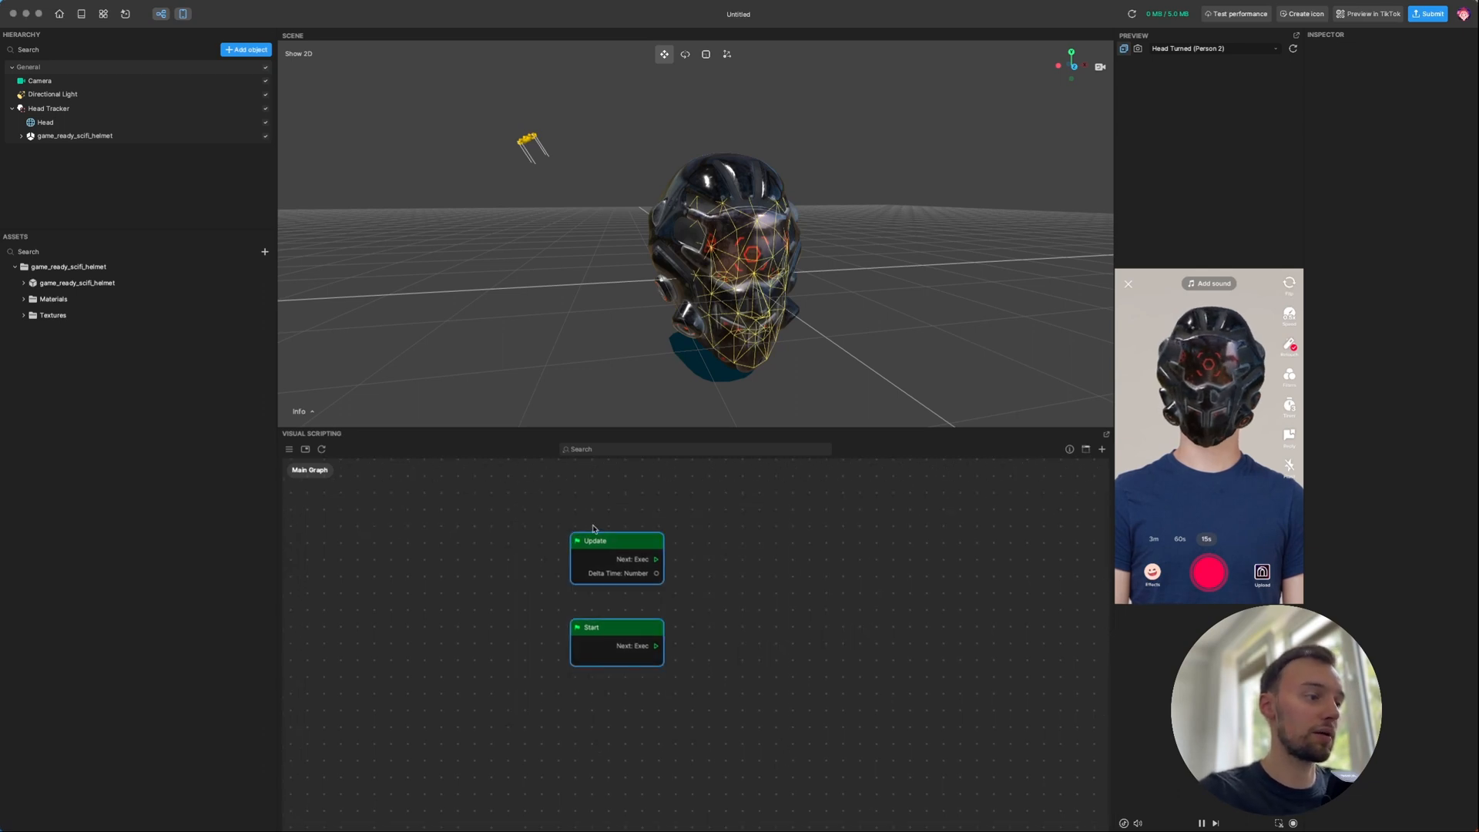
Orbit to the helmet's side and select the visor mesh, Plane.008_visor_0, for its Transform node
drag(616, 541, 526, 518)
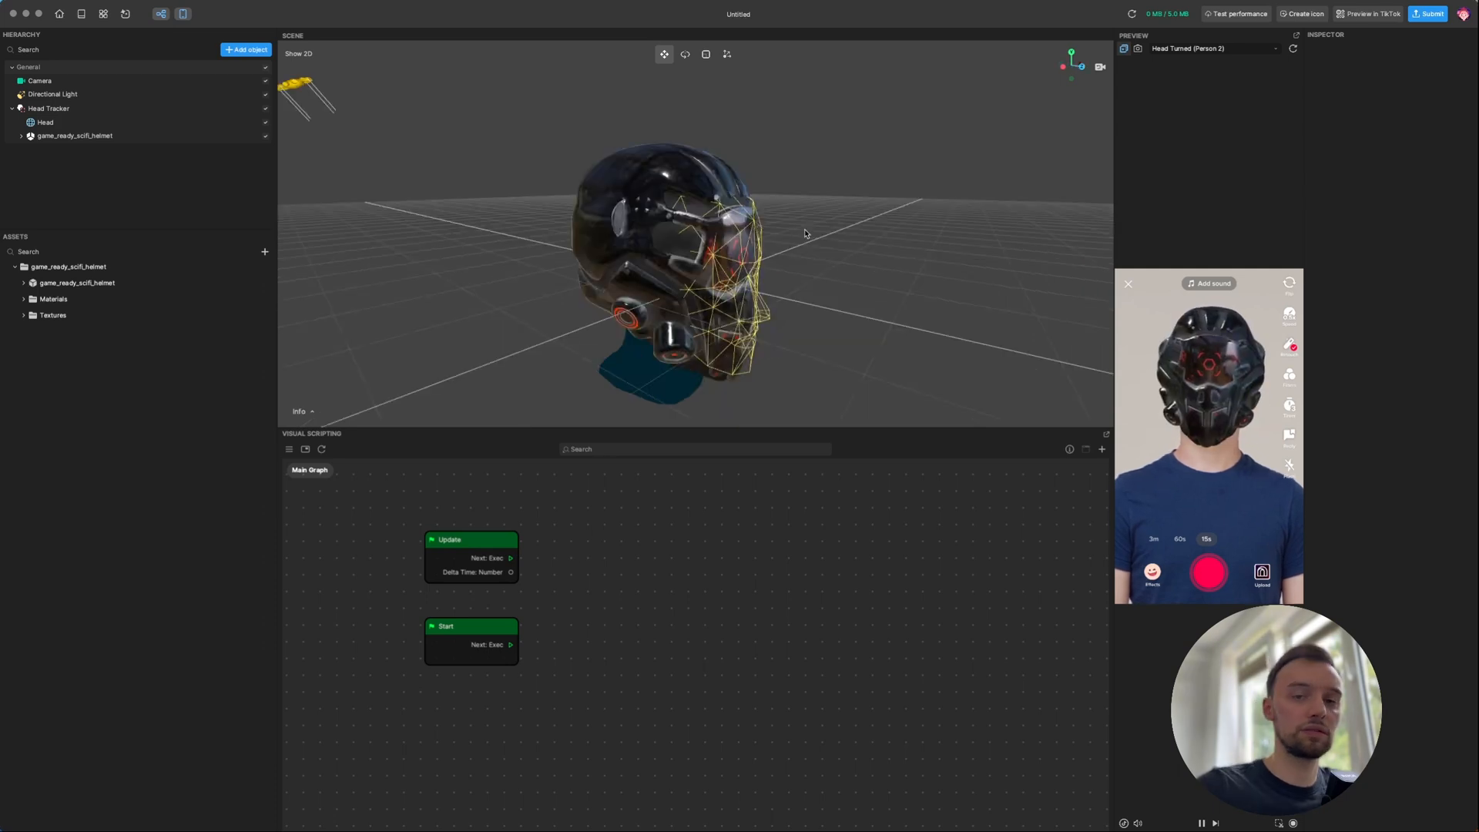
click(717, 236)
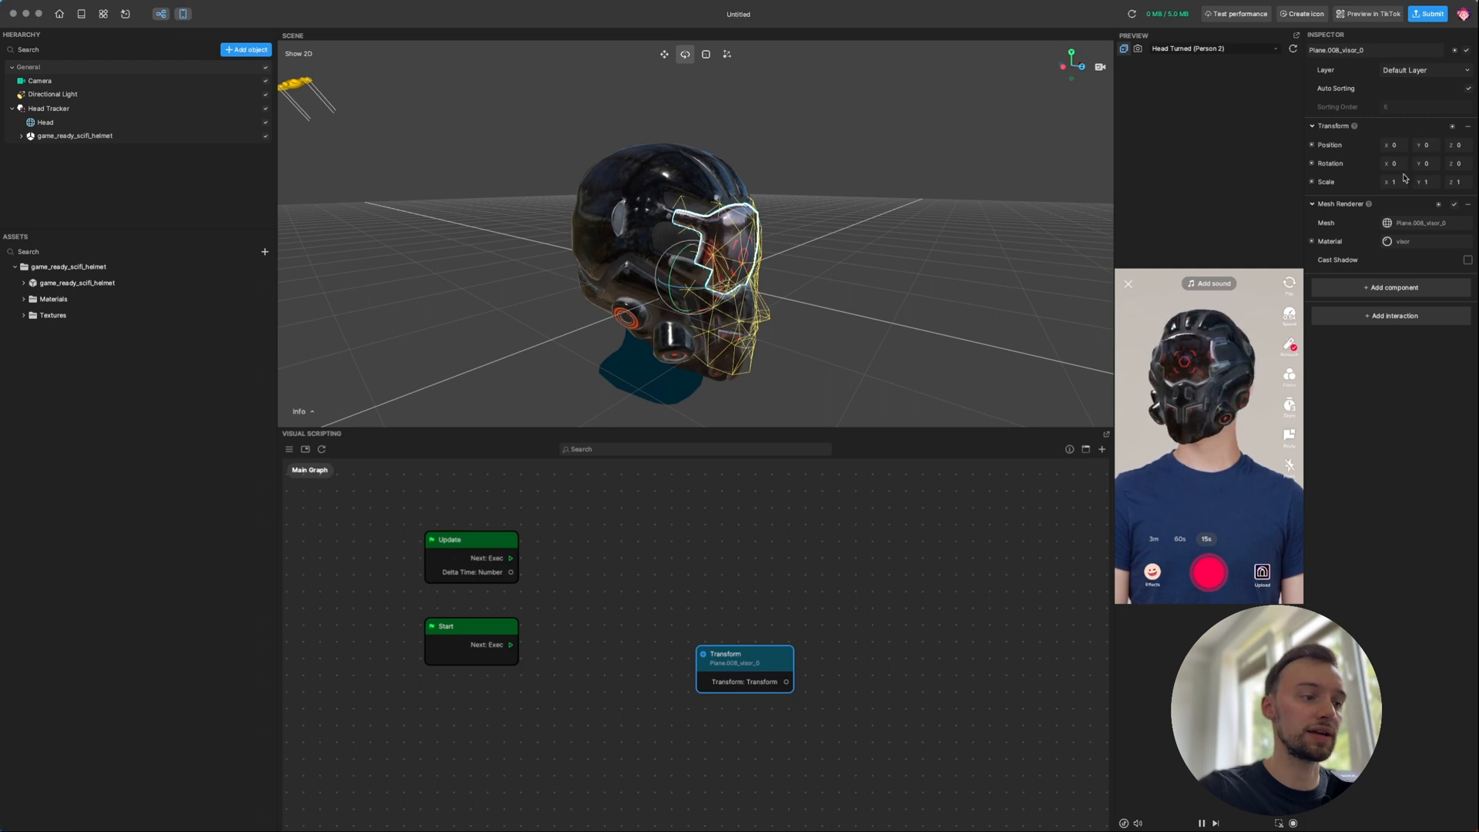
Make room in the graph, add Set Transform, and wire the visor Transform into Self
drag(744, 655, 686, 541)
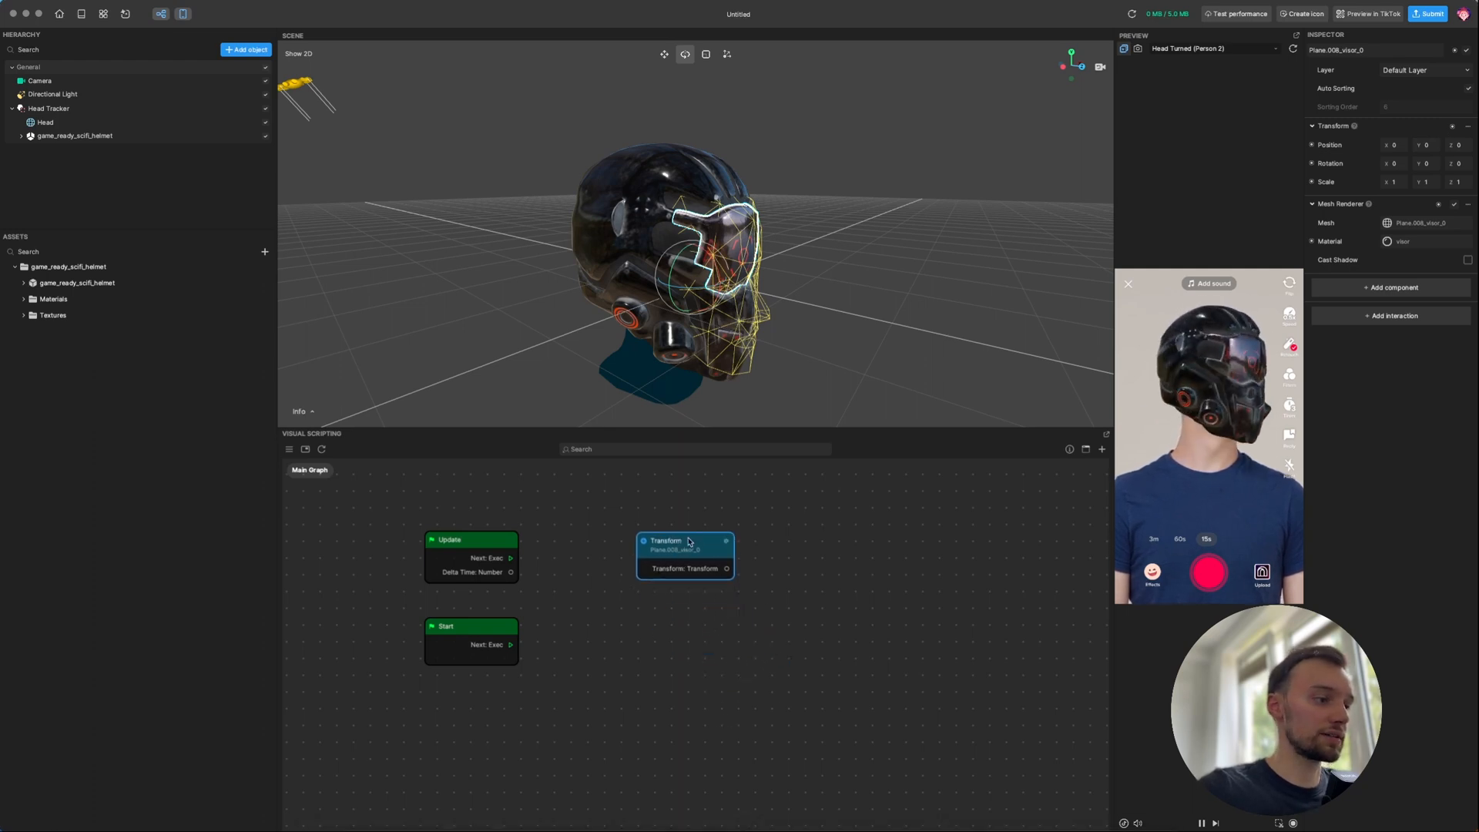
drag(685, 553, 689, 659)
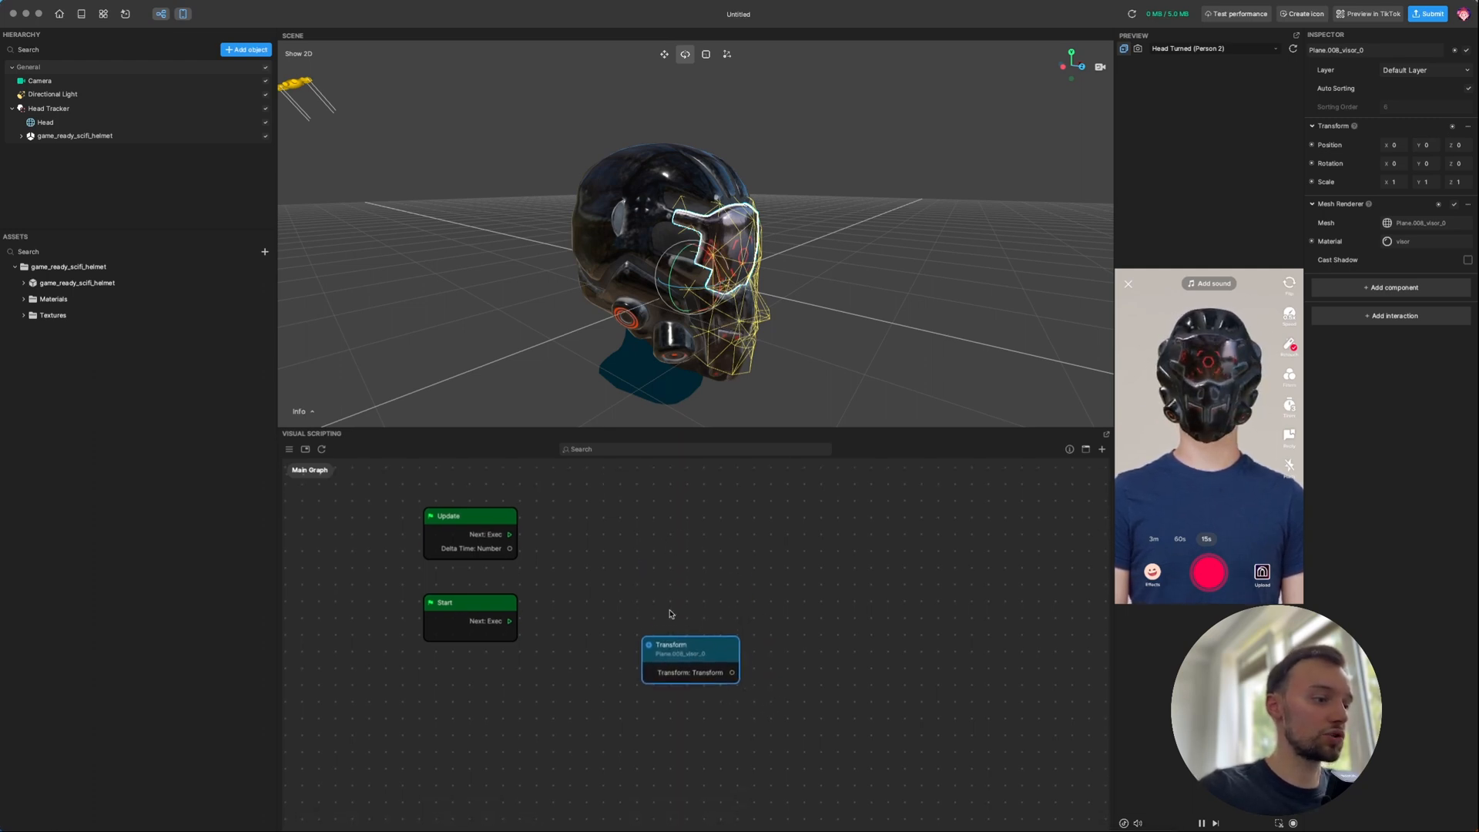
drag(690, 658, 660, 680)
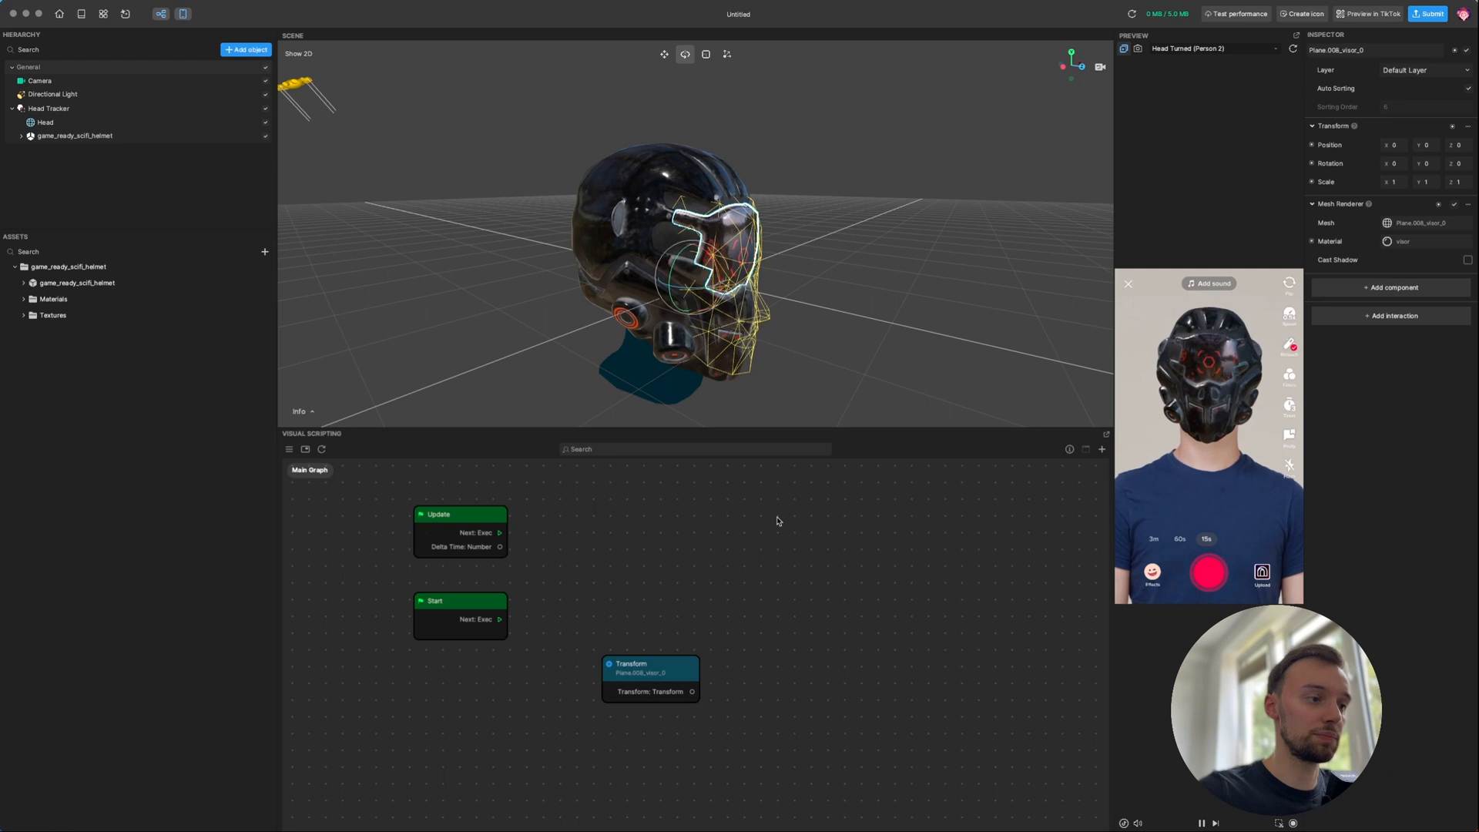
click(792, 526)
text(trans)
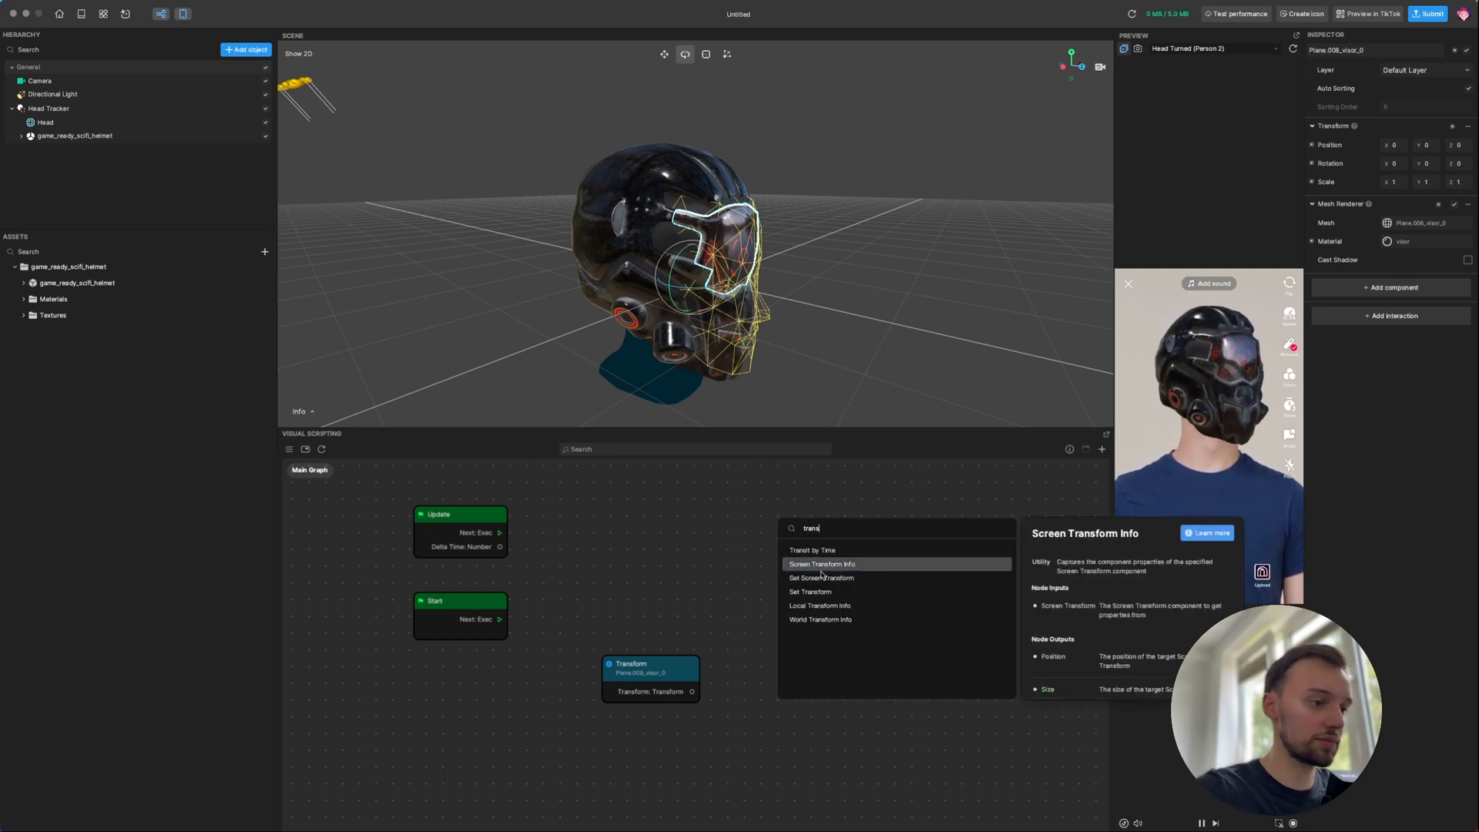
click(810, 592)
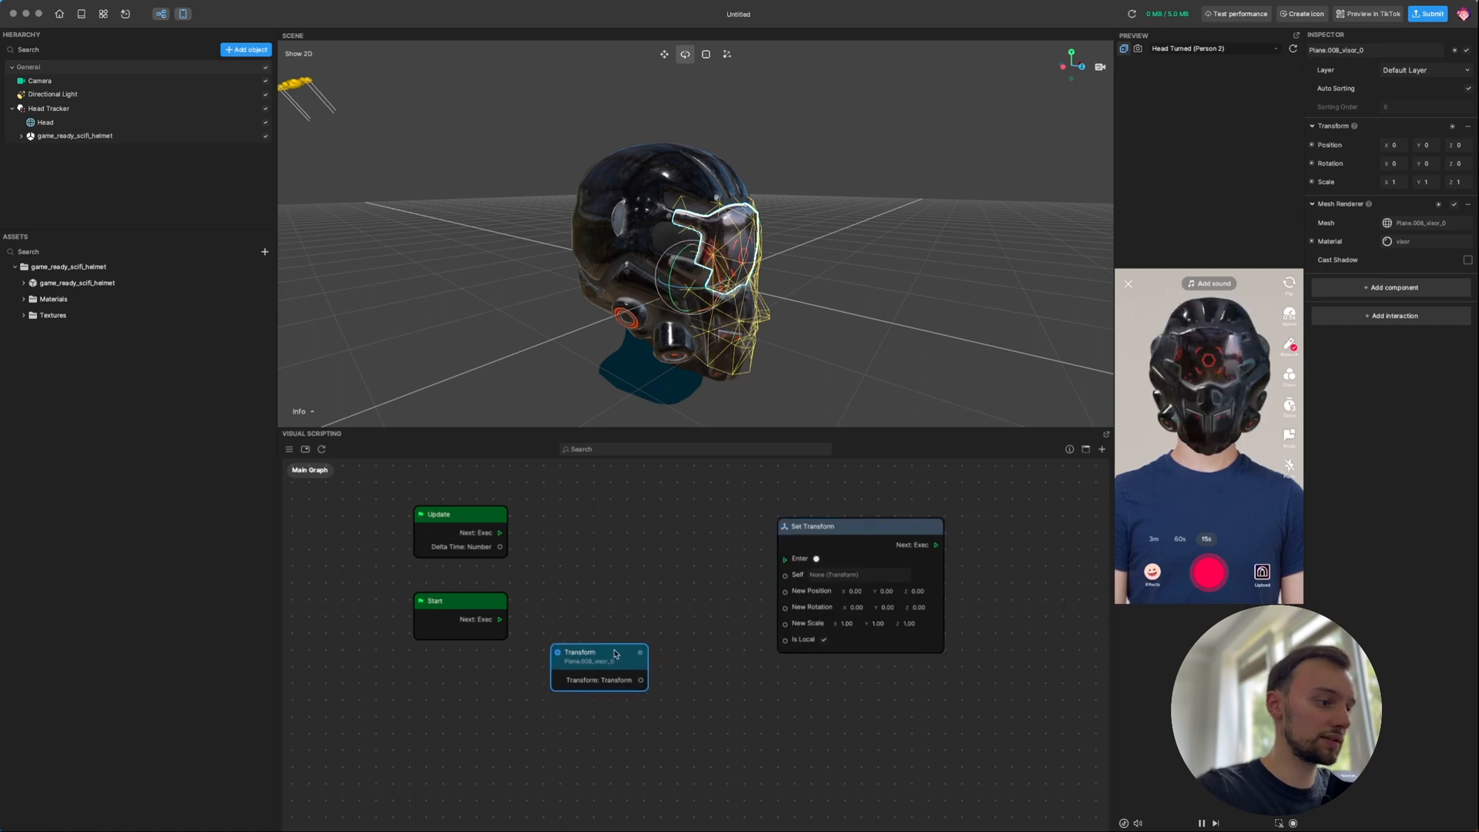
drag(642, 679, 784, 575)
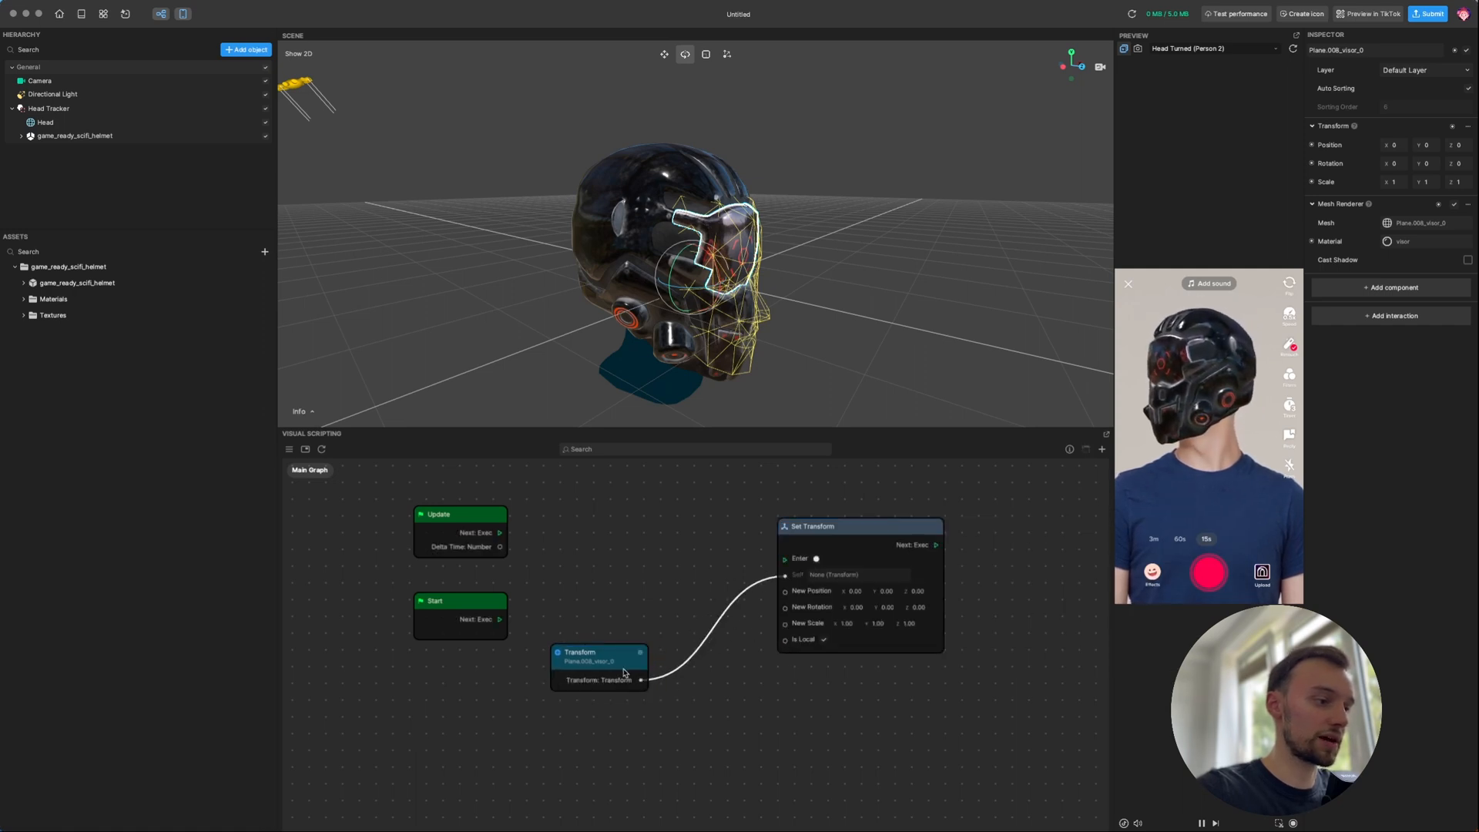
drag(599, 664, 652, 491)
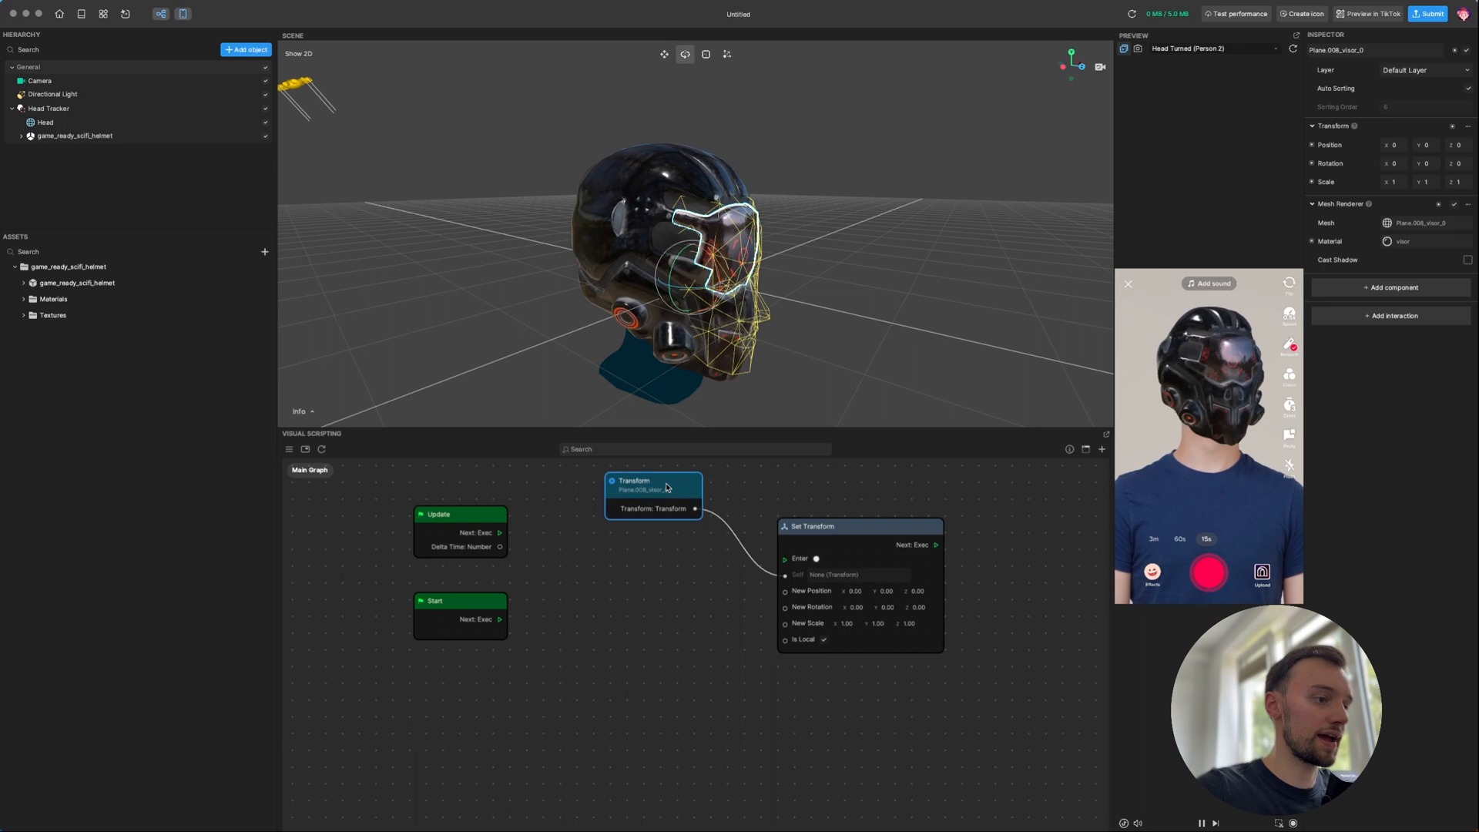
Add Lerp nodes, switch the first Lerp's type to Vec3, and open the second's type list
right_click(631, 590)
text(le)
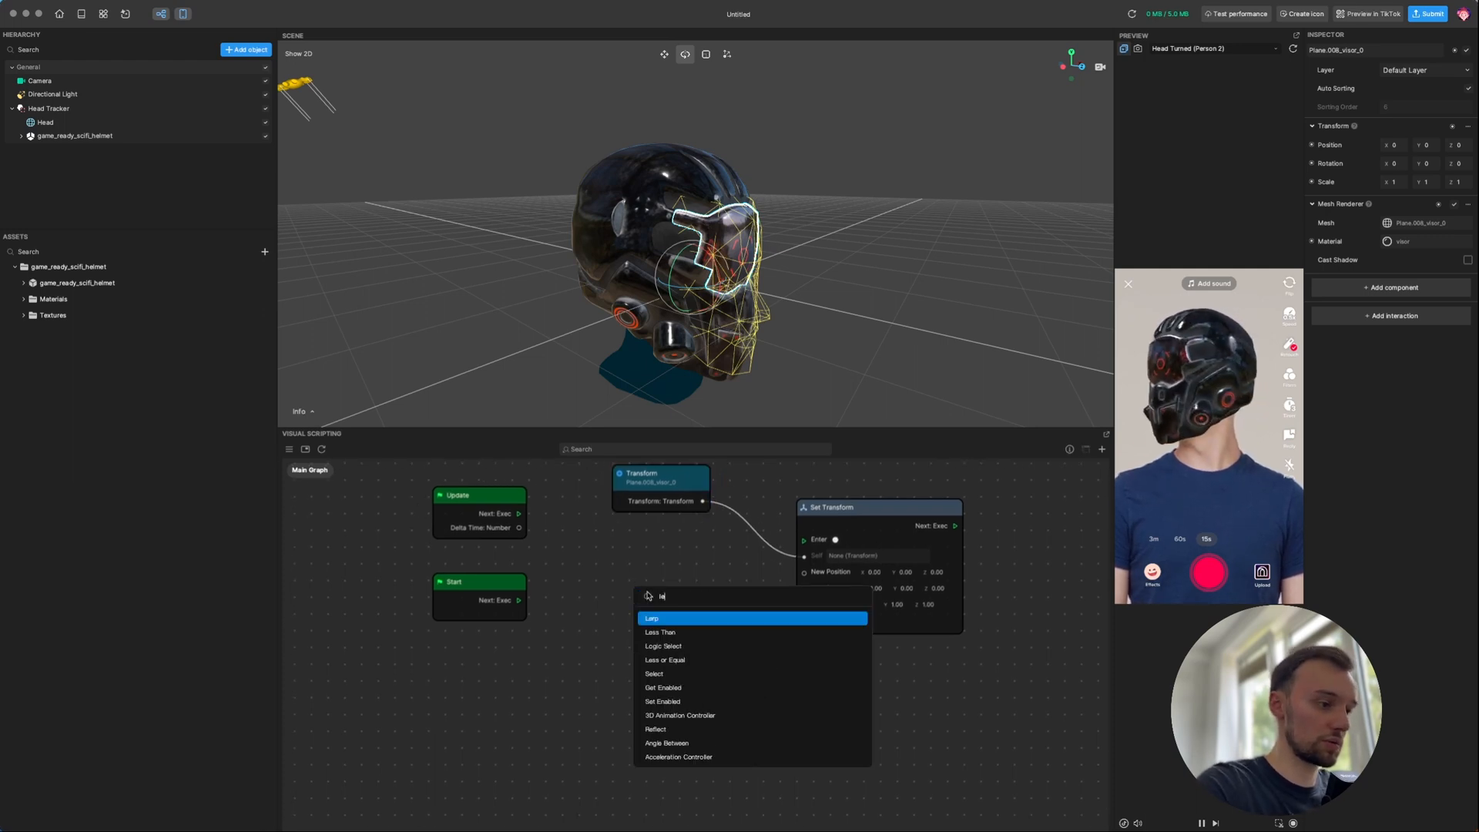
click(652, 618)
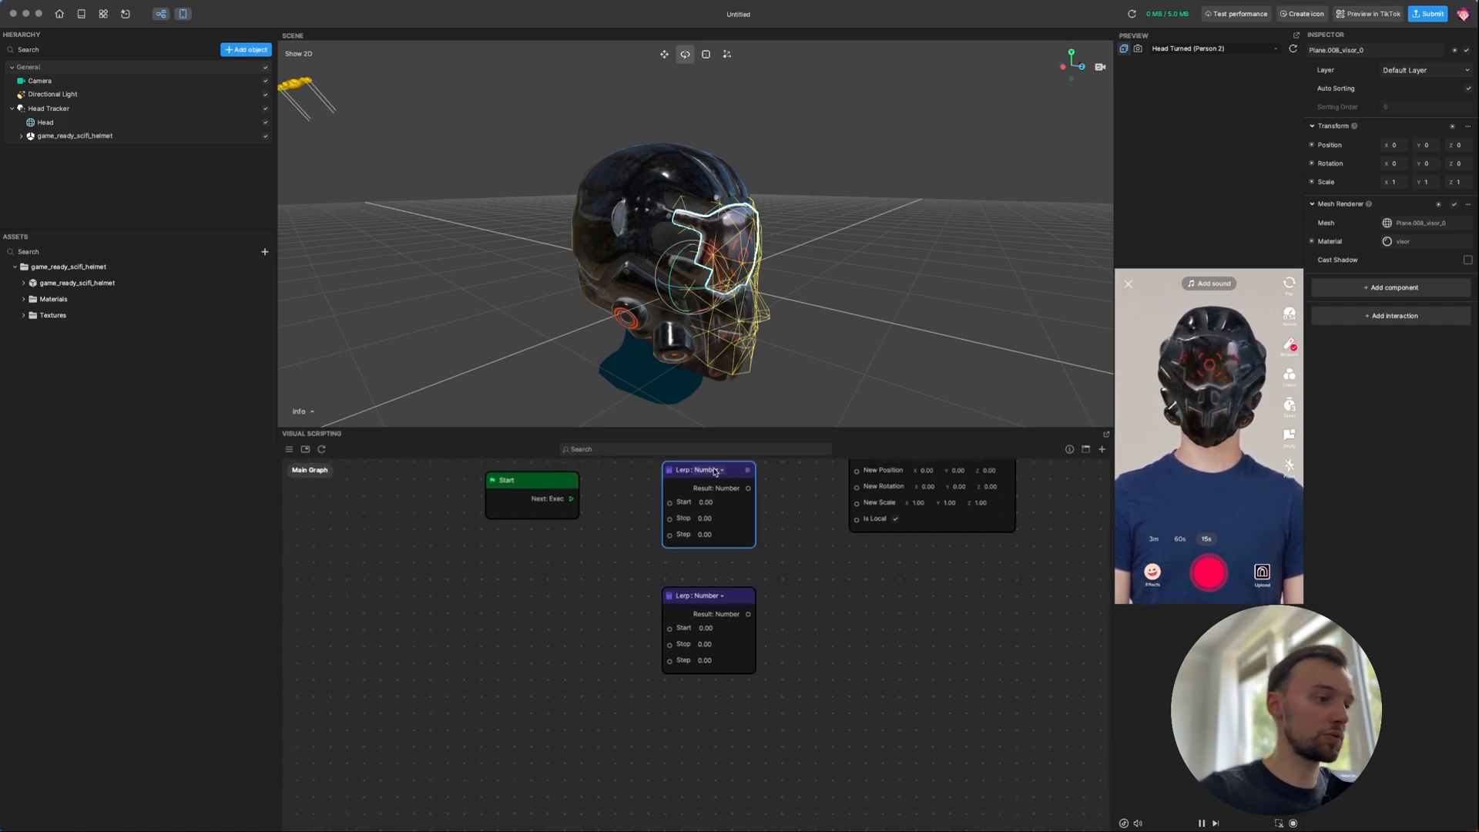
click(722, 470)
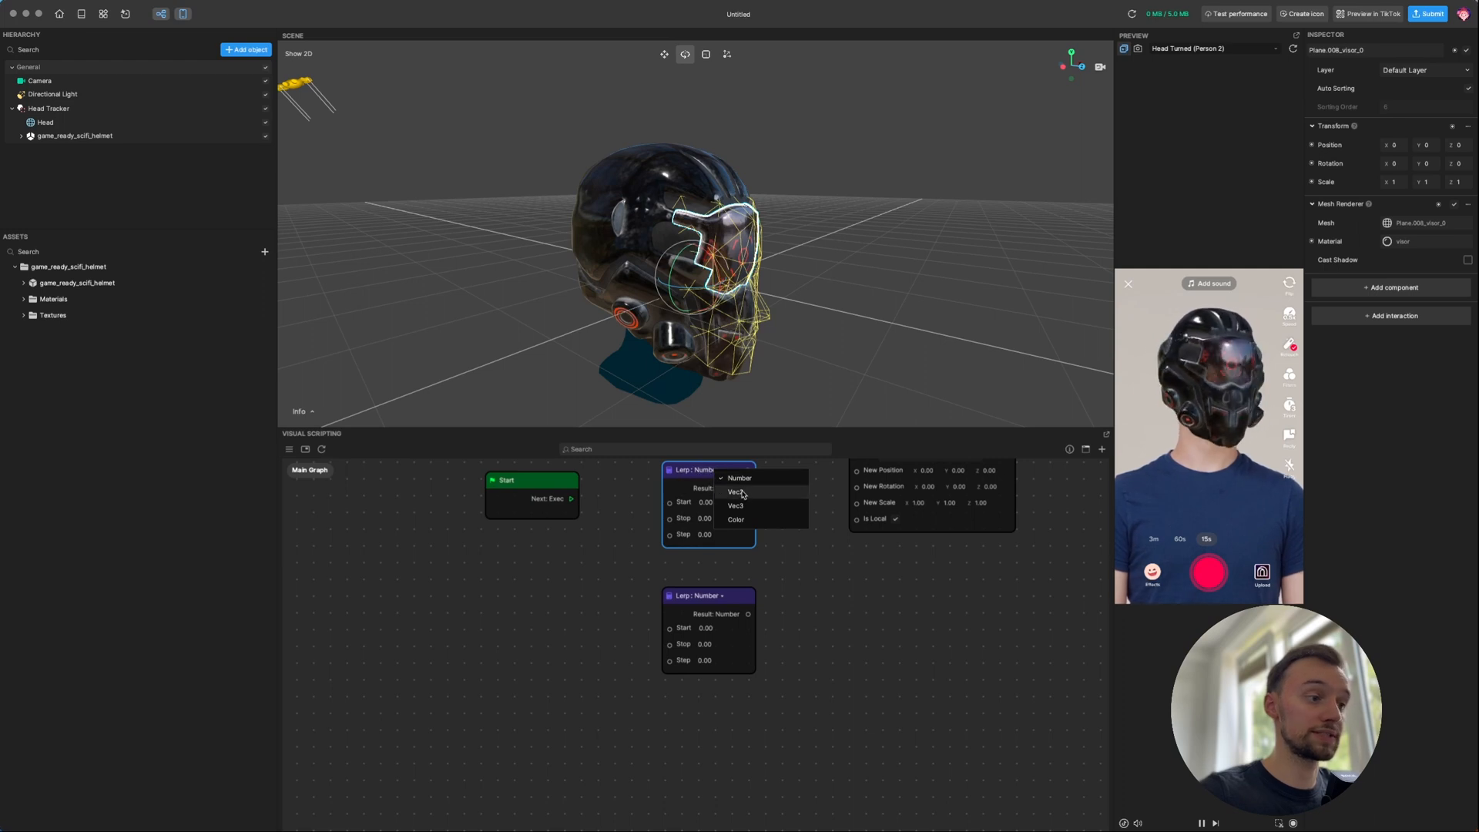
click(734, 504)
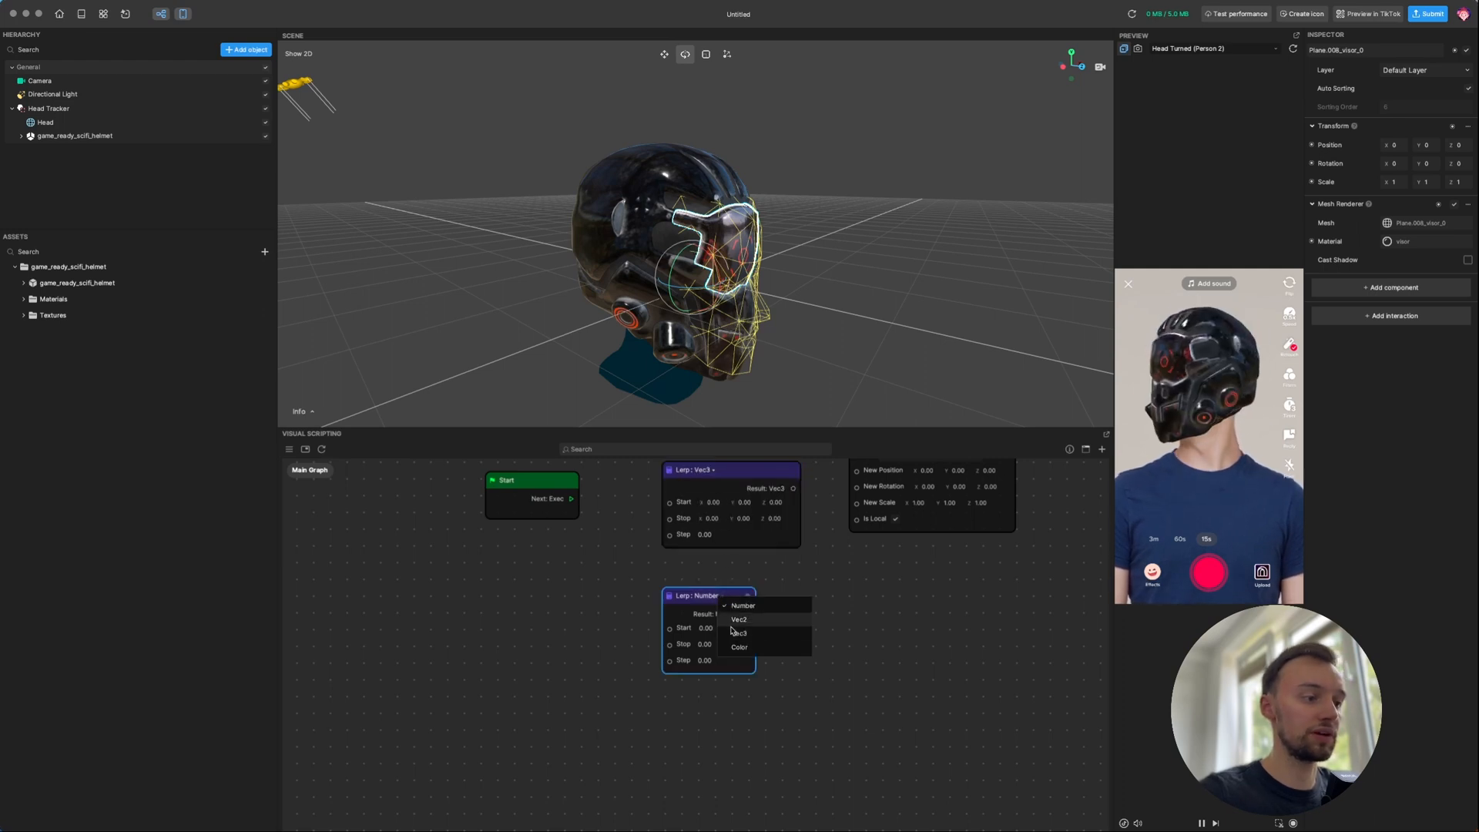
click(739, 632)
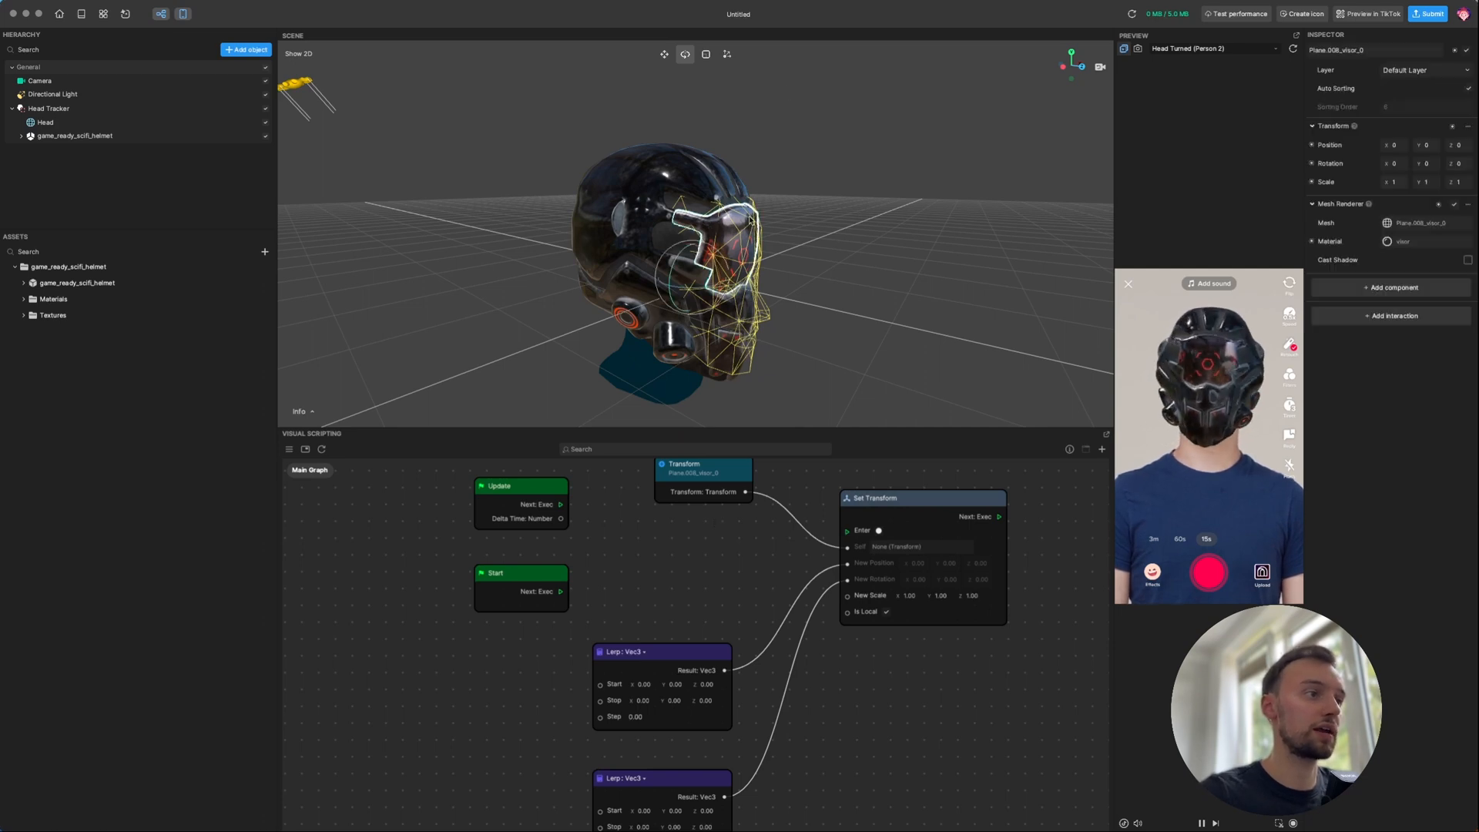
click(664, 54)
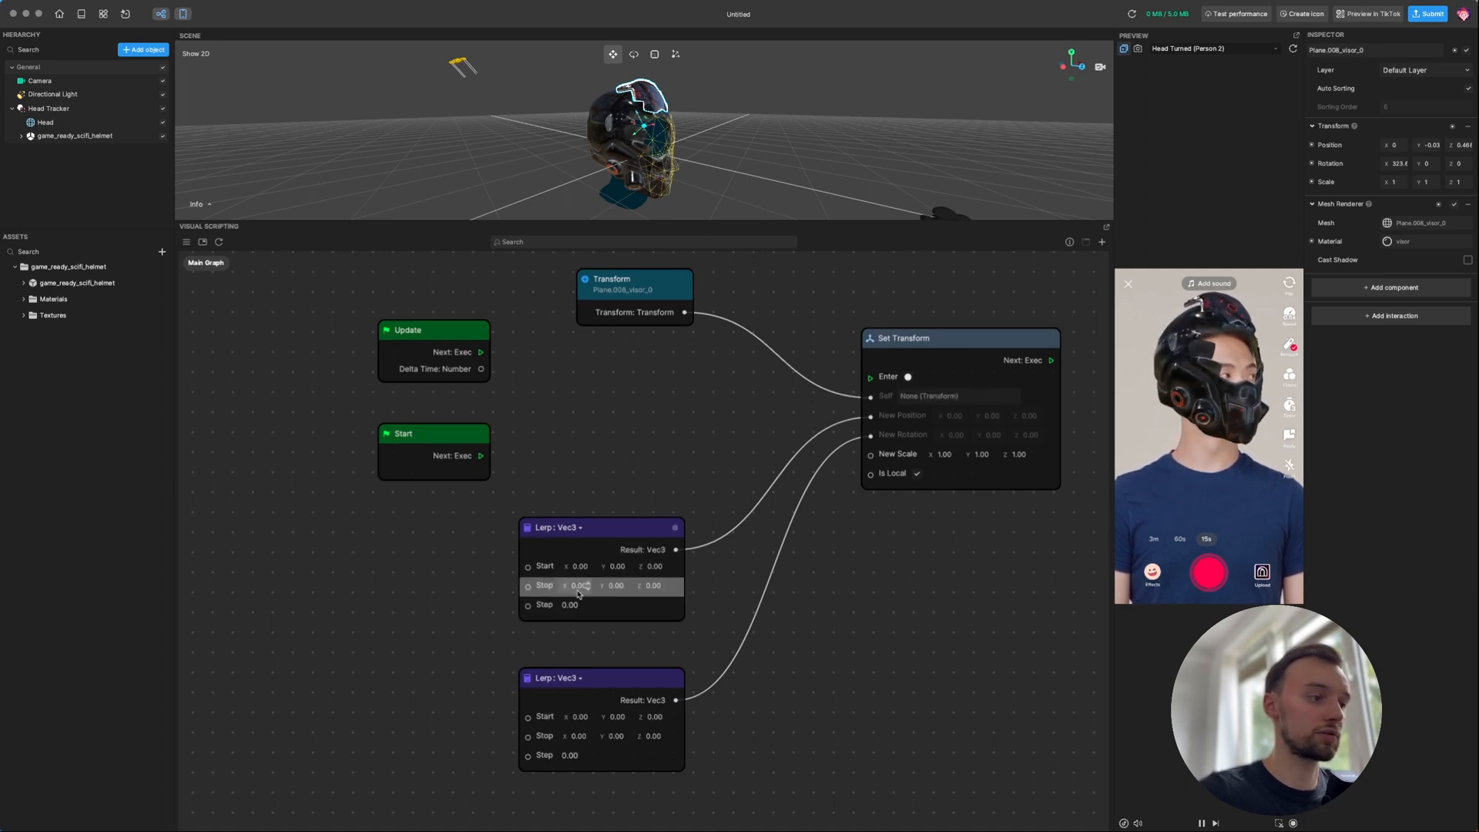
Set the first Lerp's Stop to 0, -0.03, 0.468, then select the Update and Start nodes
click(577, 584)
text(0.34)
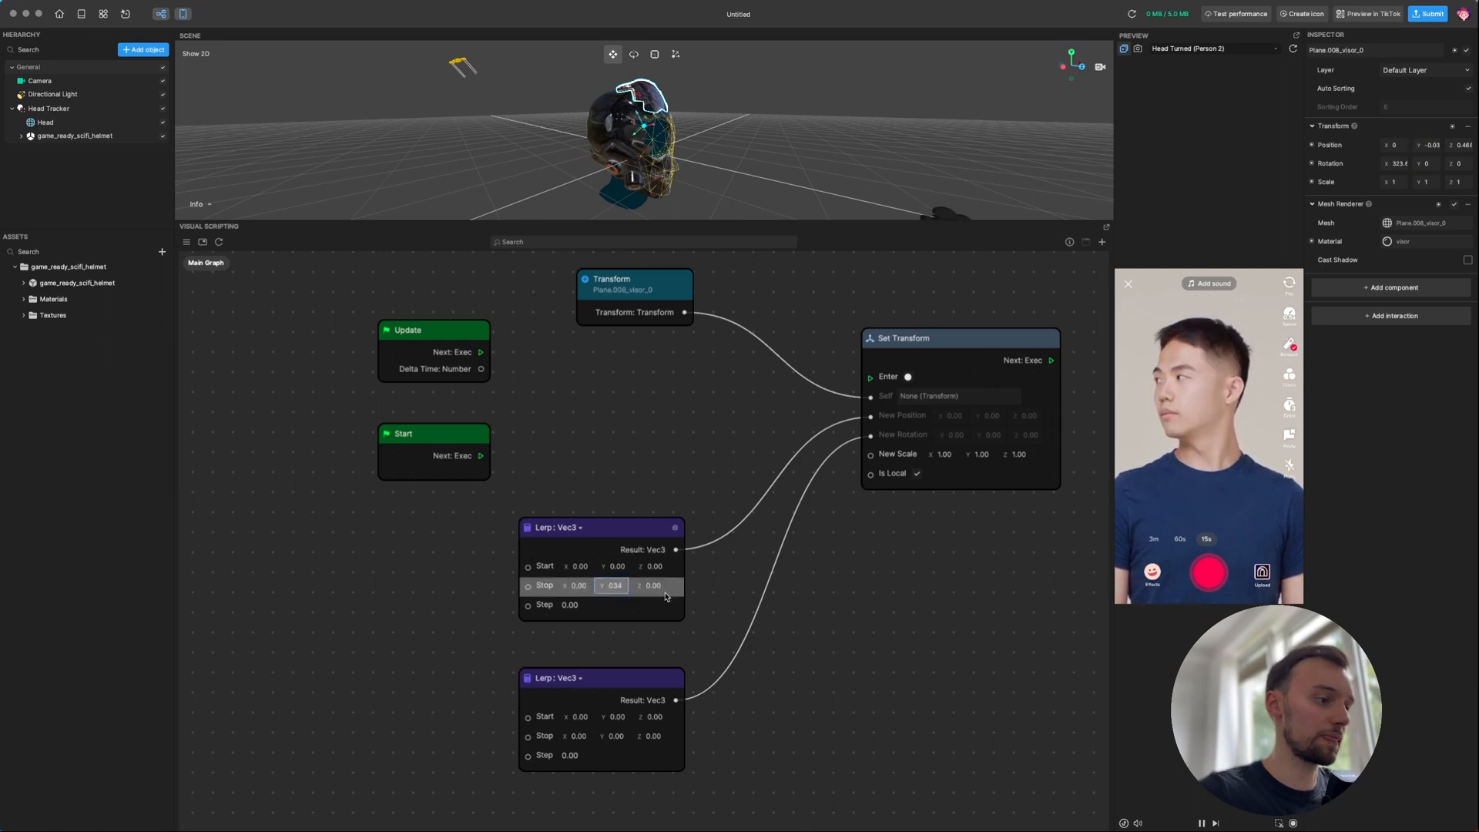
text(-0.03)
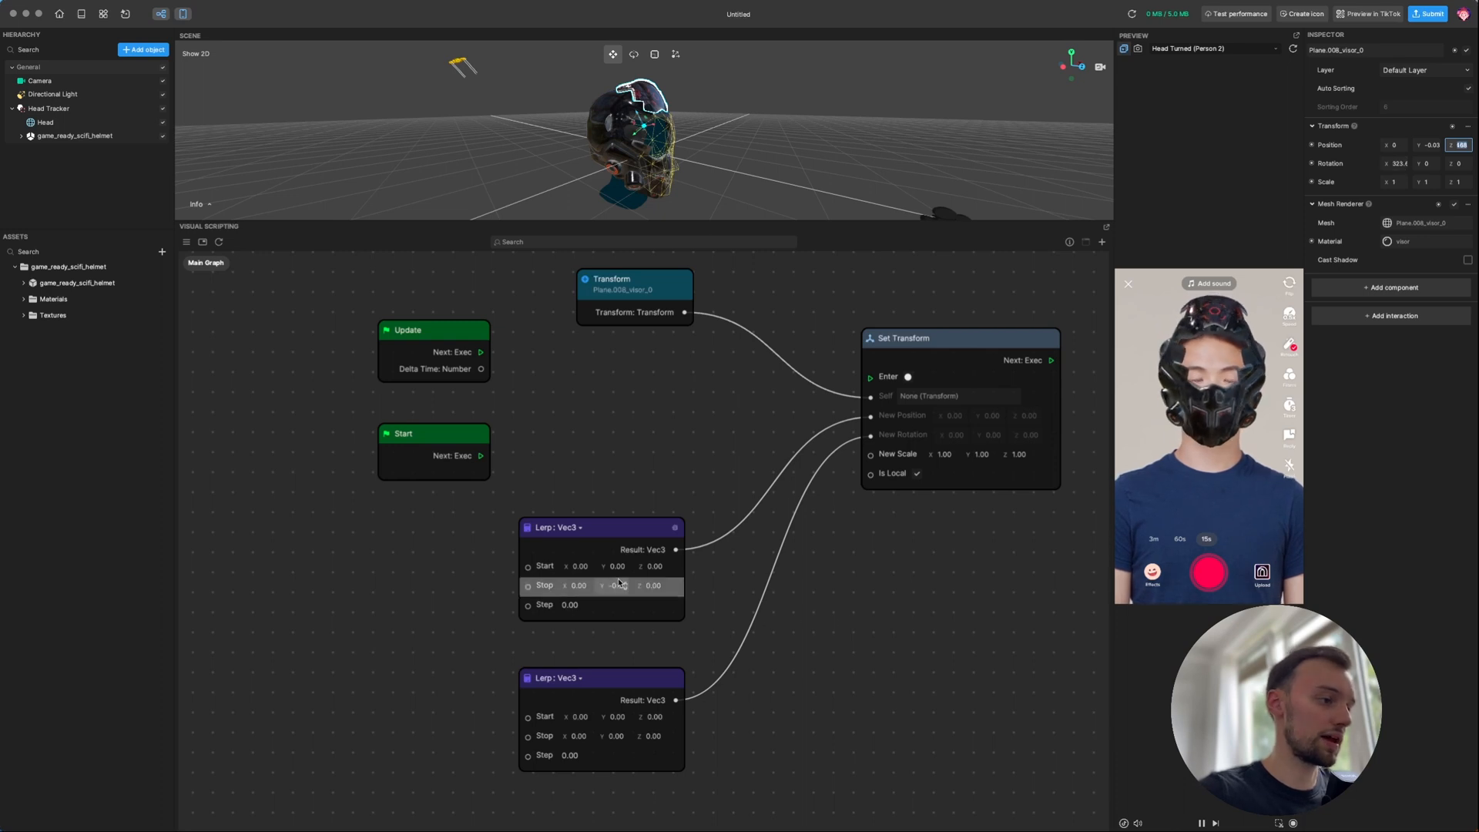
click(654, 585)
text(0.468)
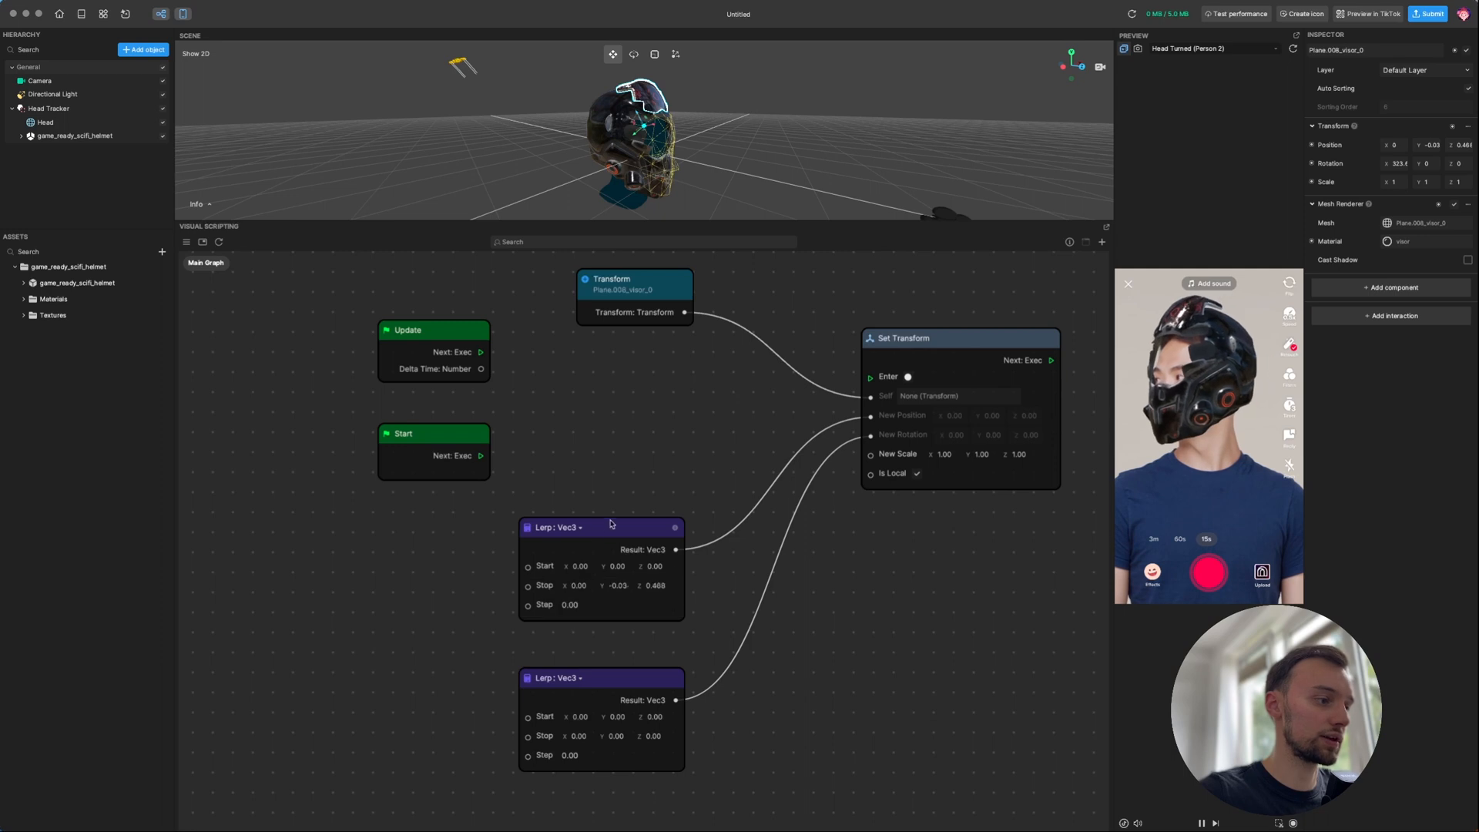
click(1400, 163)
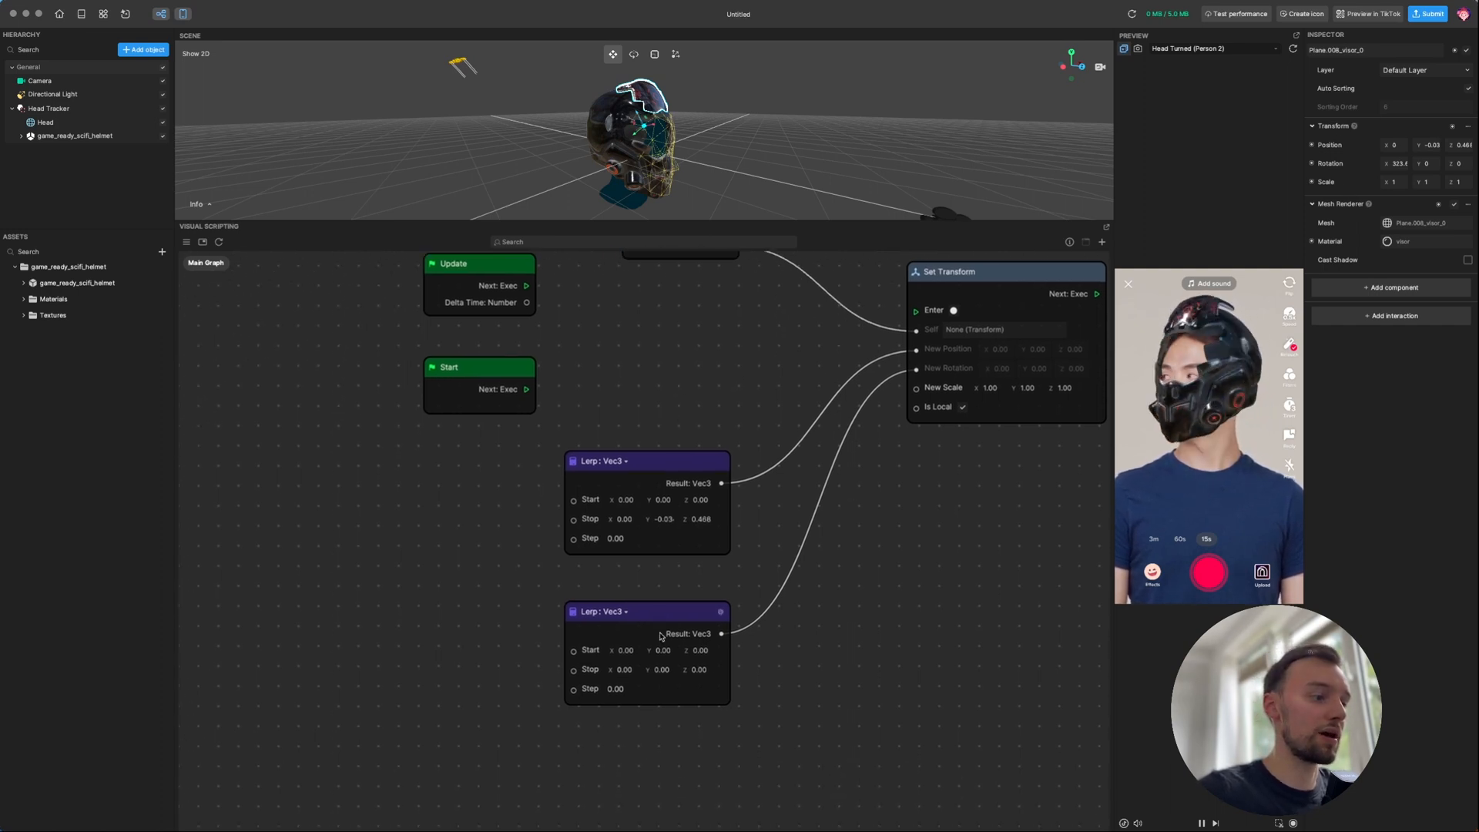
drag(646, 611, 647, 583)
text(-40)
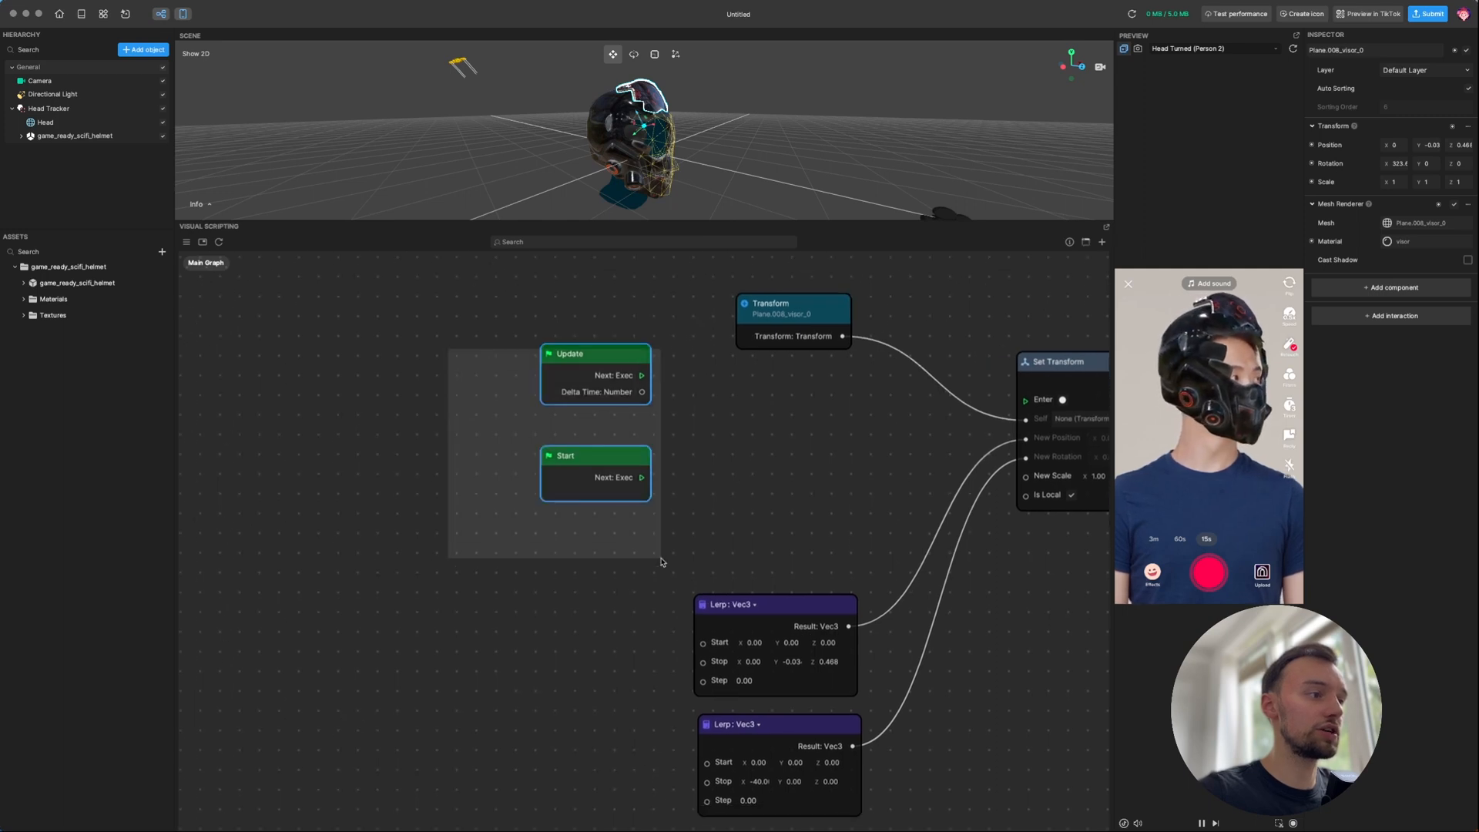
drag(594, 376, 445, 336)
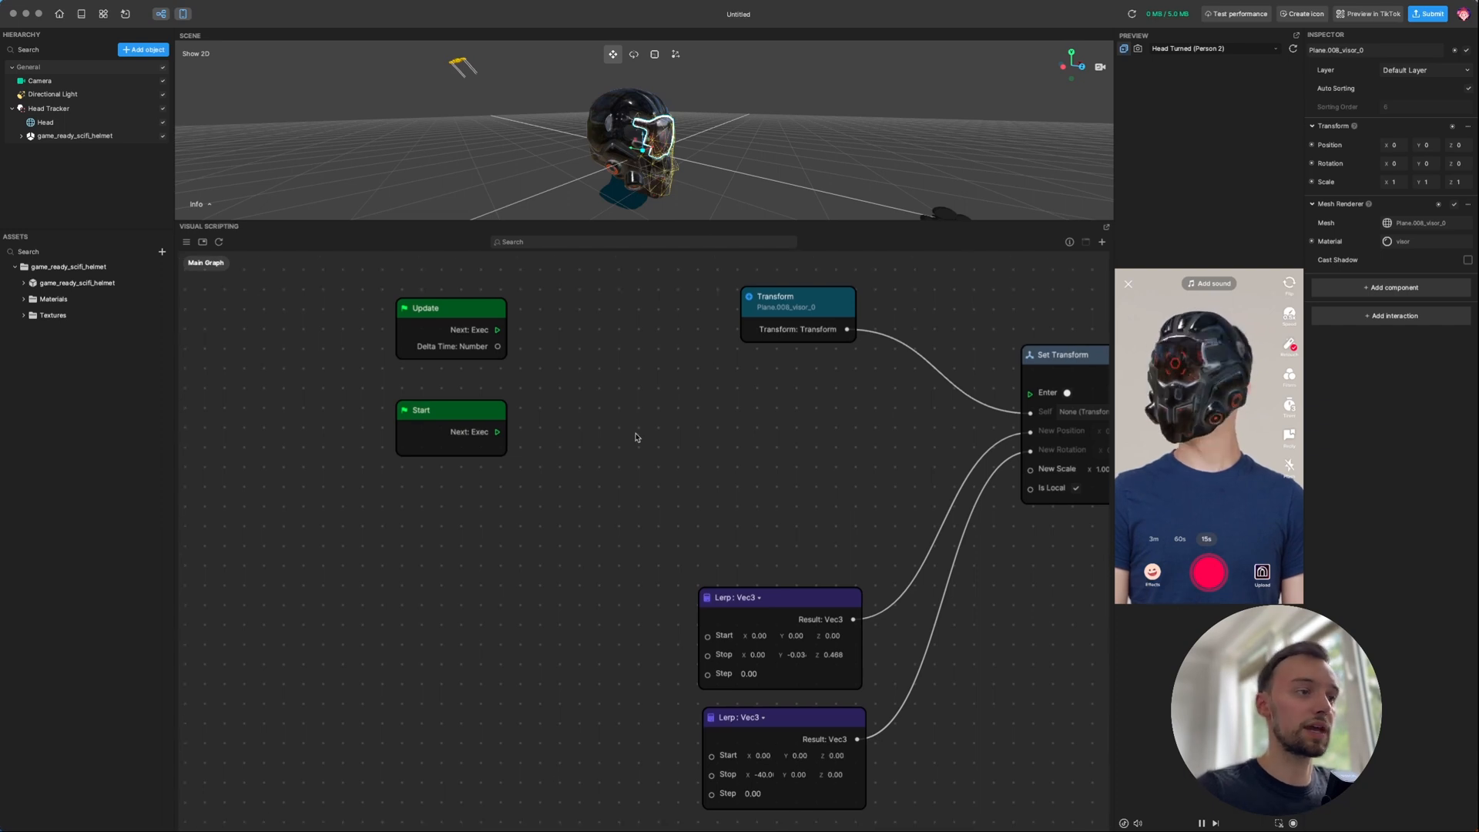
Pan the canvas and move the Start node up and left, away from Update
drag(634, 436, 744, 413)
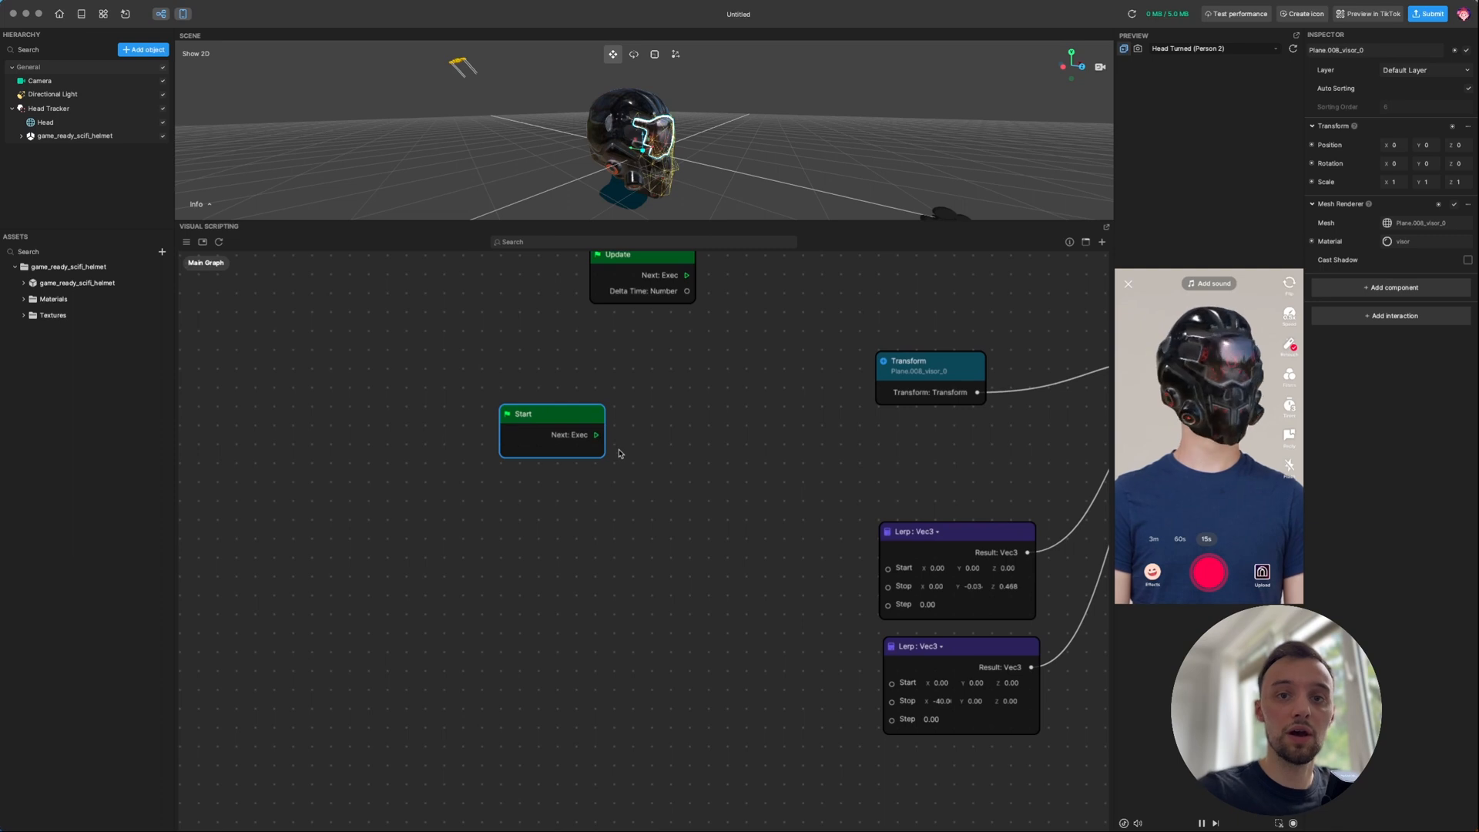
drag(551, 413, 472, 345)
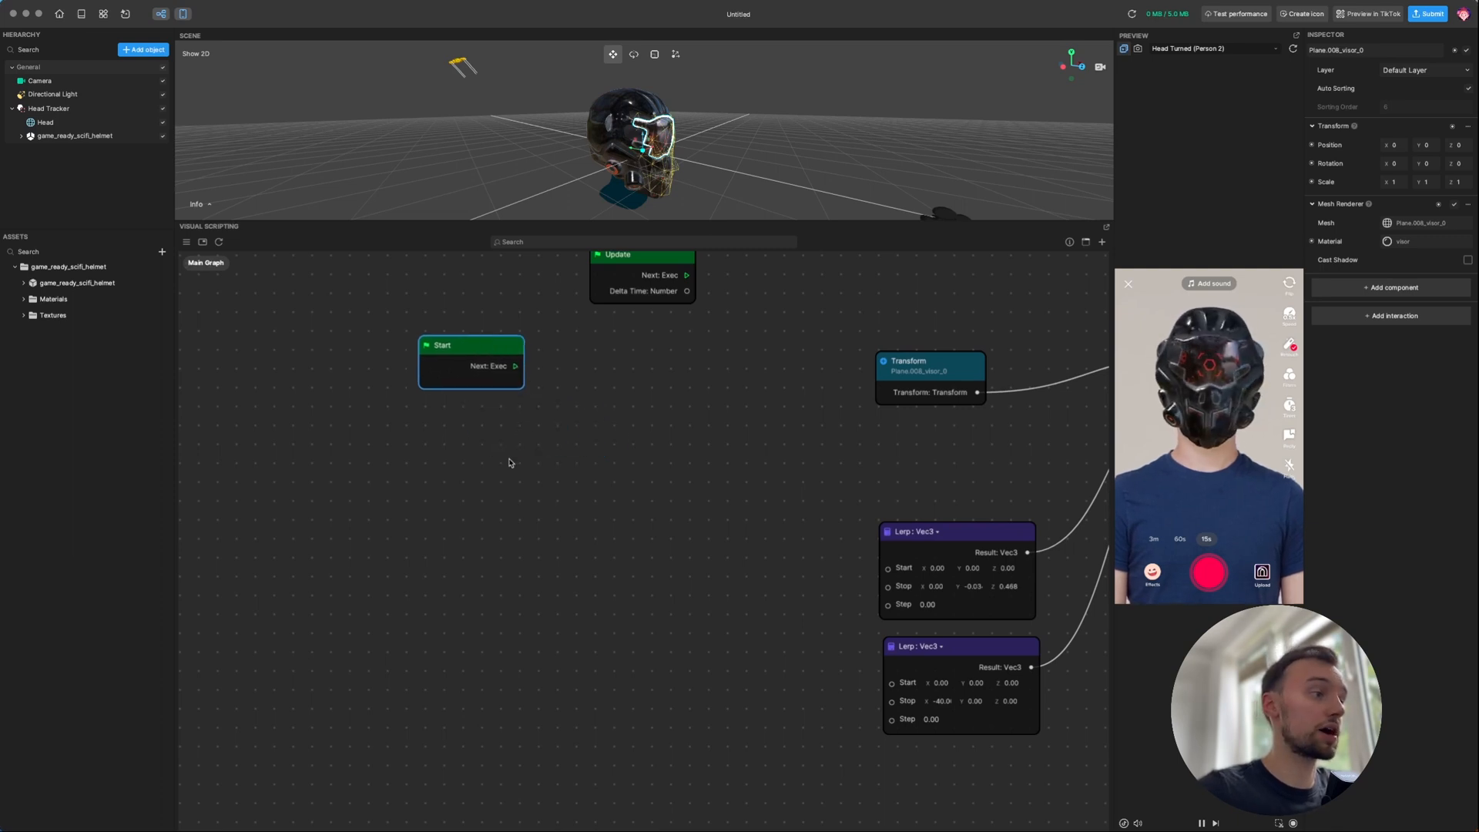
Add a Video Record event node below Start from the Event category
right_click(509, 463)
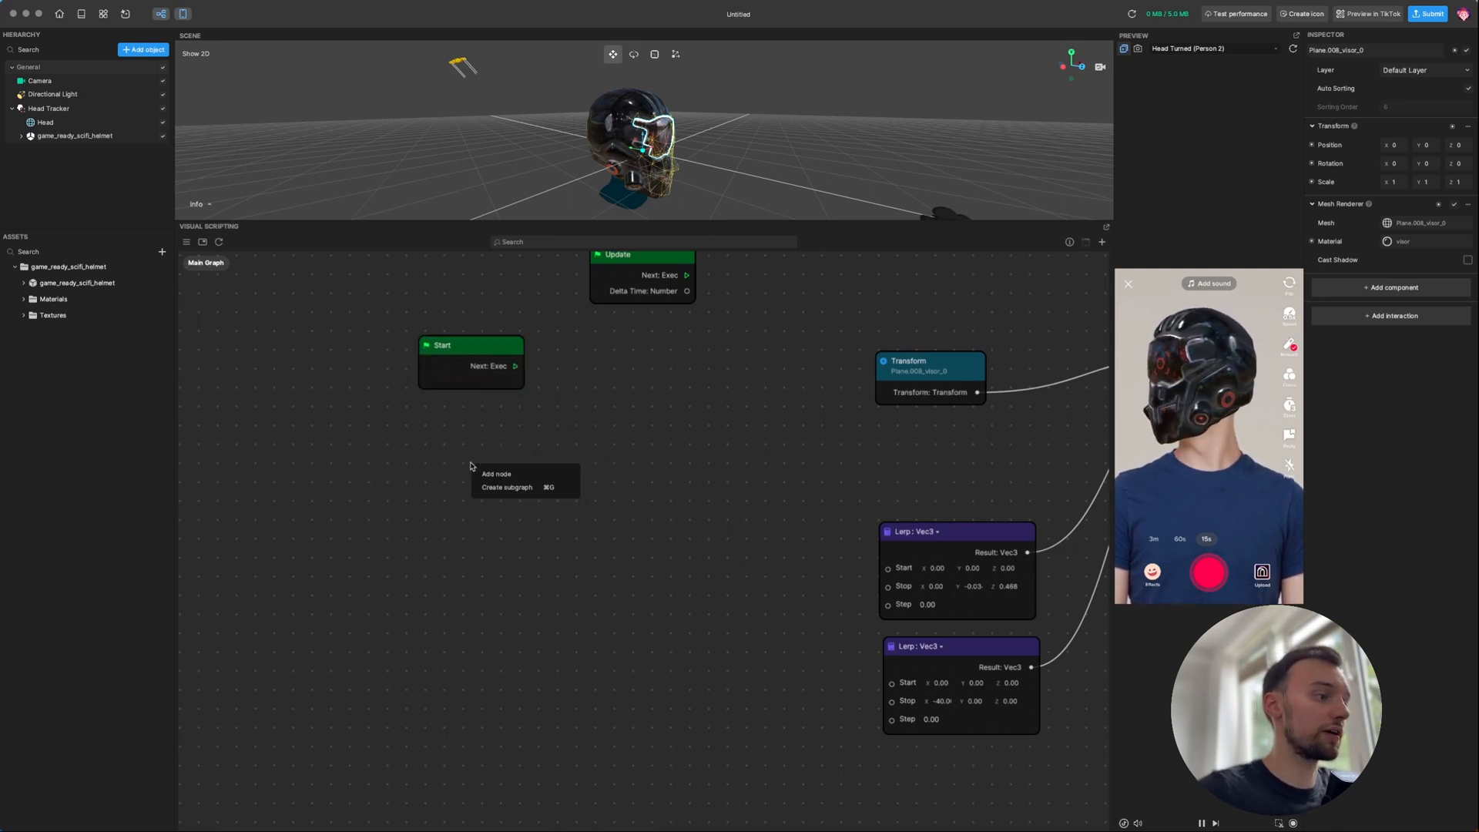
click(496, 474)
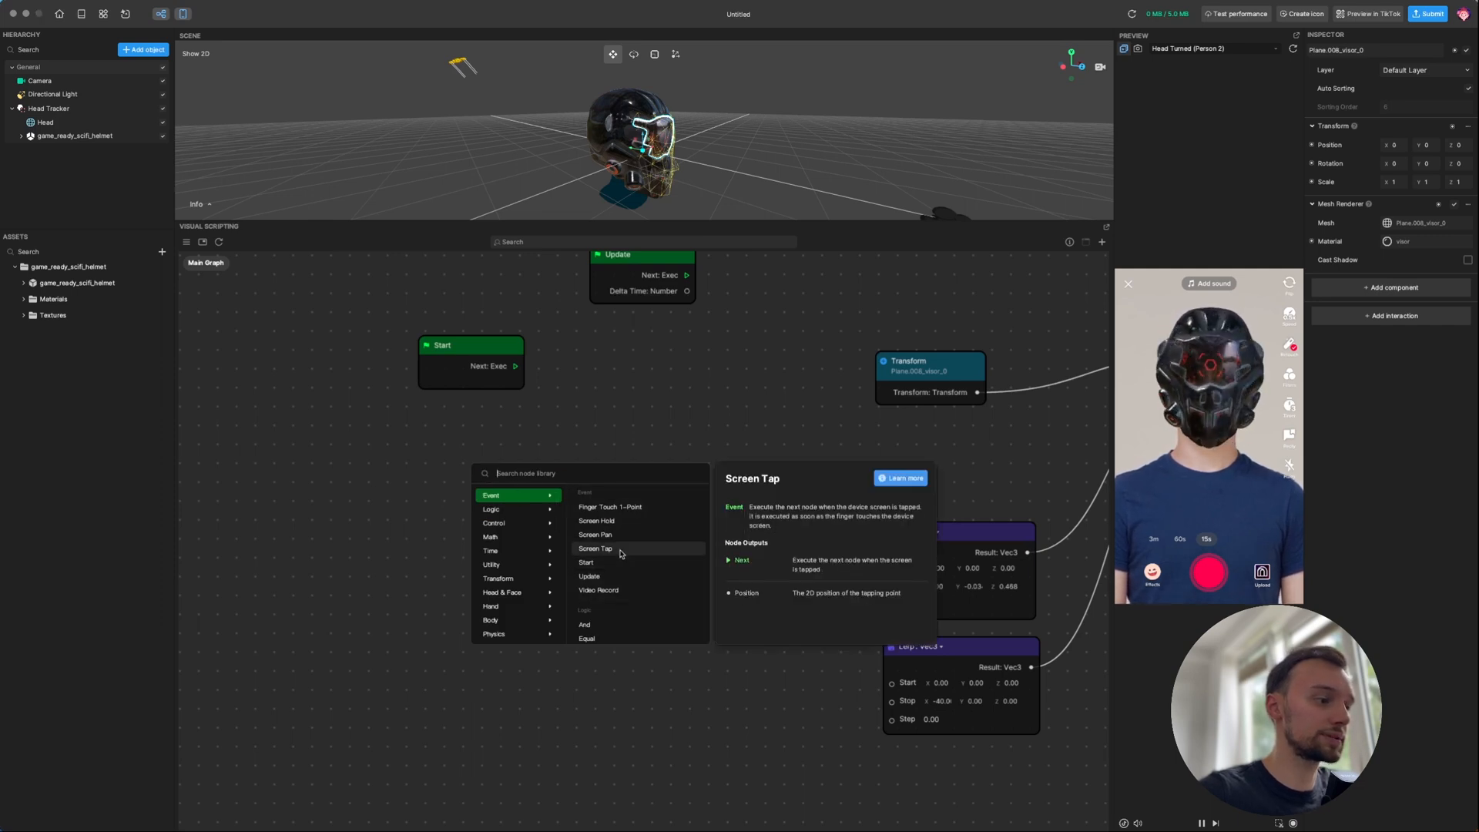
mouse_move(597, 589)
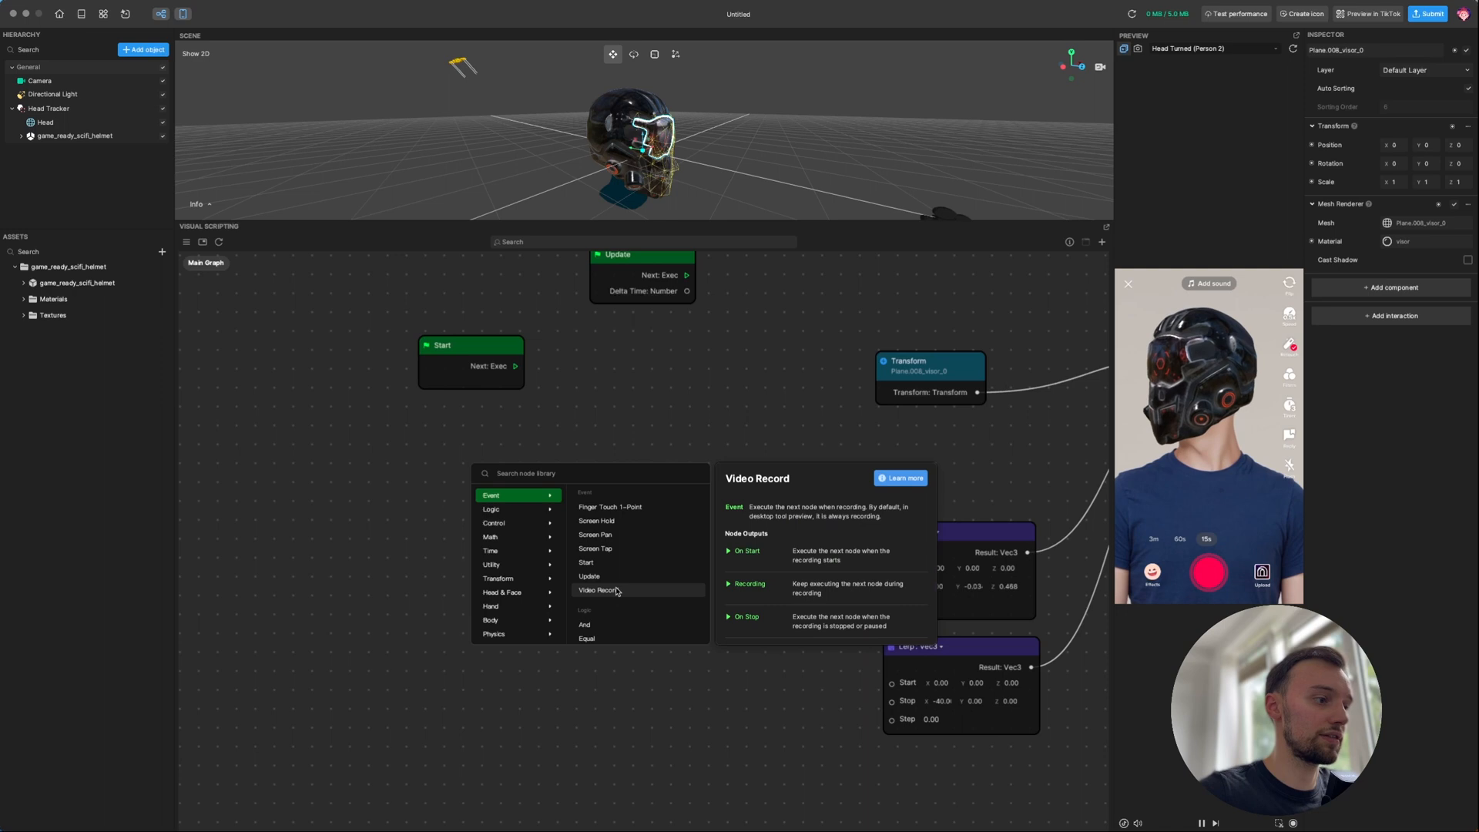
click(597, 590)
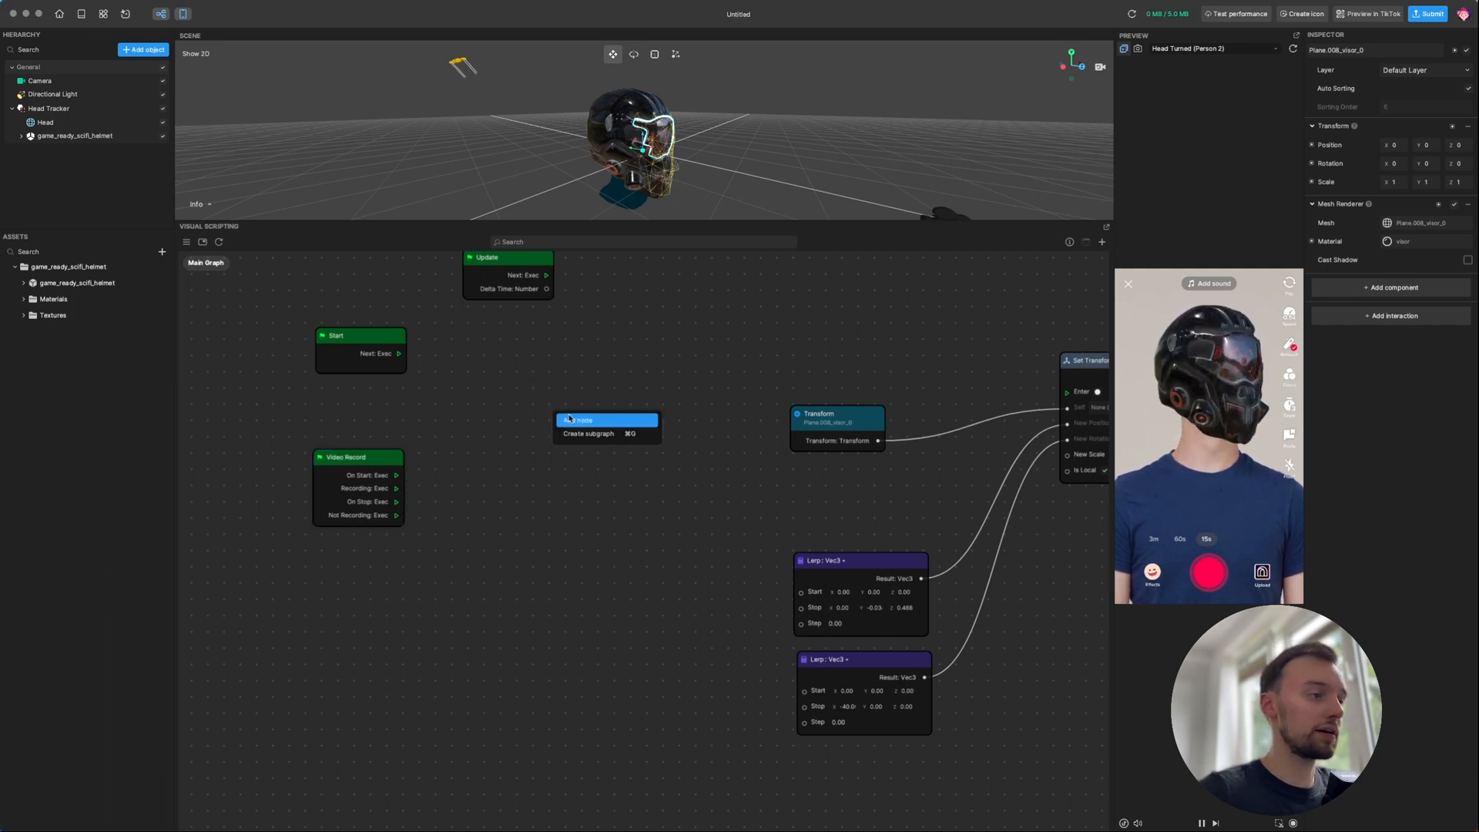
Add a 2.5-second Timer started by Video Record, feeding Progress into both Lerp Steps
text(timer)
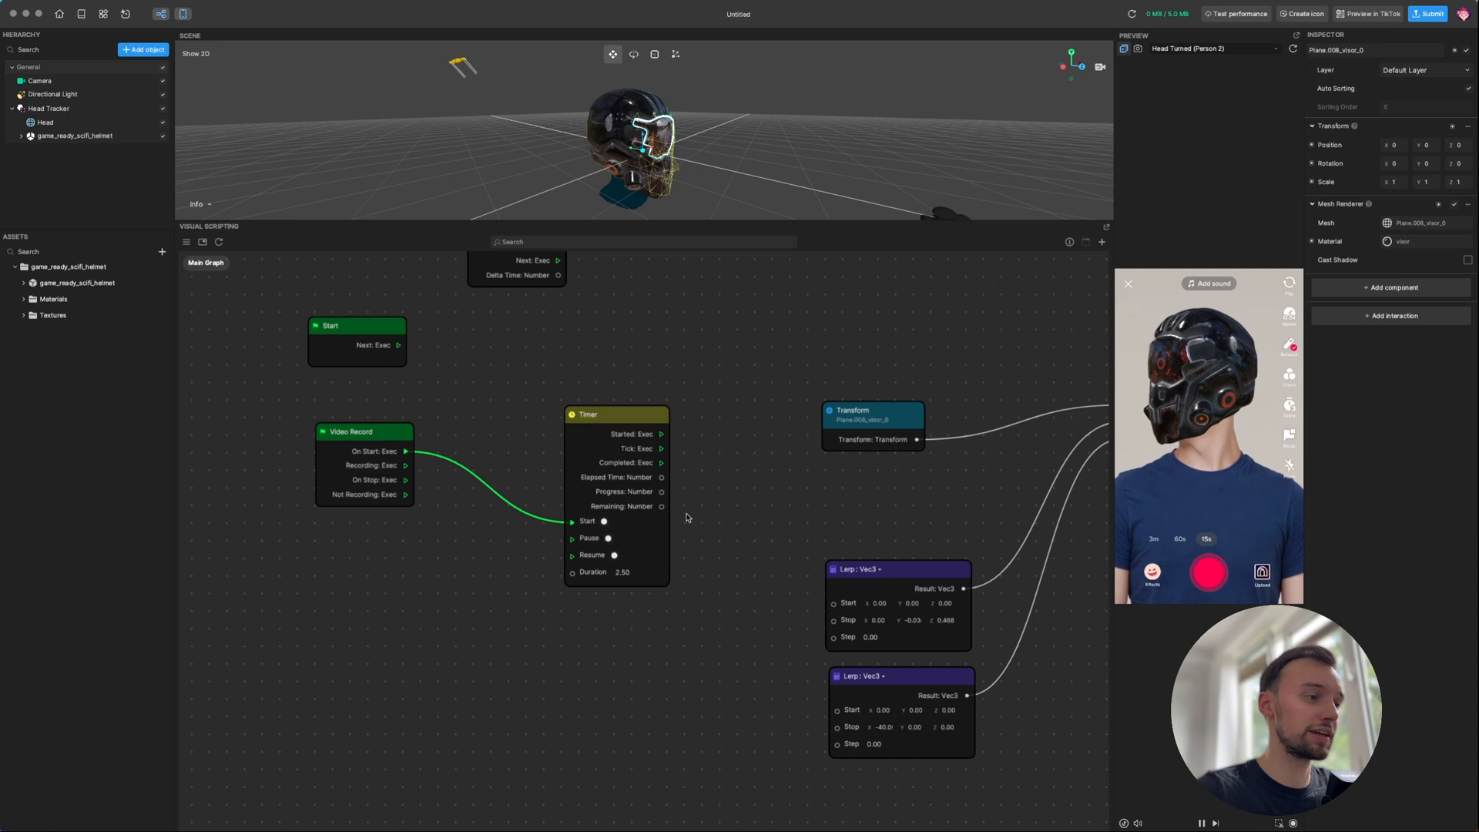
drag(617, 414, 582, 395)
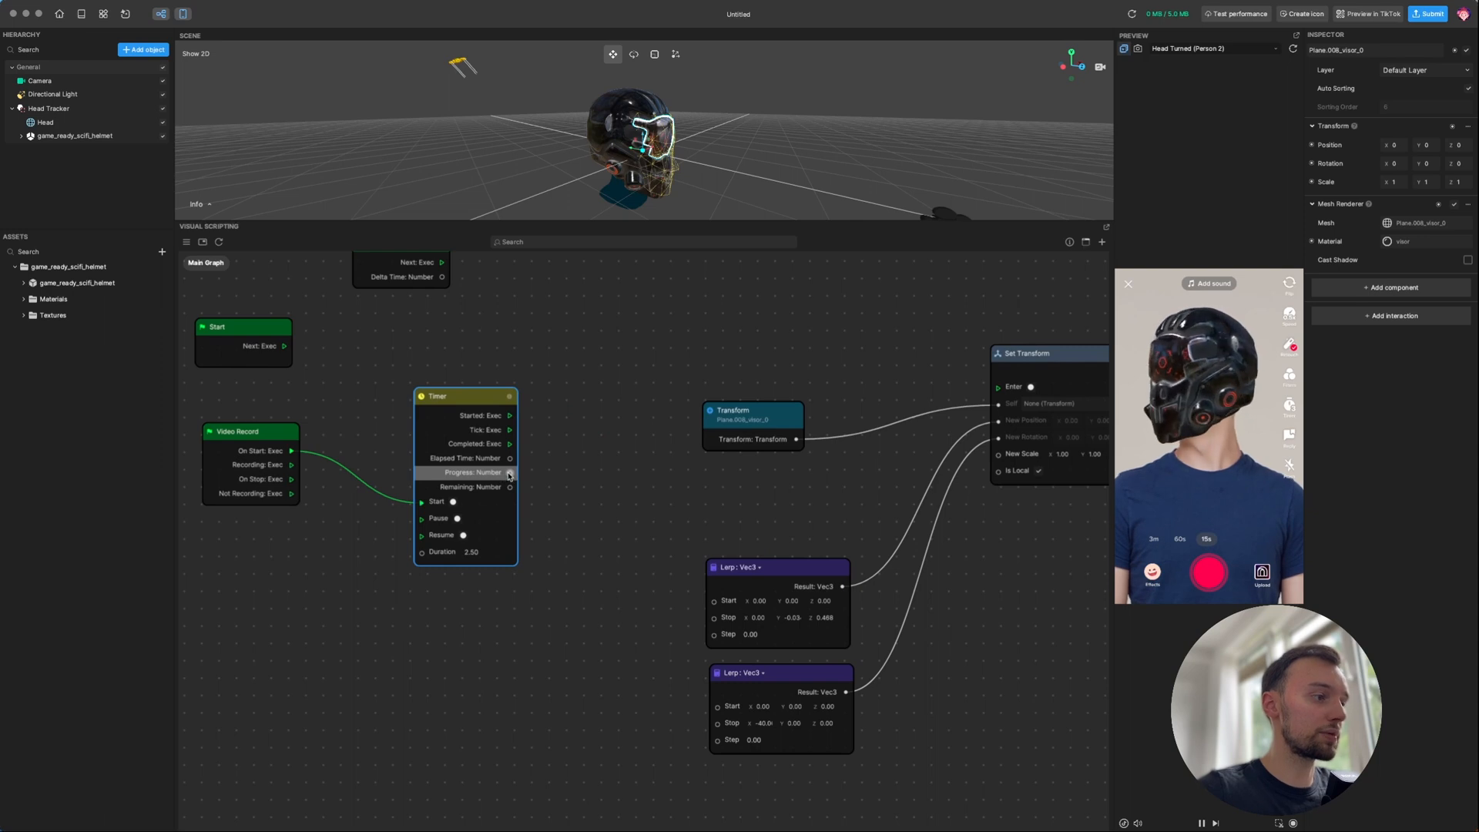
drag(510, 472, 715, 634)
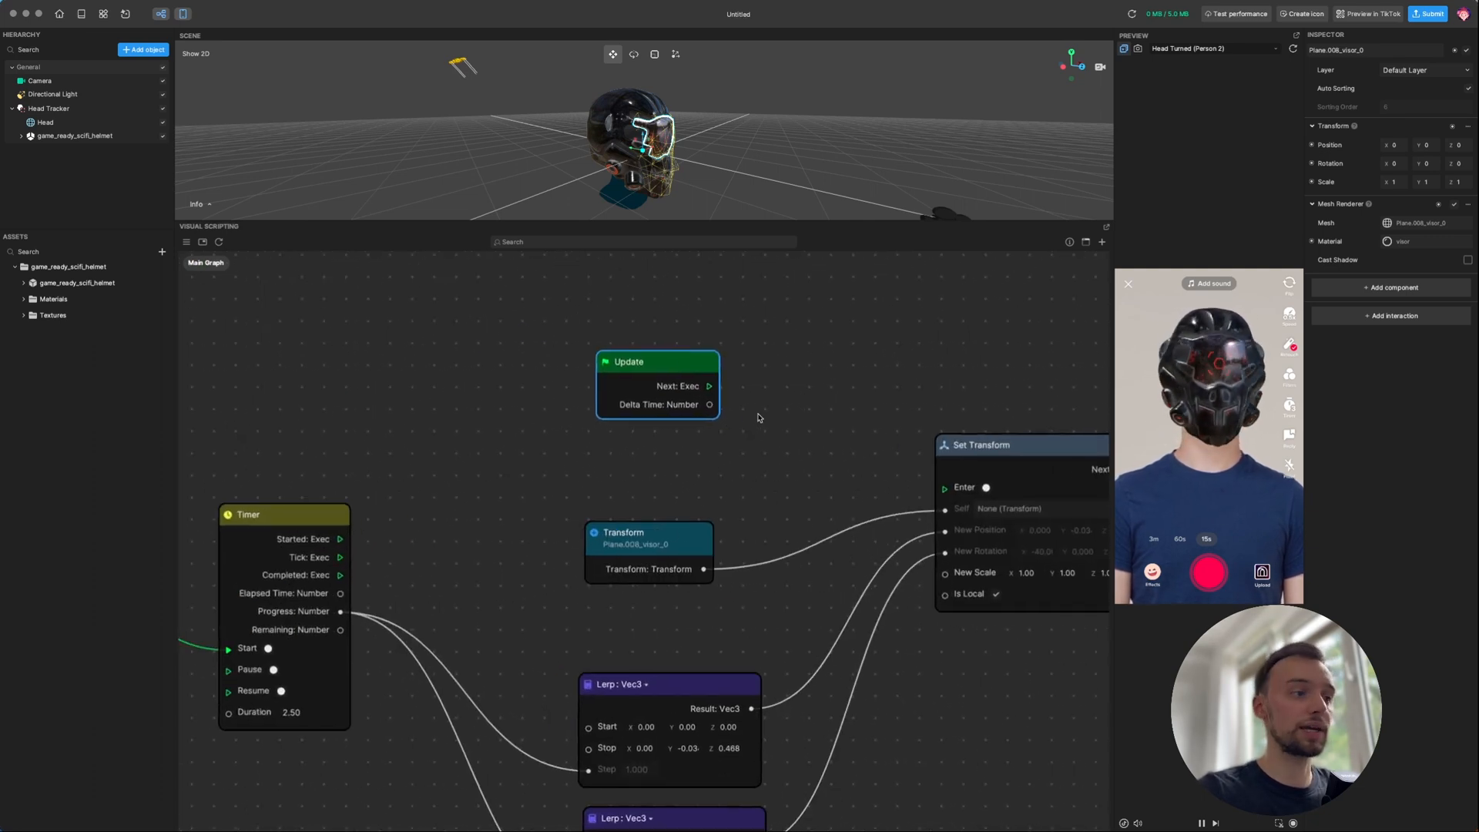
Connect Update's Next Exec output to Set Transform's Enter input
drag(709, 386, 943, 487)
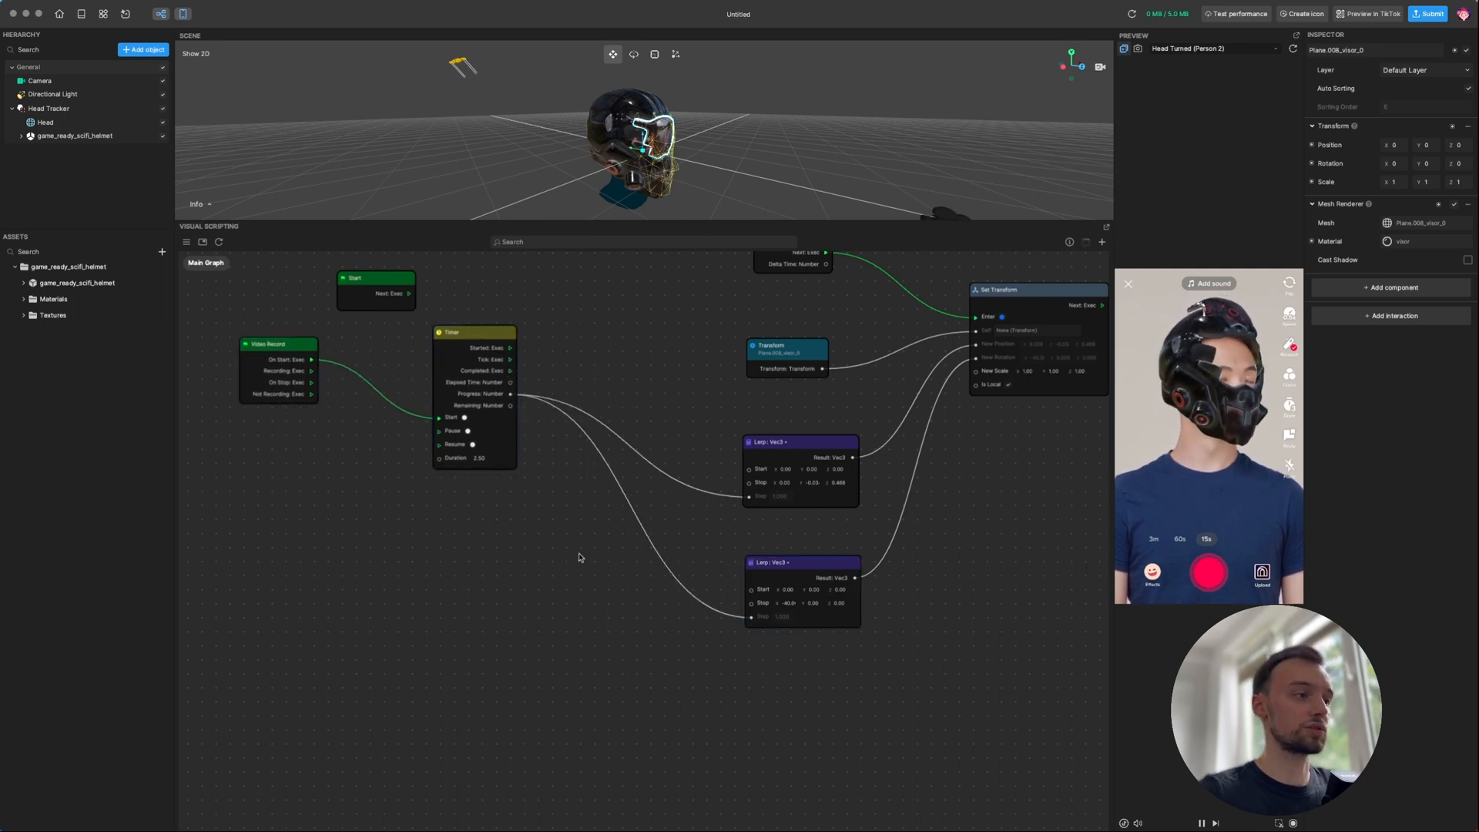
Add a Greater Than node, shift it left, and add an If node
right_click(542, 545)
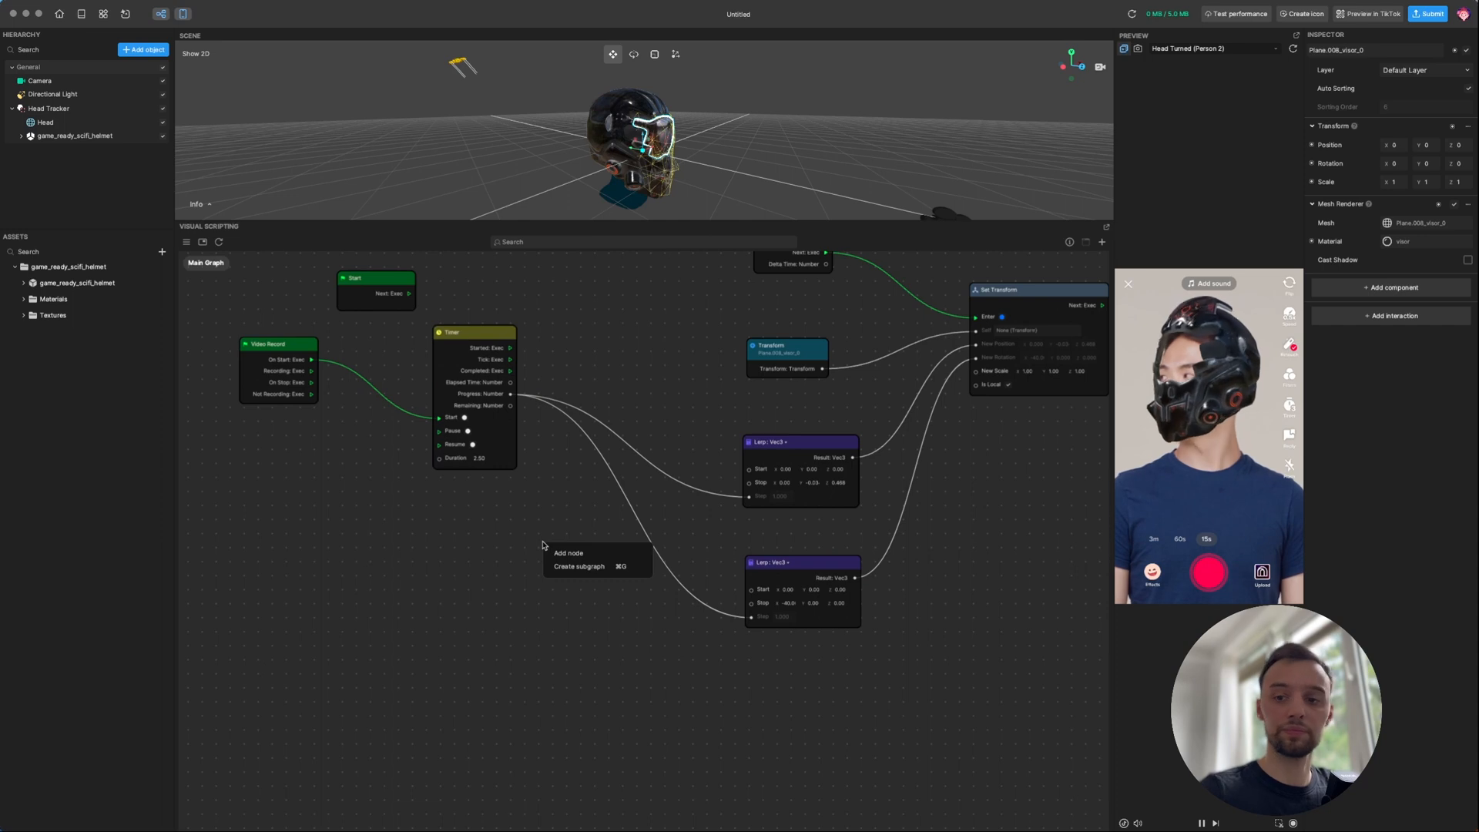
click(569, 553)
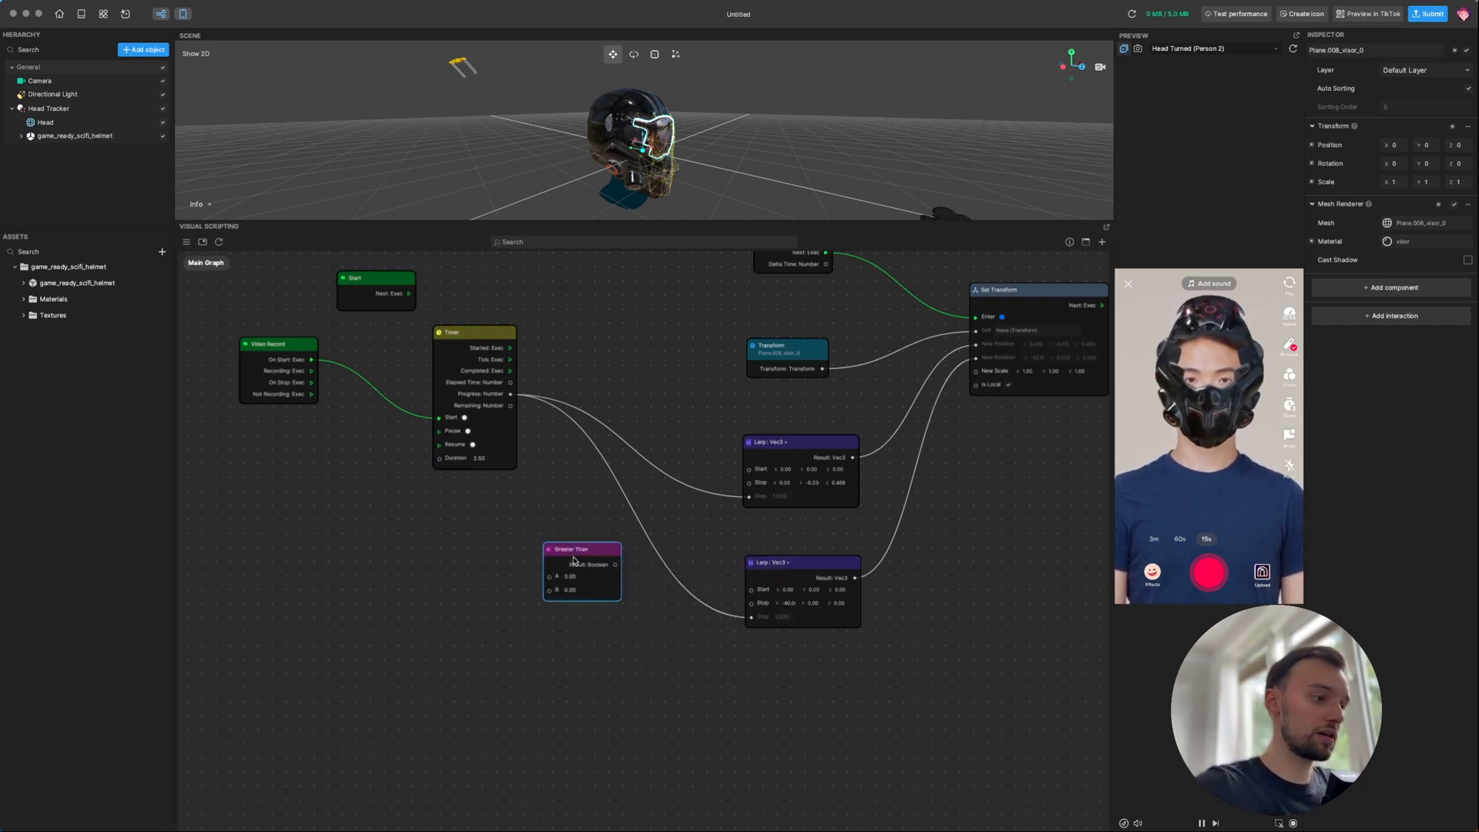
drag(583, 550, 503, 522)
text(if)
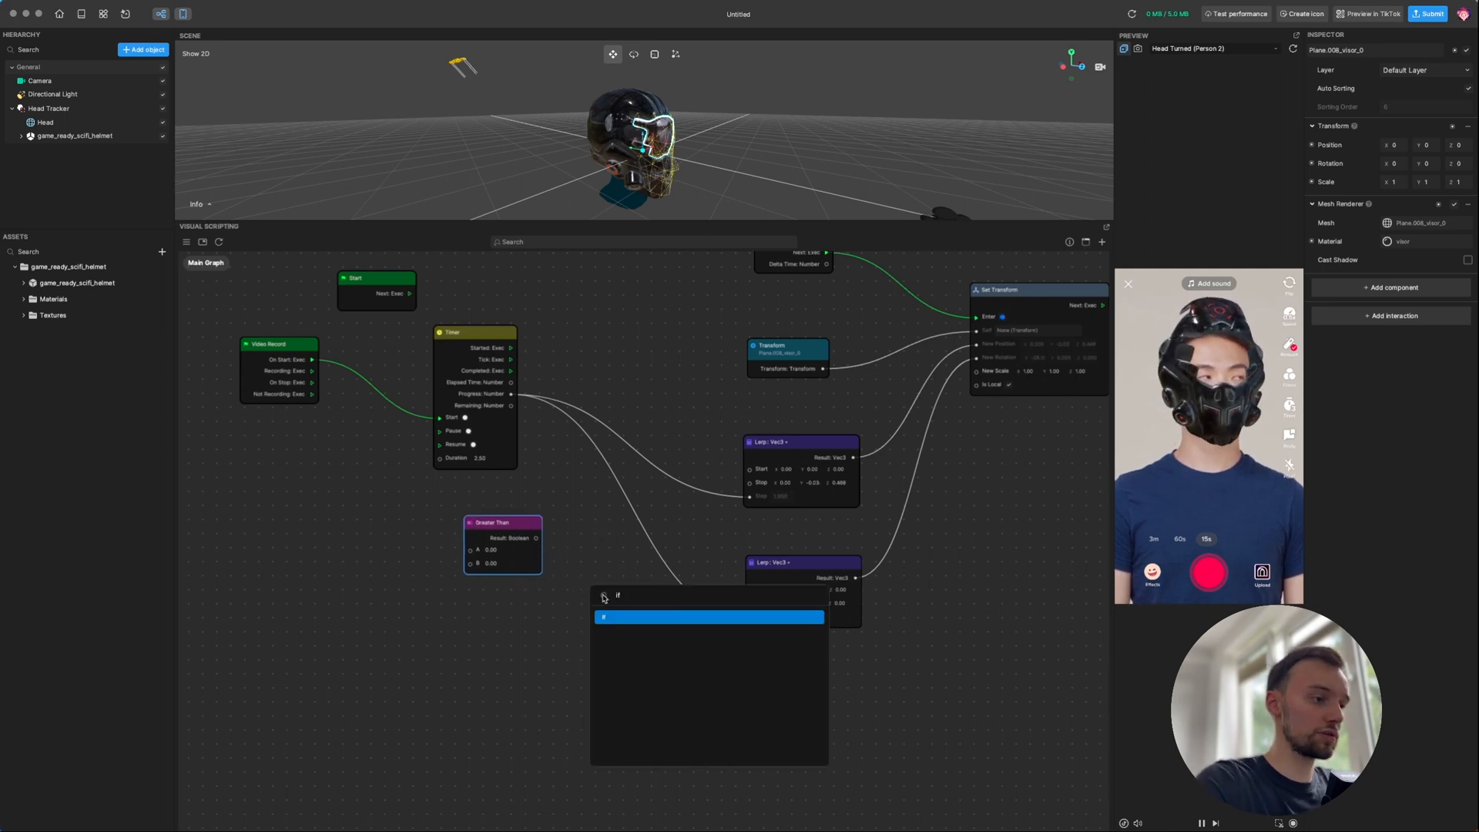
click(709, 617)
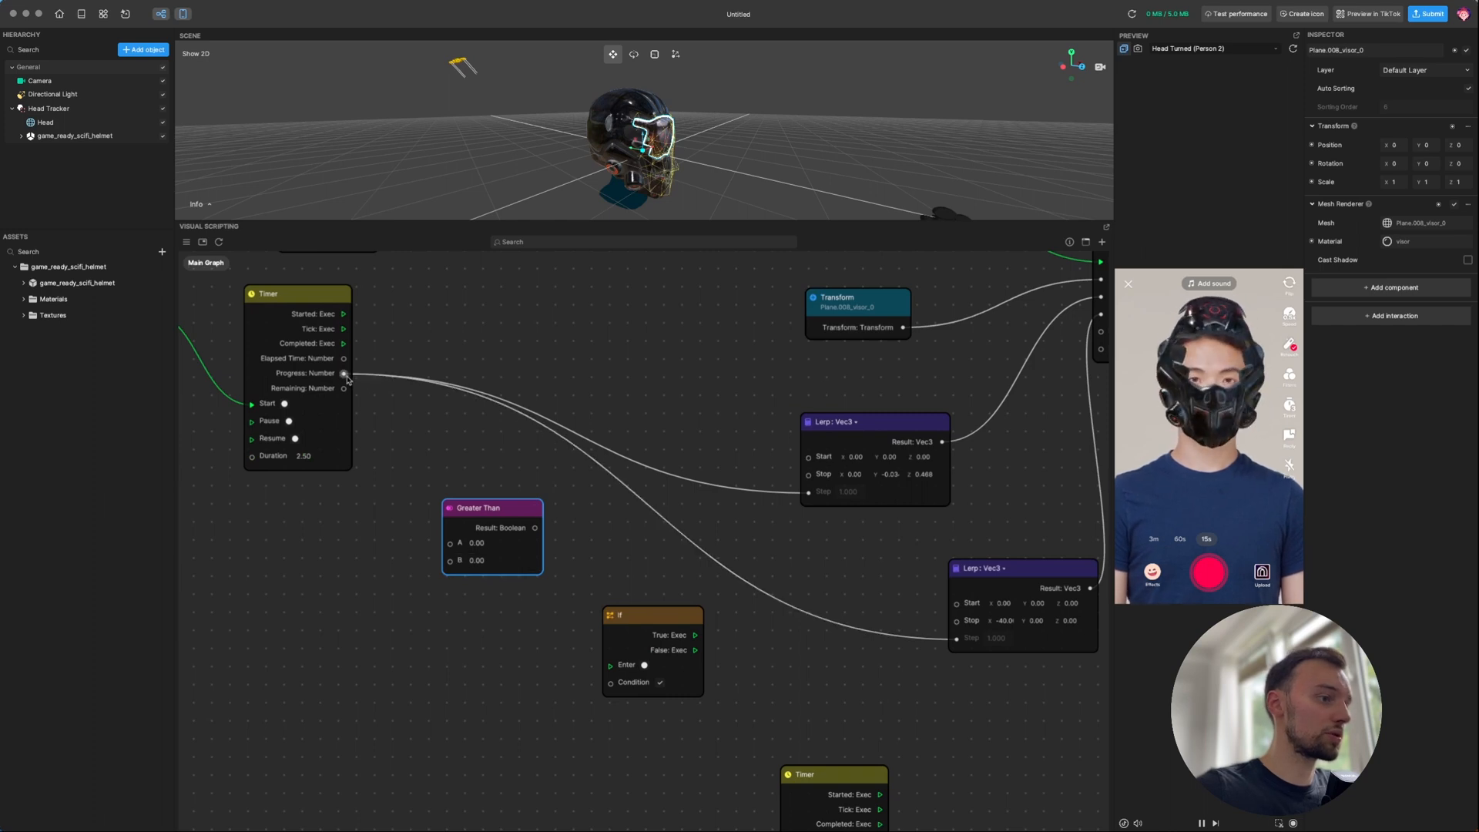
Feed Timer Progress into Greater Than A, set B to 0.50, and link Result to If Condition
drag(345, 373, 450, 543)
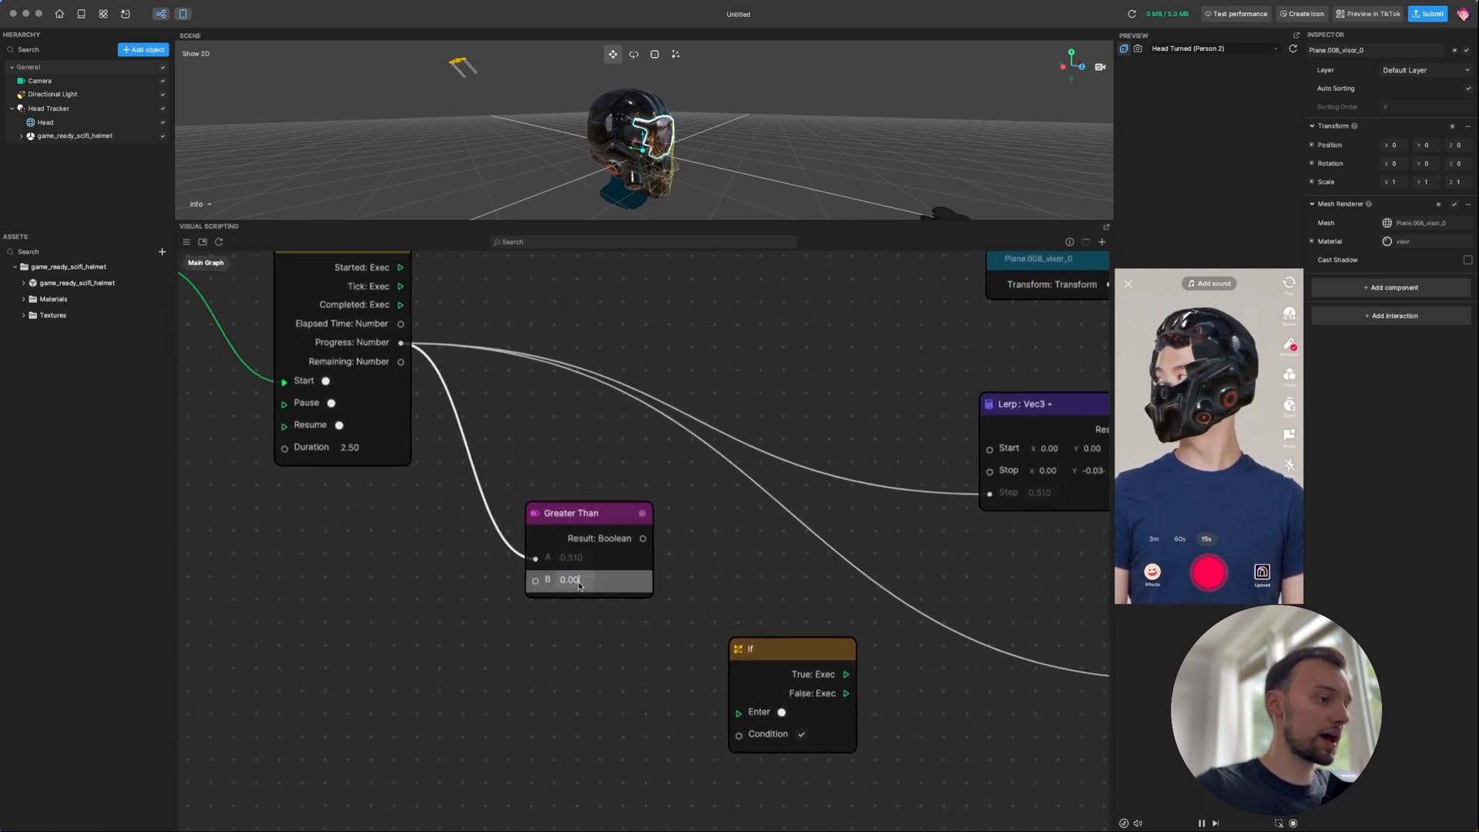
text(0.50)
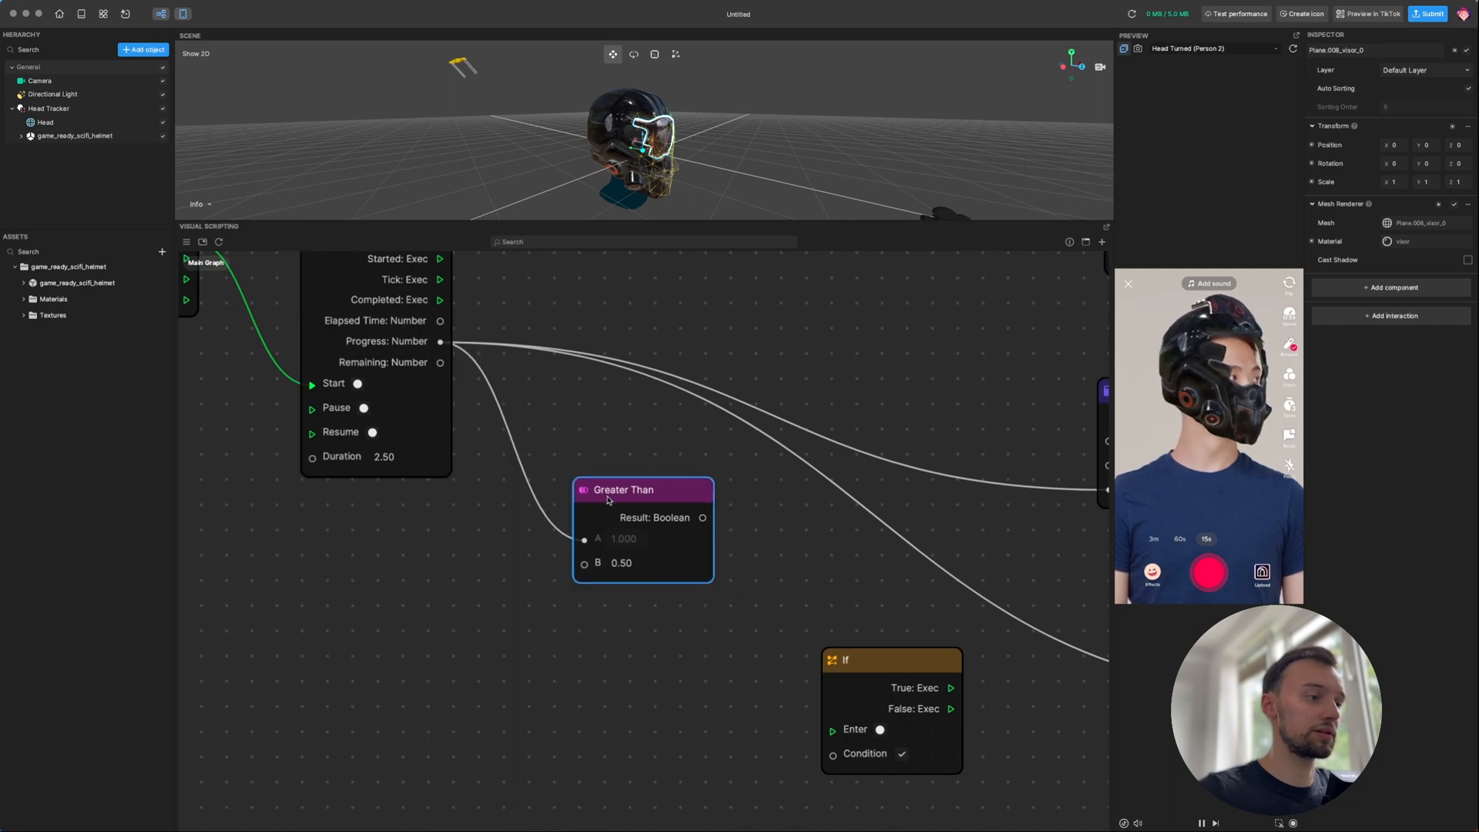
click(622, 562)
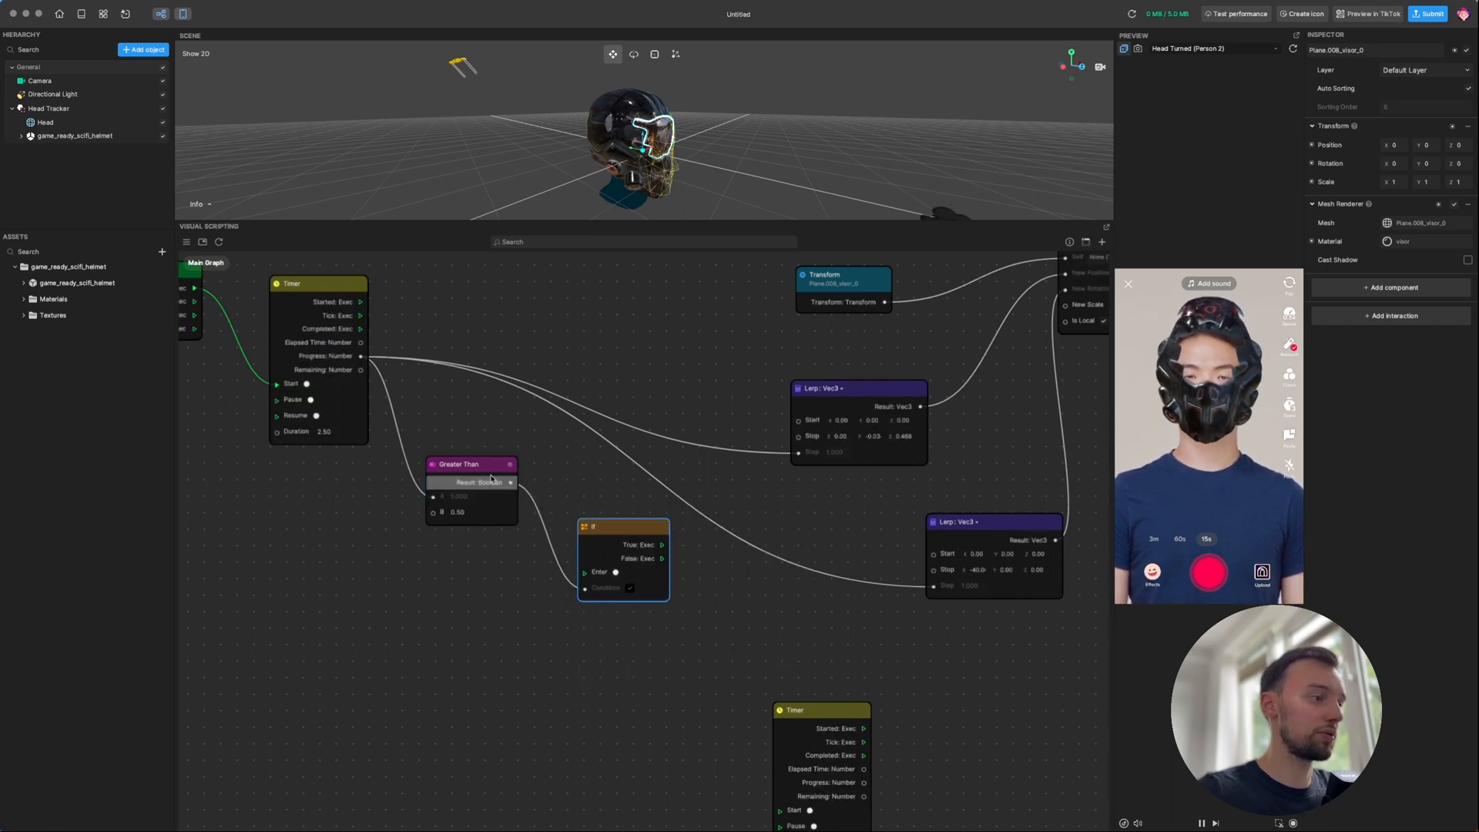
Wire If True to the second Timer's Start, and its Progress to the x -40 Lerp Step
drag(471, 463, 453, 524)
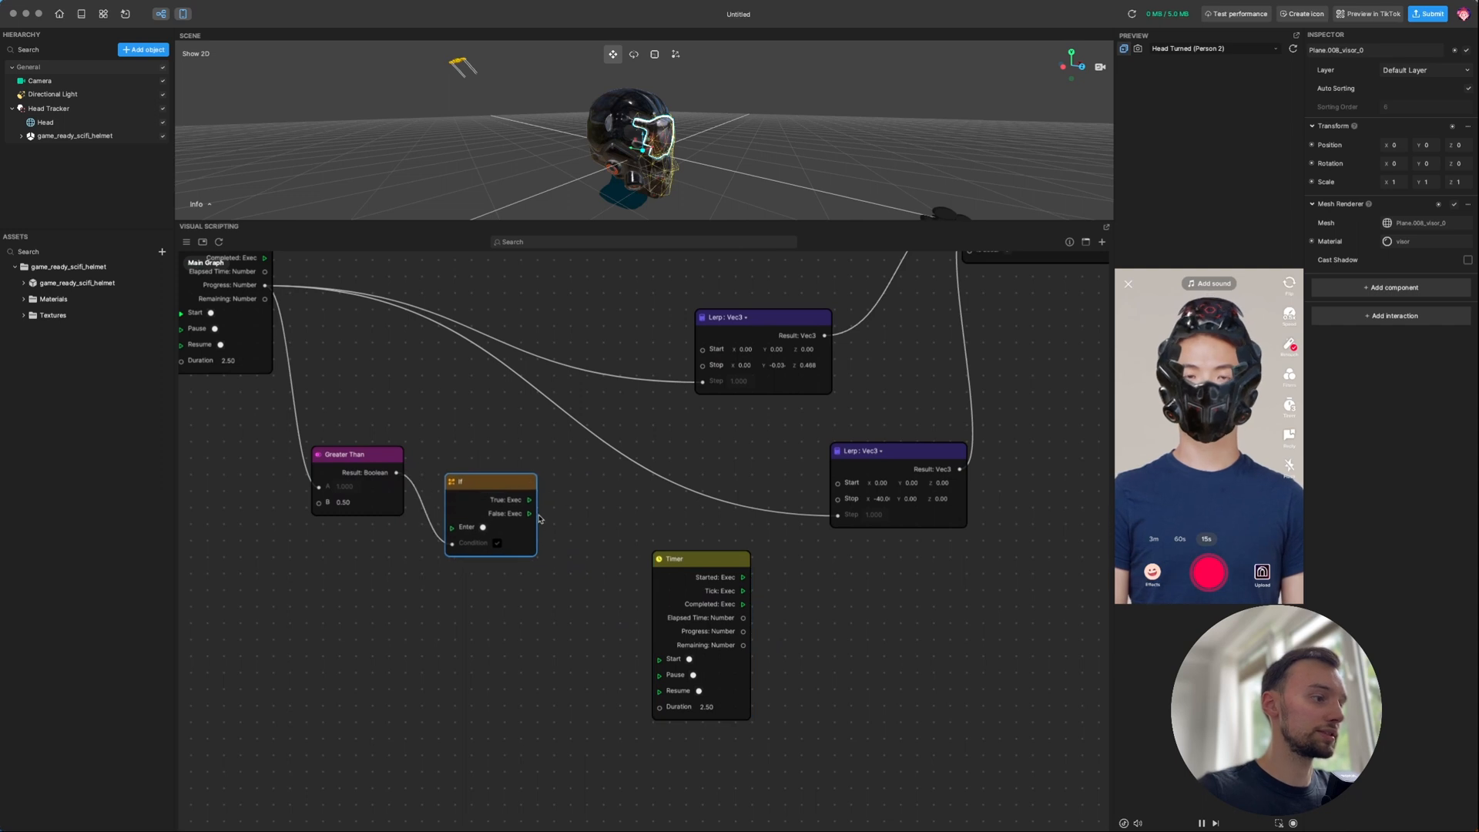
drag(530, 499, 660, 659)
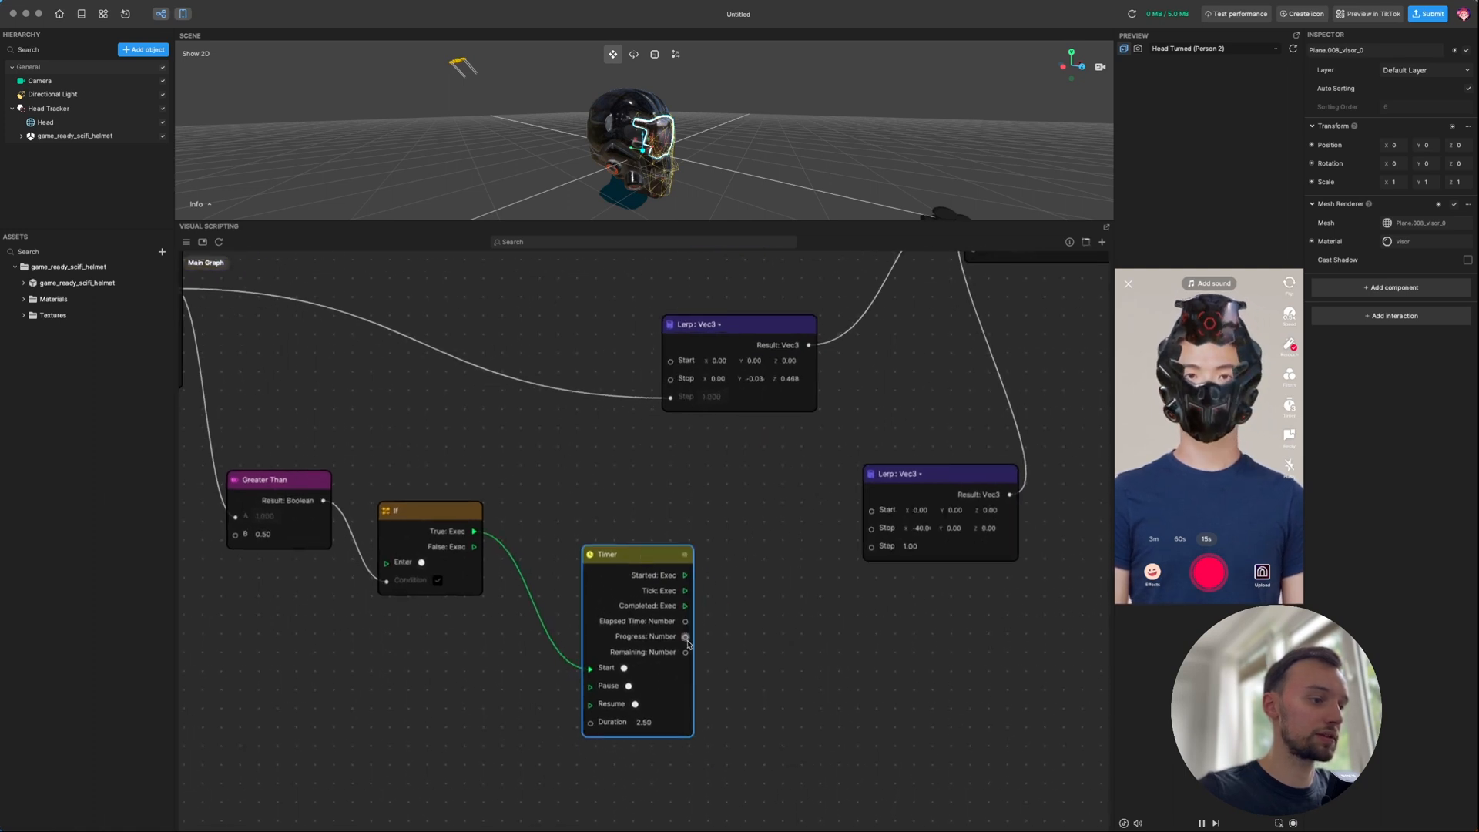
drag(686, 635, 872, 546)
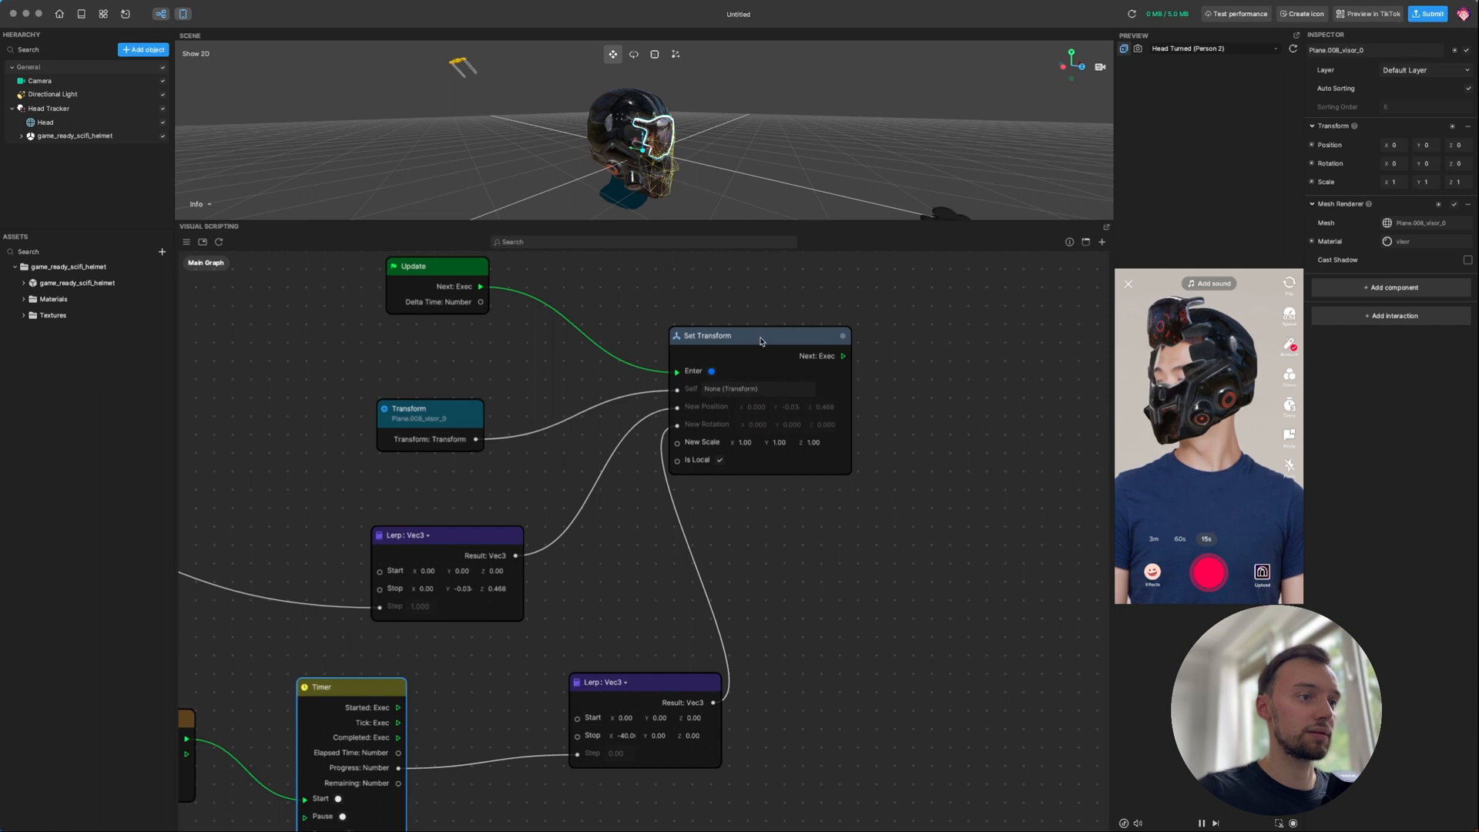
drag(759, 335, 873, 349)
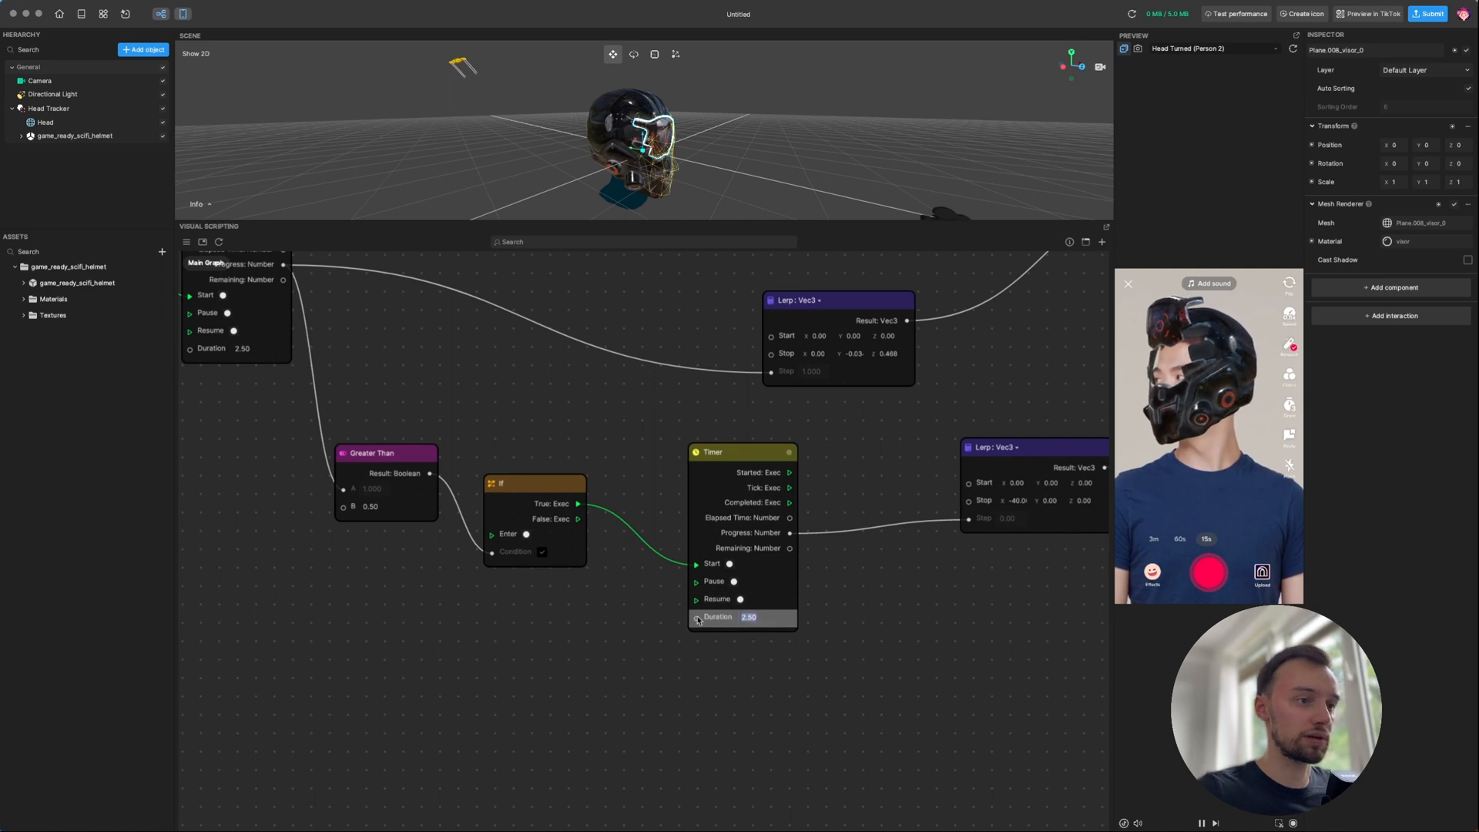
Give the second Timer a 1.00 duration, select Greater Than, and zoom out over the graph
text(1.00)
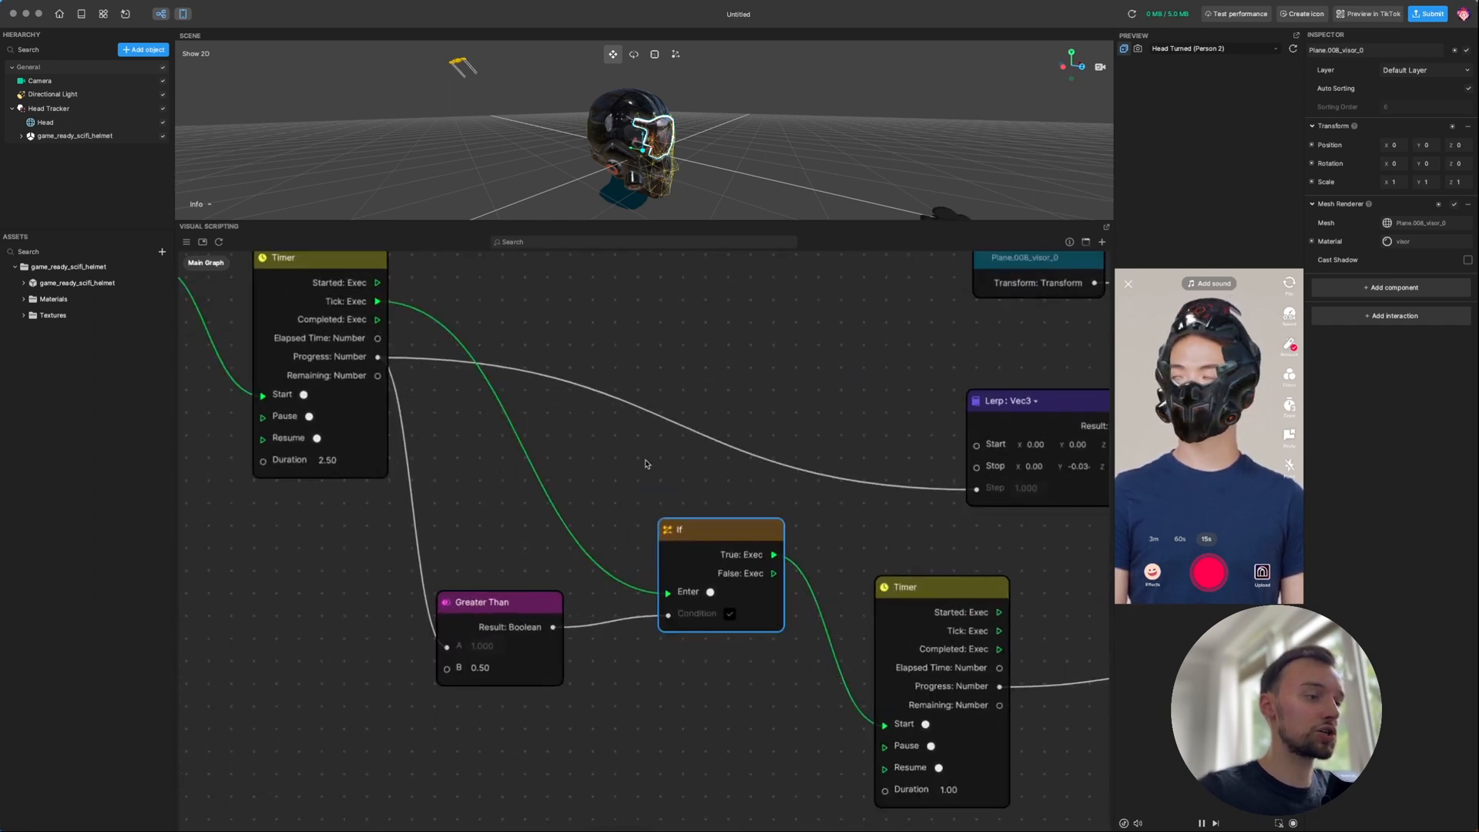
click(721, 529)
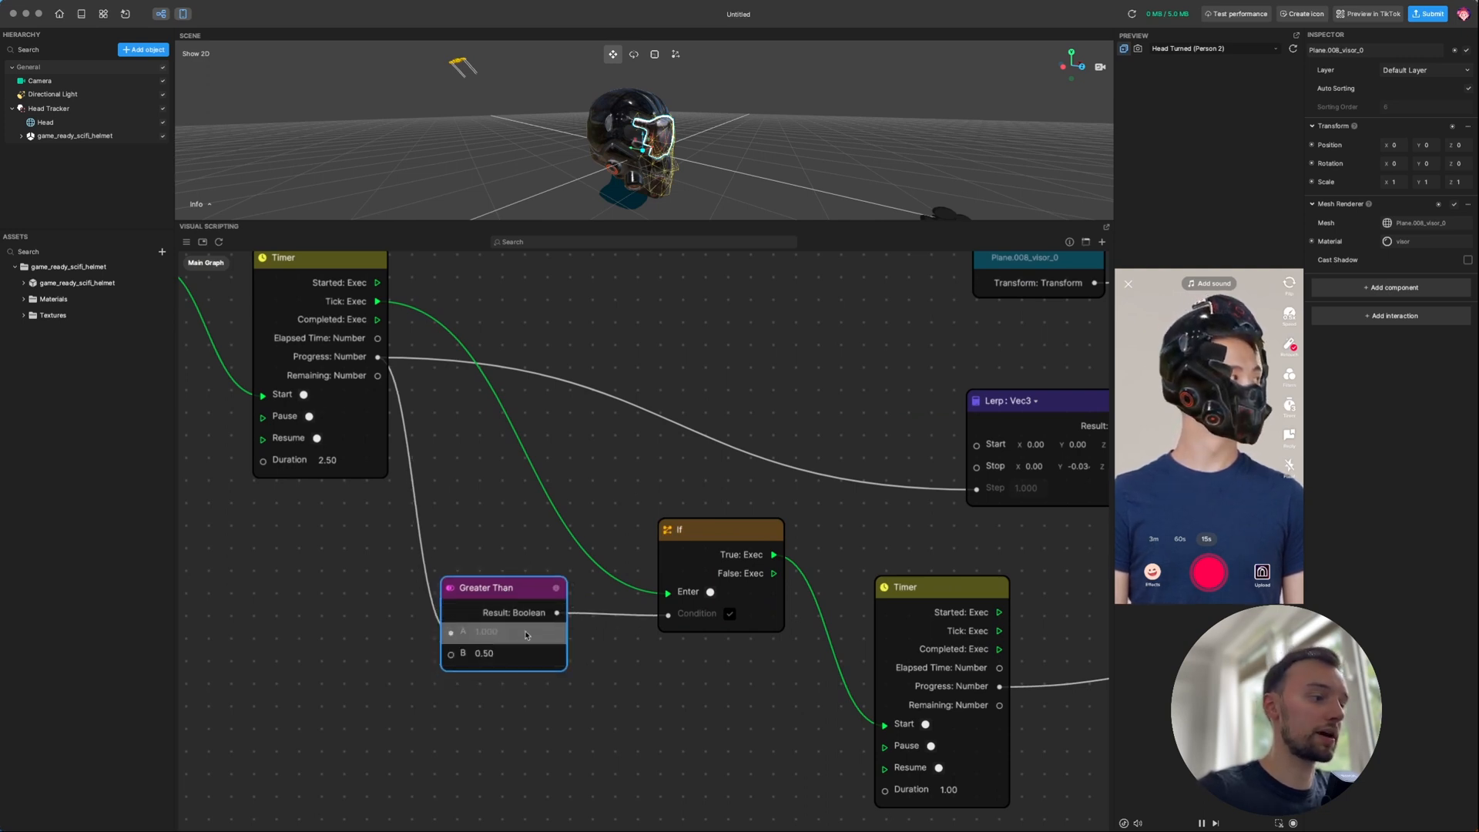
scroll(down, 3)
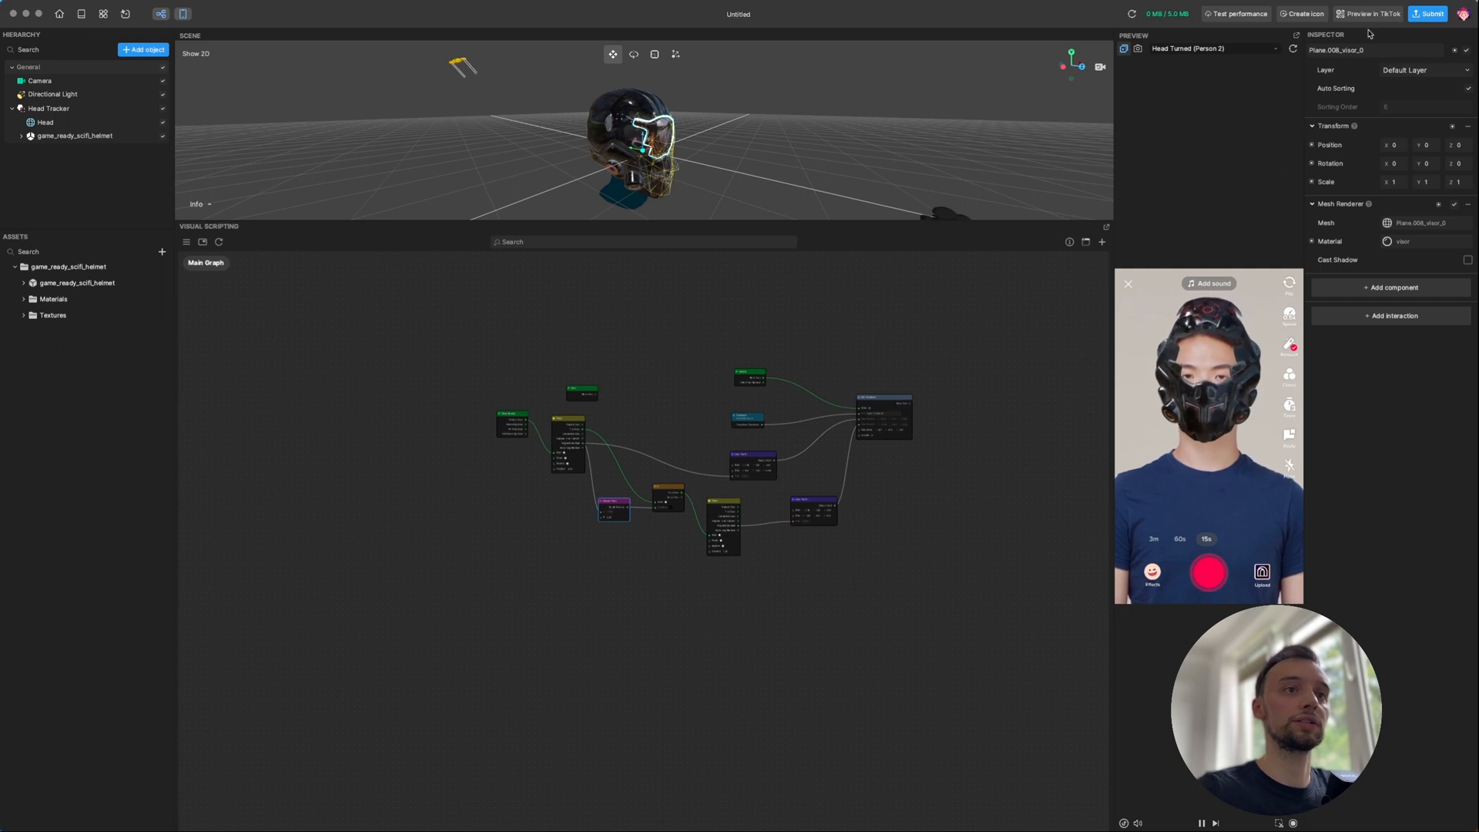
Submit the finished effect from the top-right toolbar
click(1369, 13)
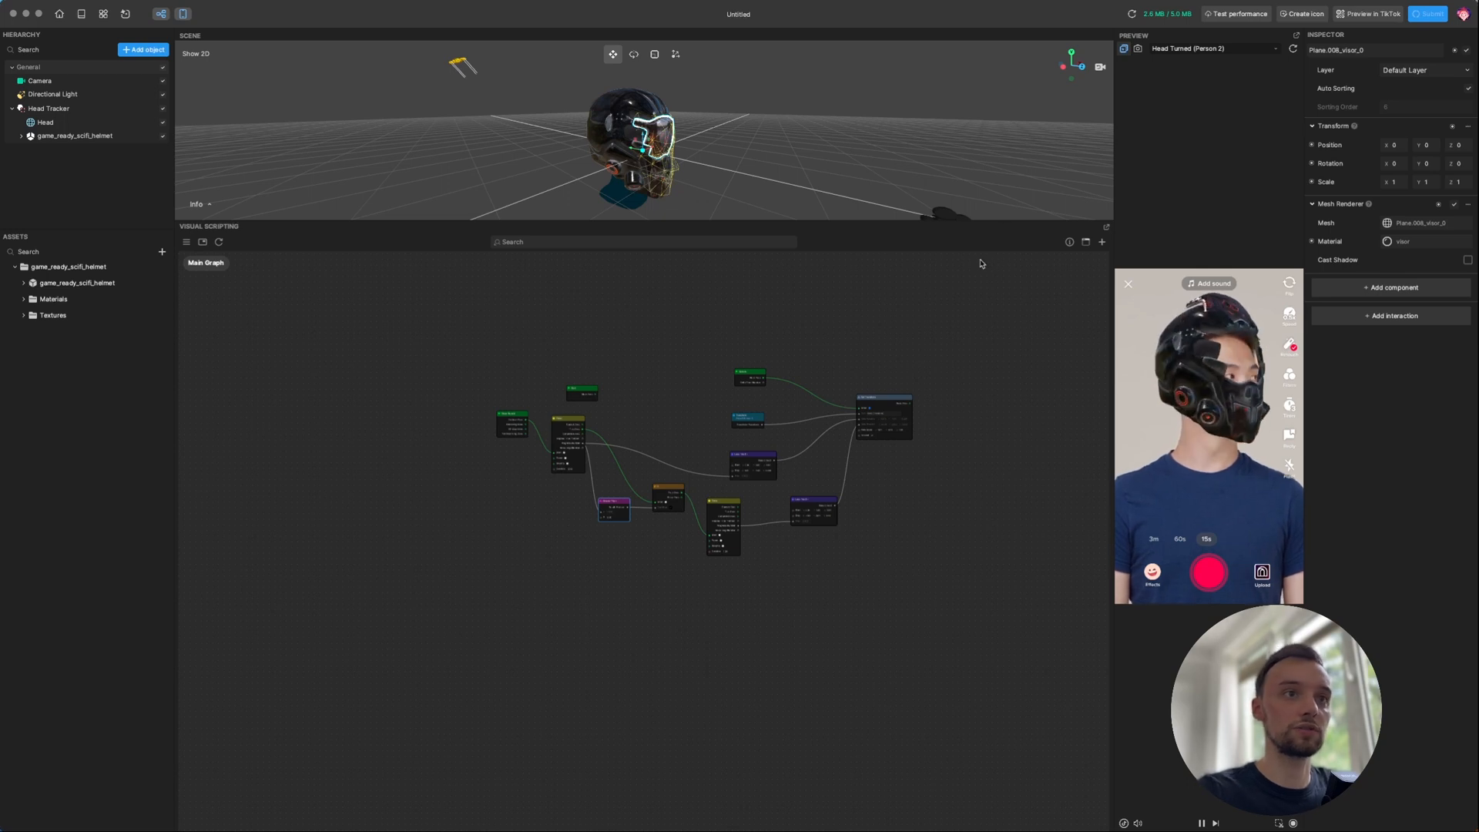
click(1428, 13)
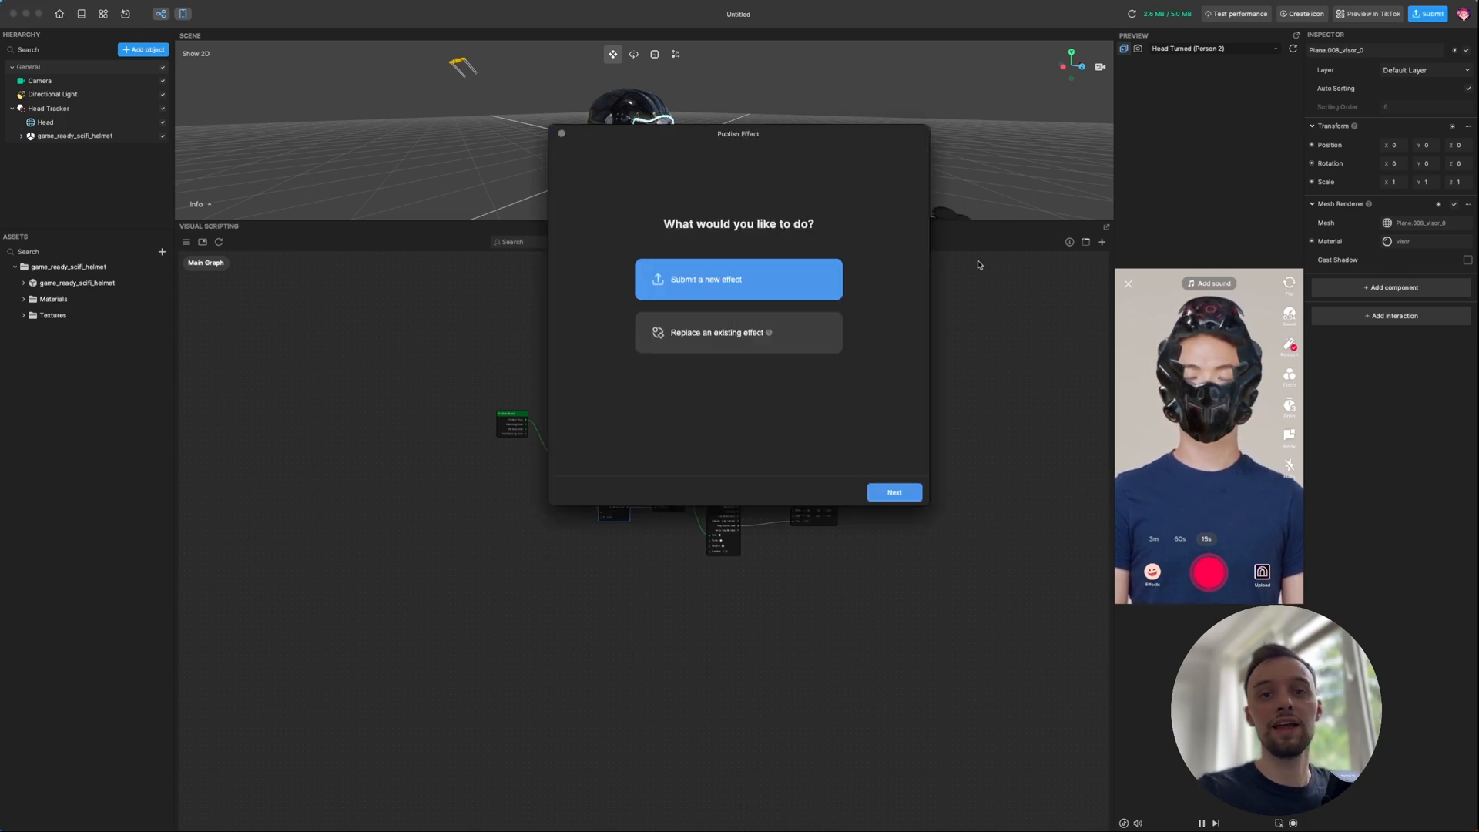